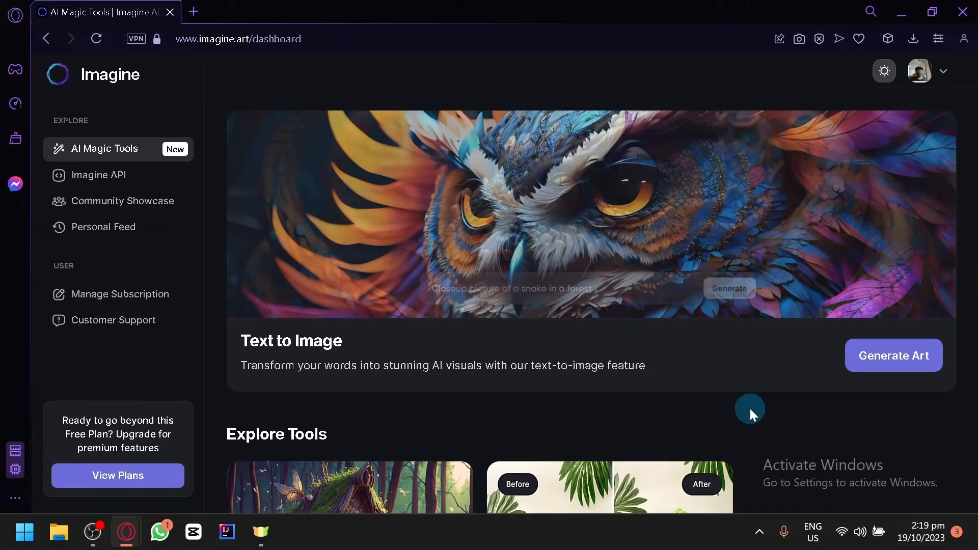
Scroll through the Imagine AI dashboard to browse the available tools
scroll("down", 3)
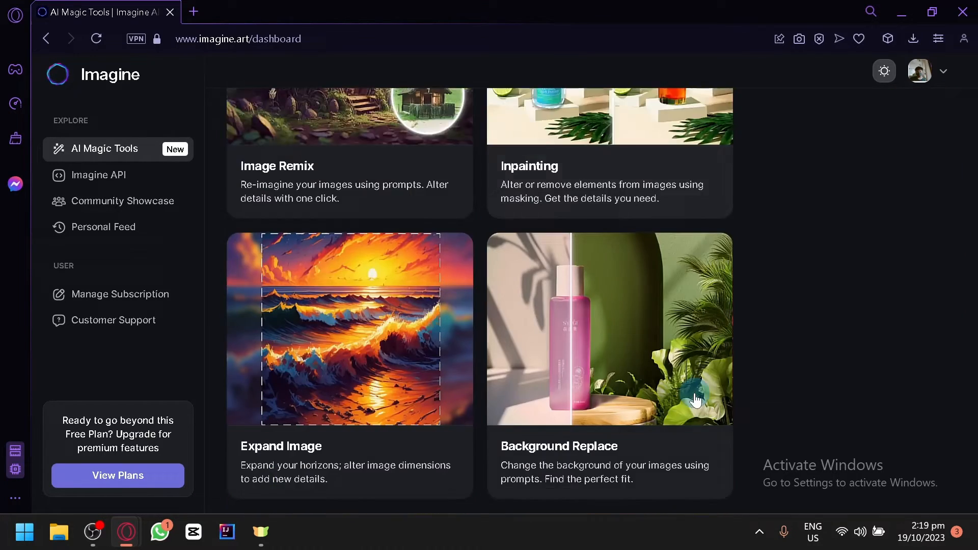
scroll("up", 3)
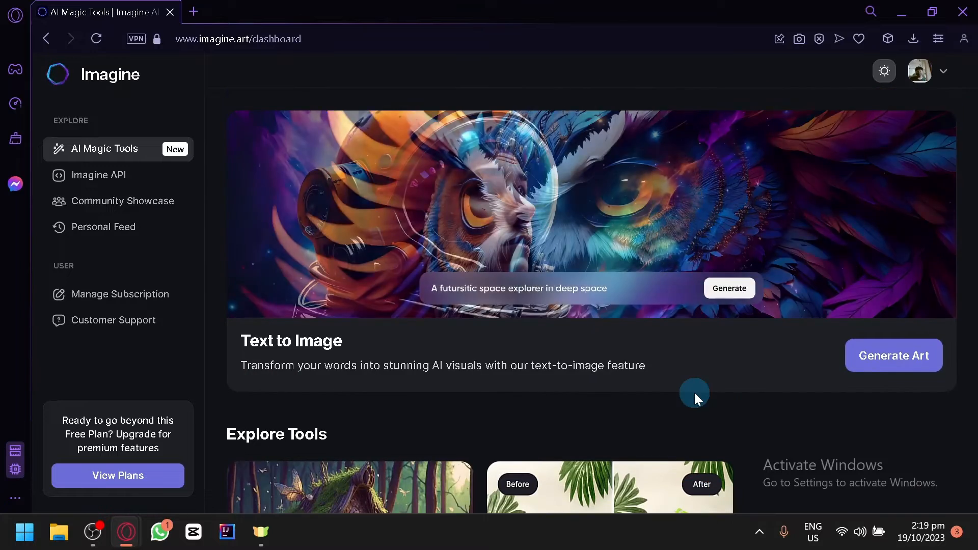
scroll("down", 3)
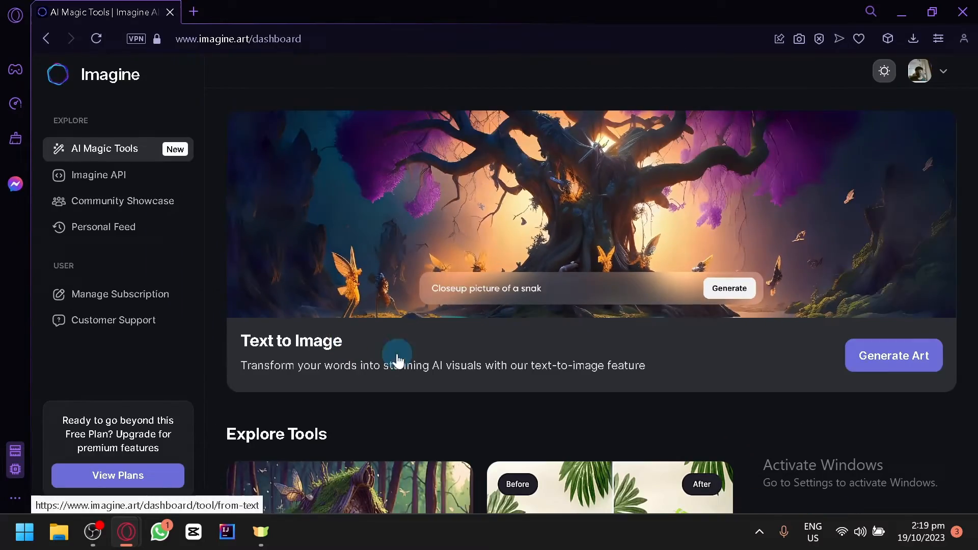
scroll("down", 3)
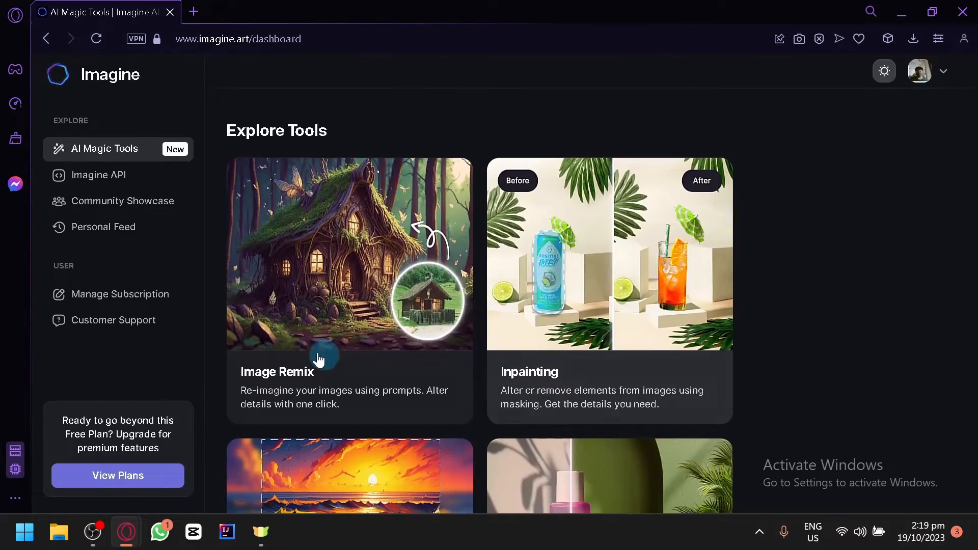
scroll("down", 3)
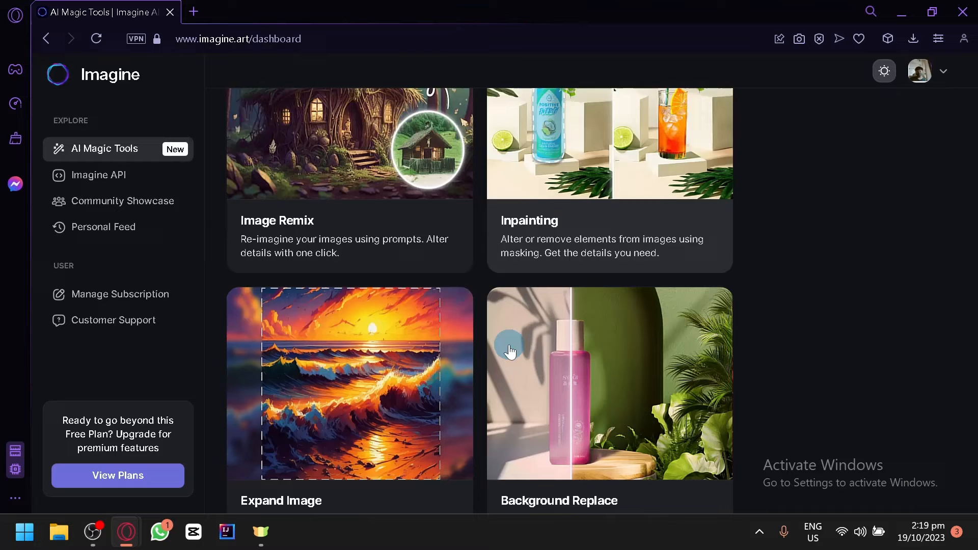
scroll("down", 3)
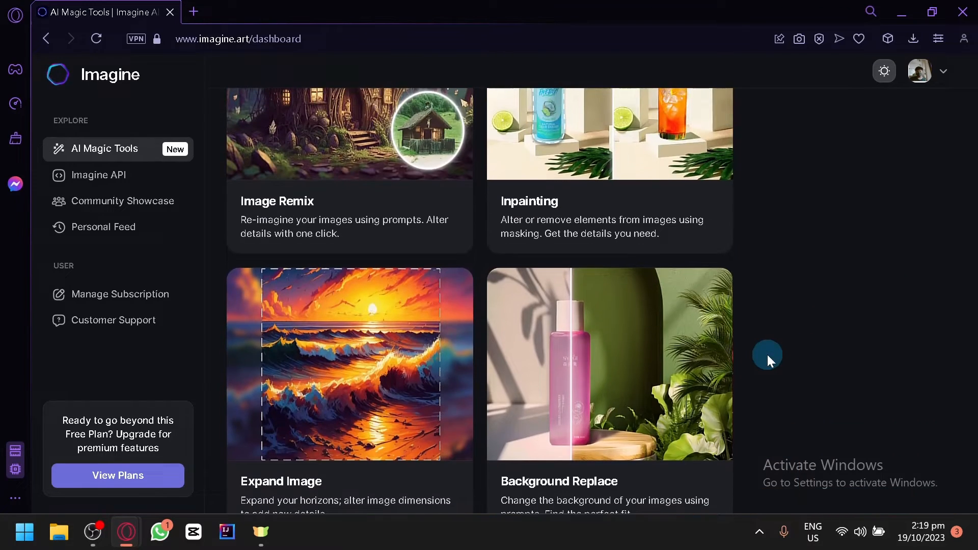
scroll("up", 3)
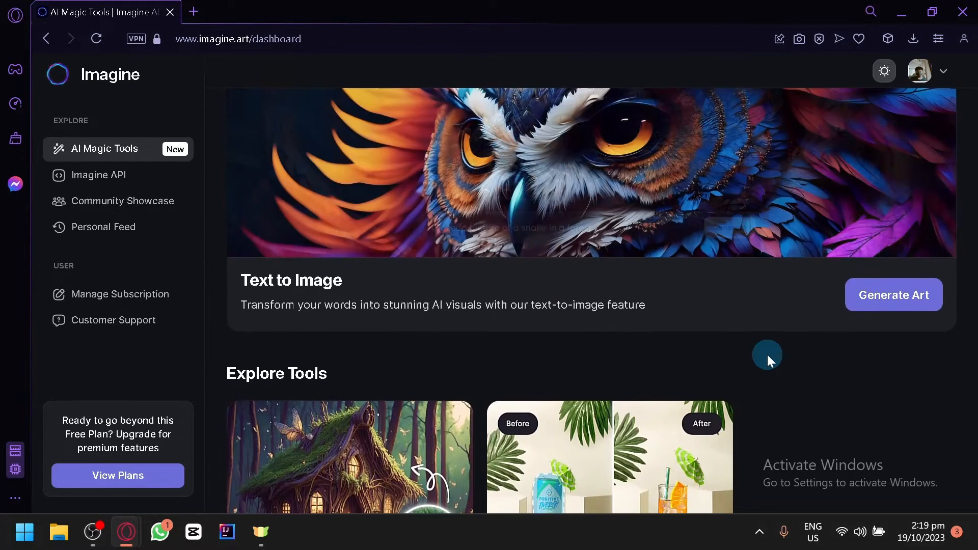
scroll("down", 3)
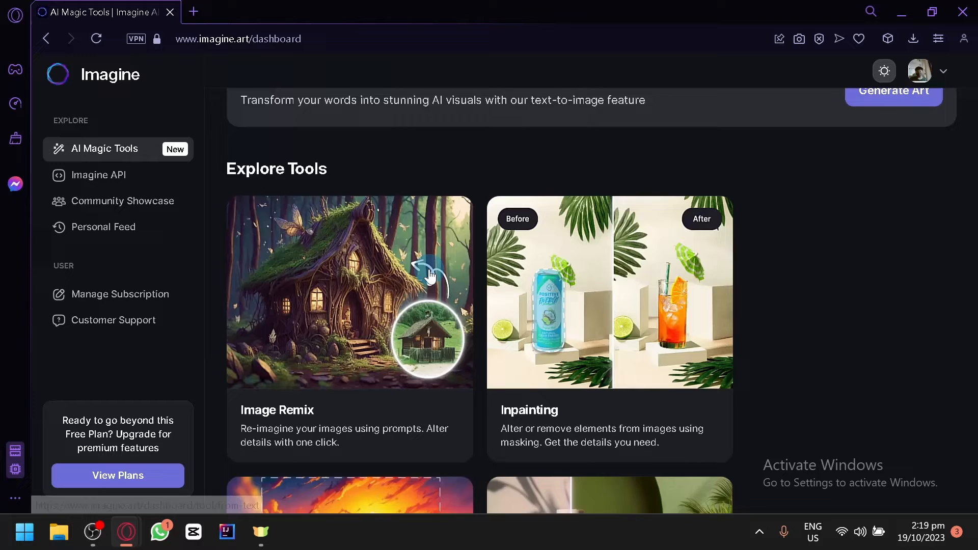
scroll("down", 3)
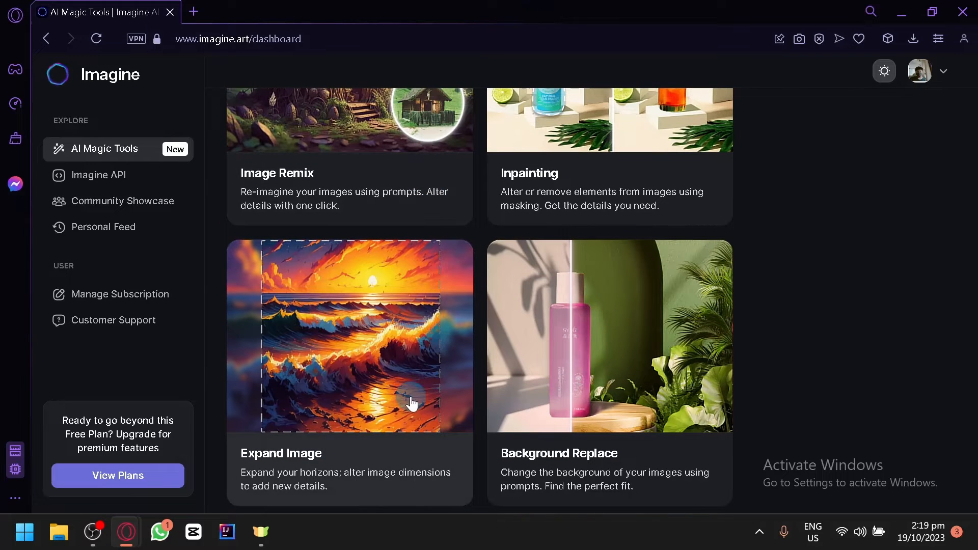
mouse_move(799, 298)
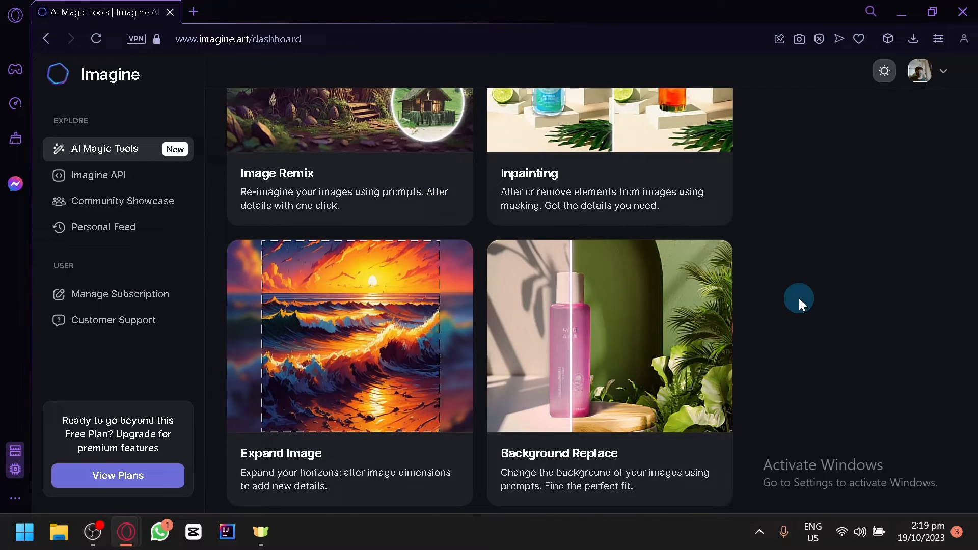
scroll("up", 3)
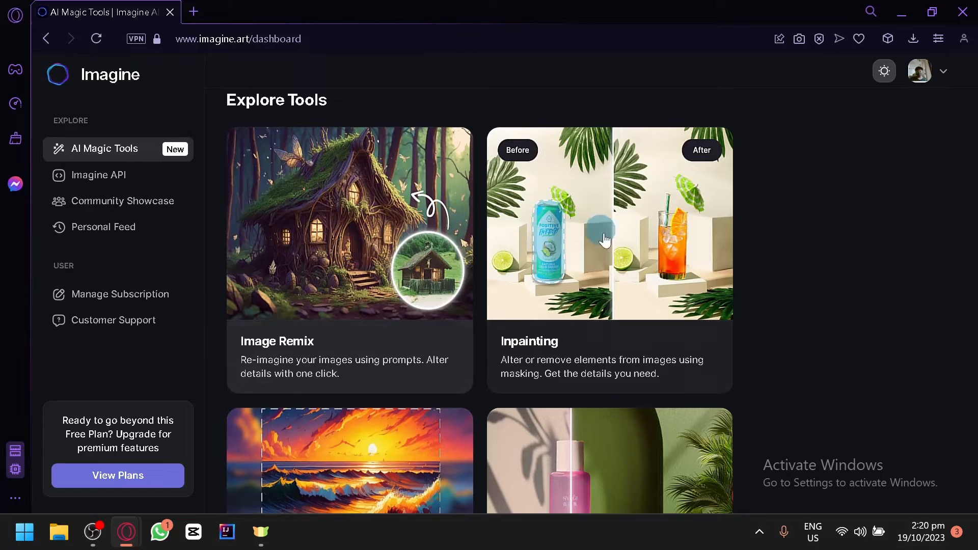
mouse_move(353, 286)
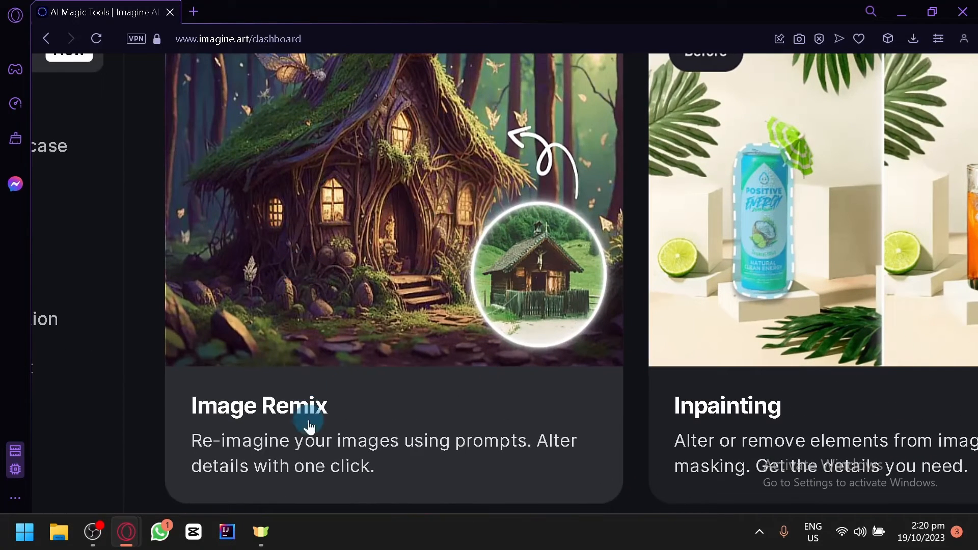
mouse_move(311, 453)
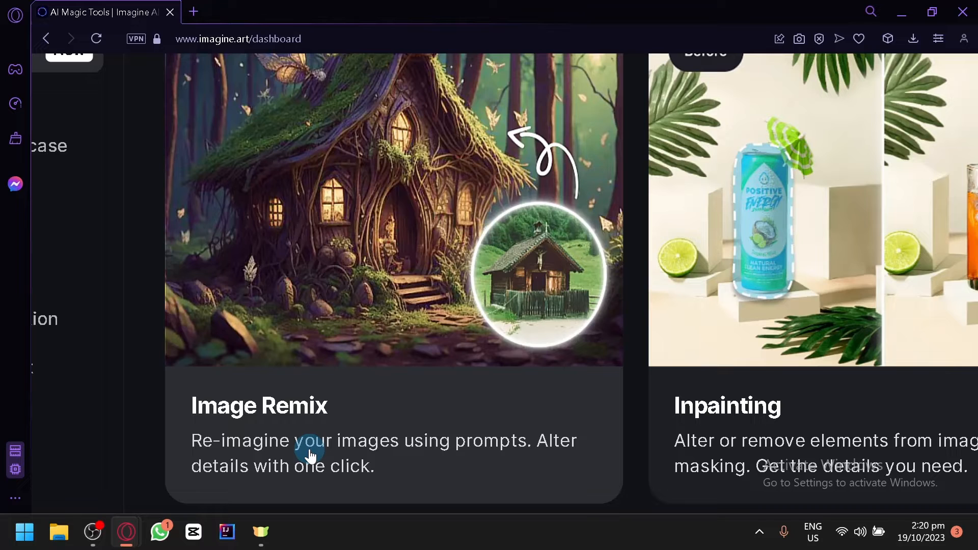
mouse_move(375, 300)
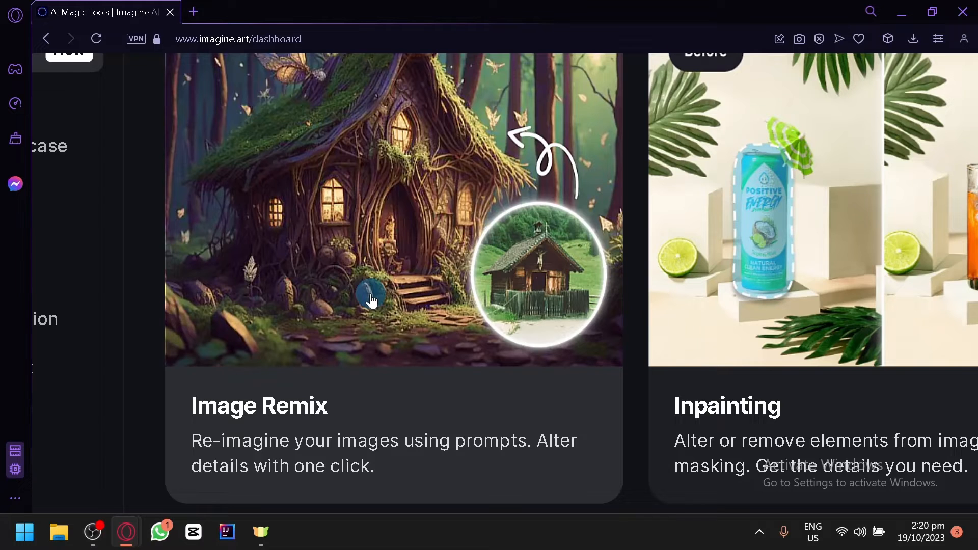
scroll("up", 3)
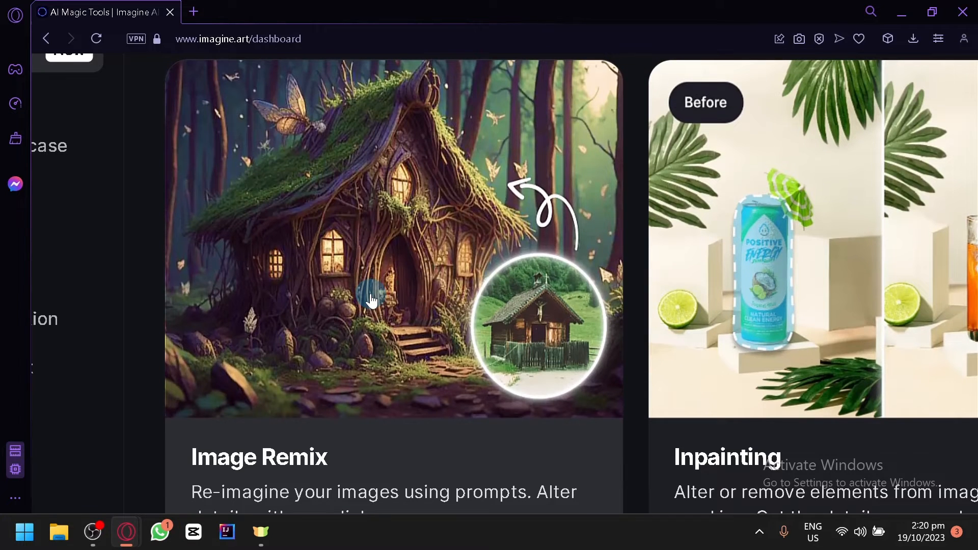
scroll("down", 3)
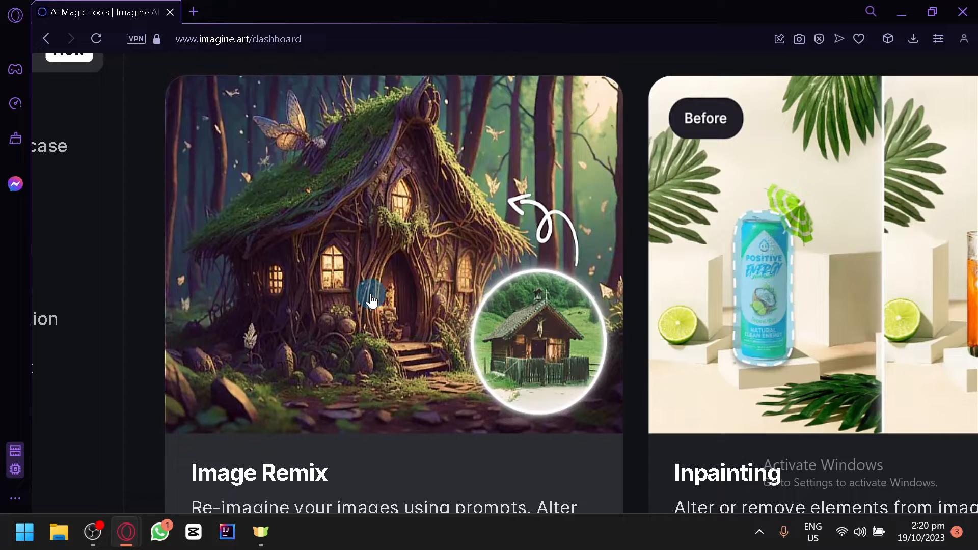
mouse_move(529, 316)
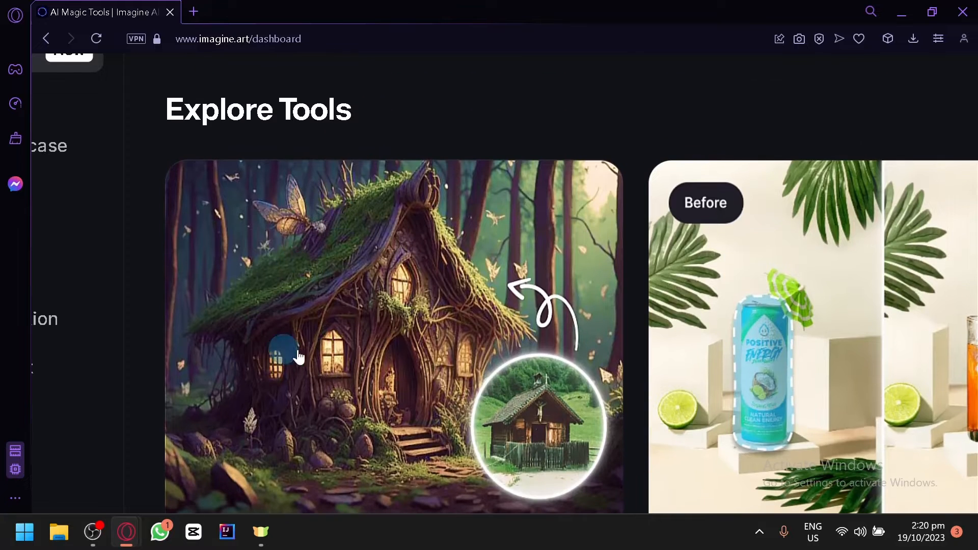
scroll("down", 3)
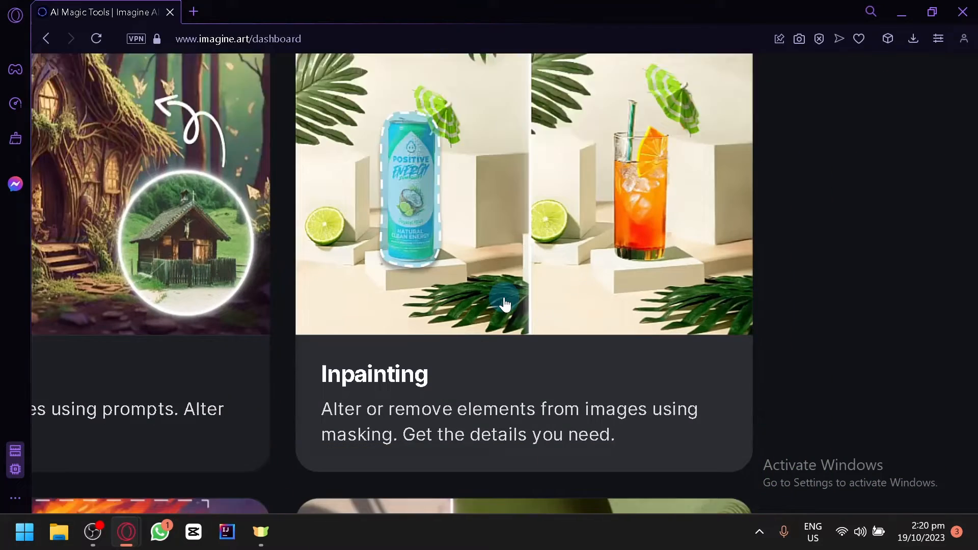
scroll("down", 3)
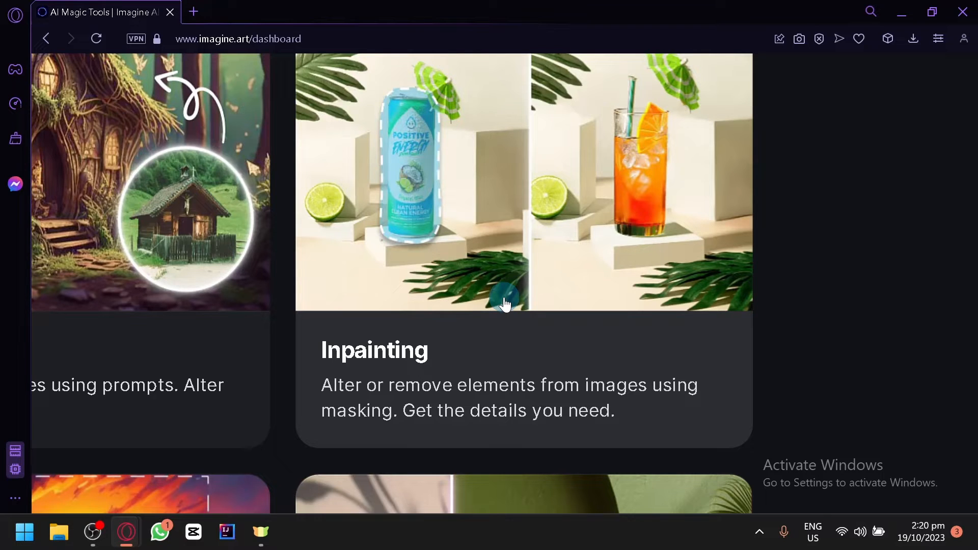
scroll("up", 3)
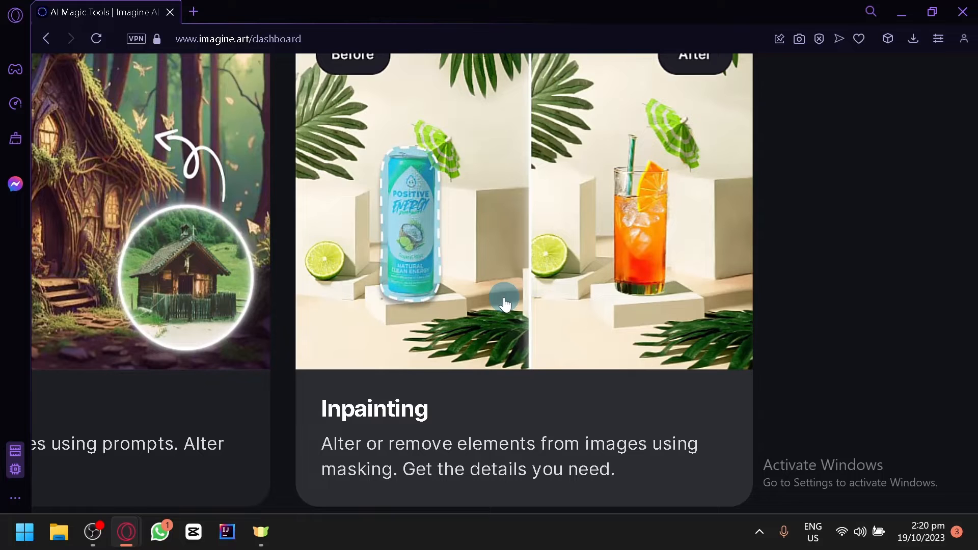
mouse_move(443, 231)
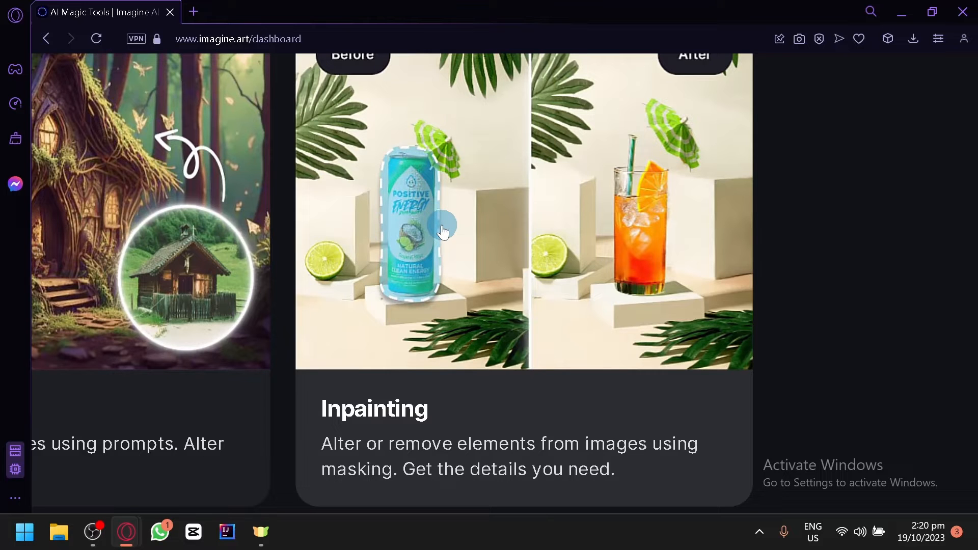
mouse_move(564, 323)
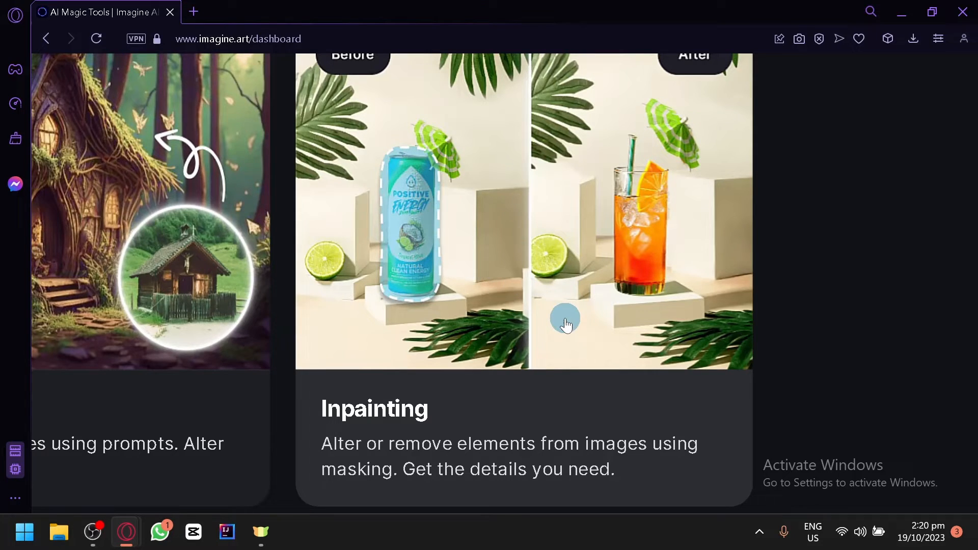
scroll("down", 3)
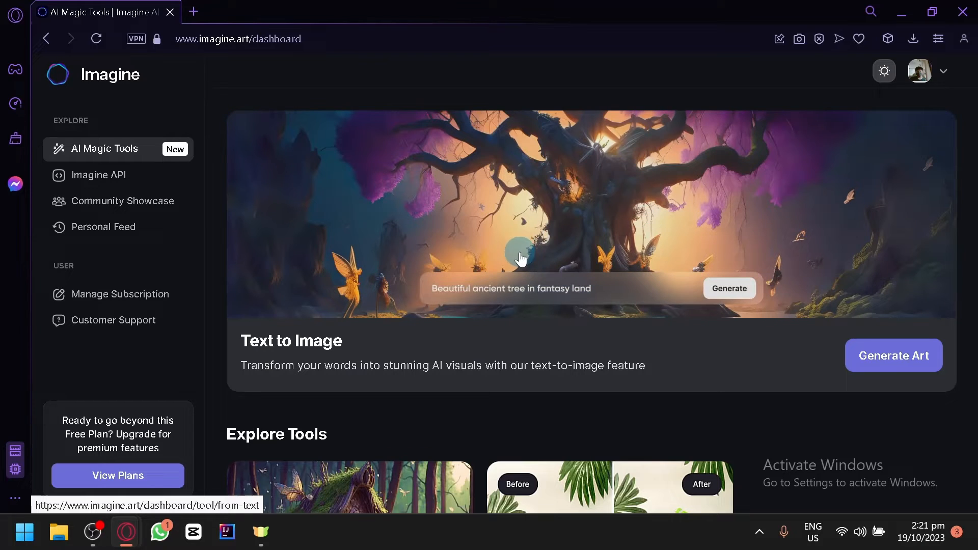
Open Text to Image, showing the isometric dragon, and clear the prompt bar
left_click(892, 356)
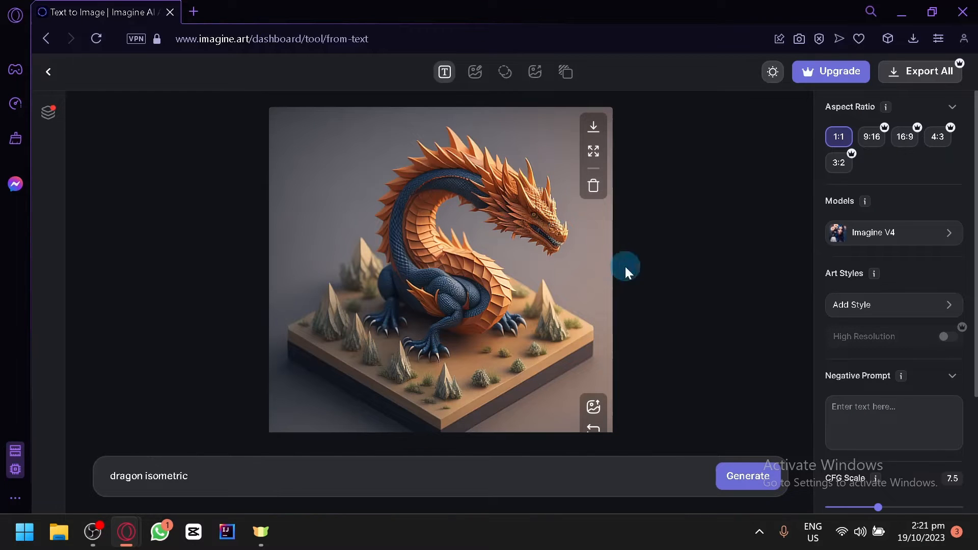
mouse_move(372, 273)
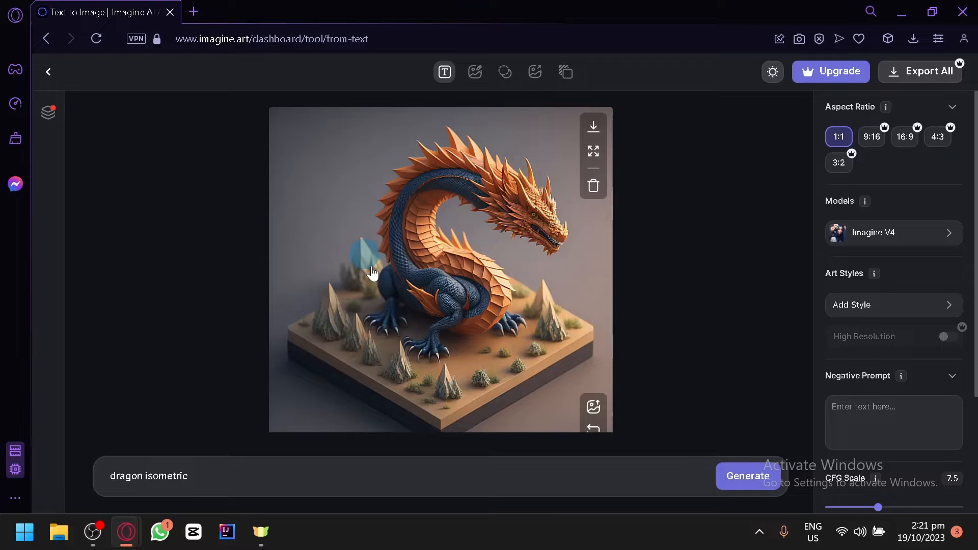
mouse_move(512, 264)
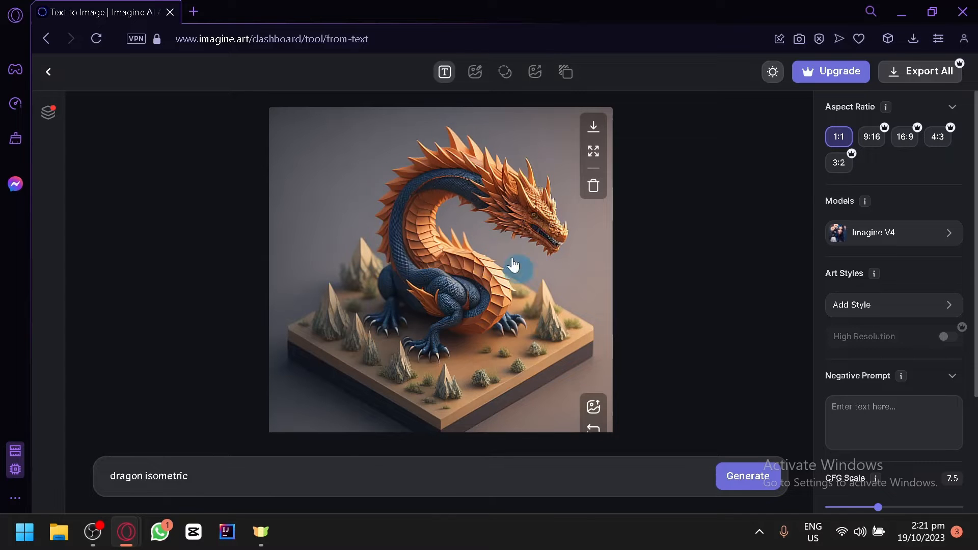
left_click(371, 476)
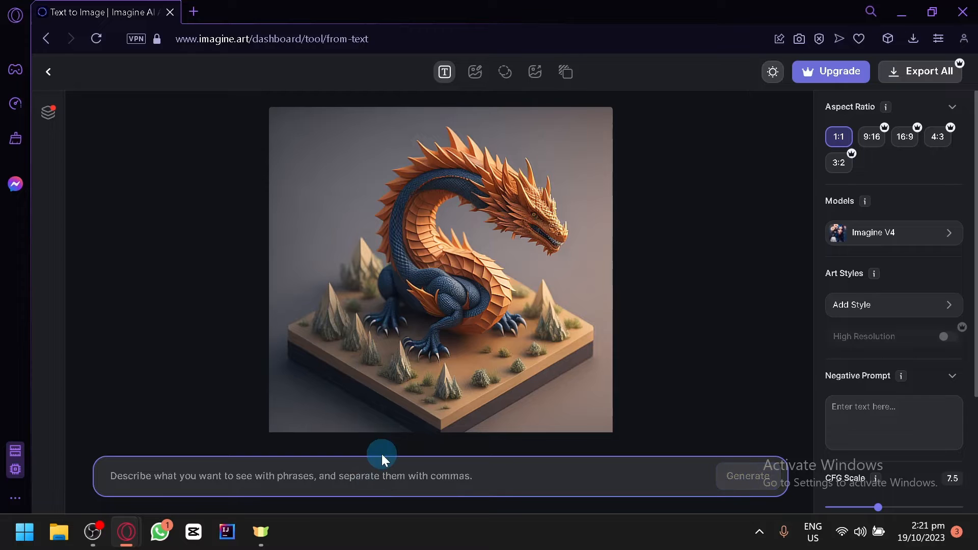
mouse_move(535, 335)
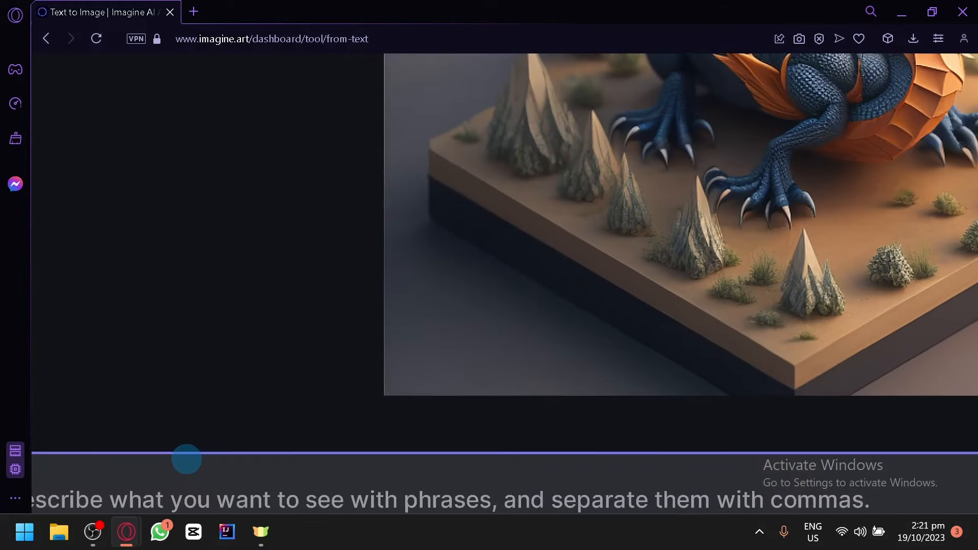
scroll("down", 3)
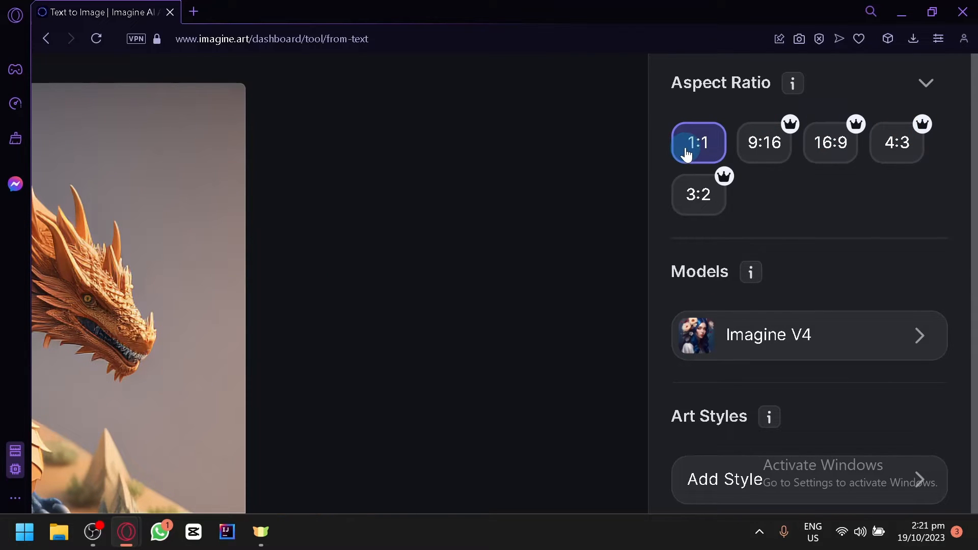
mouse_move(765, 142)
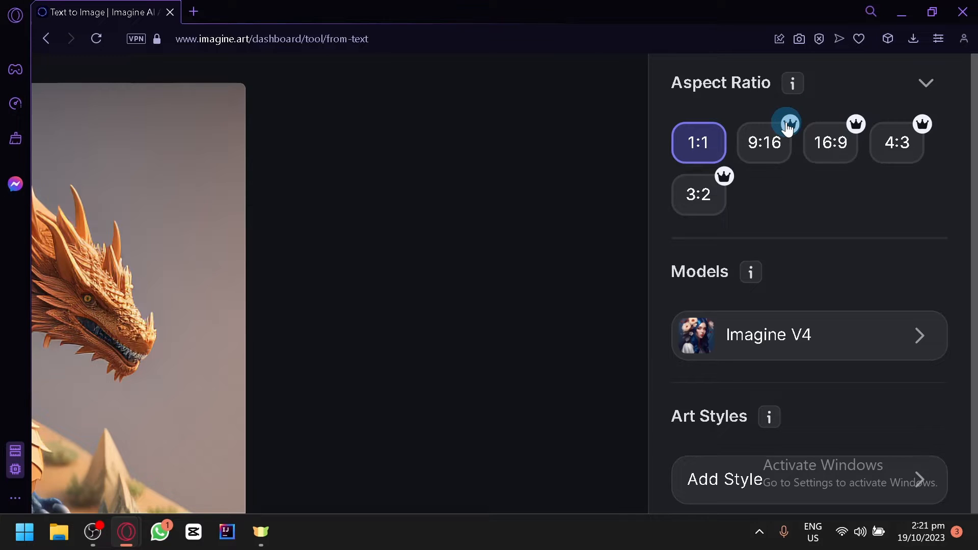
mouse_move(809, 170)
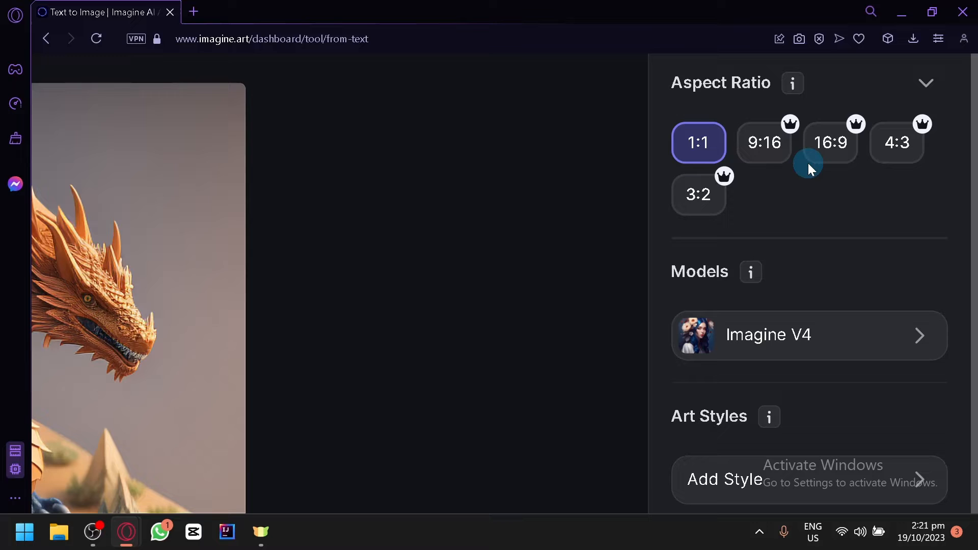
mouse_move(826, 203)
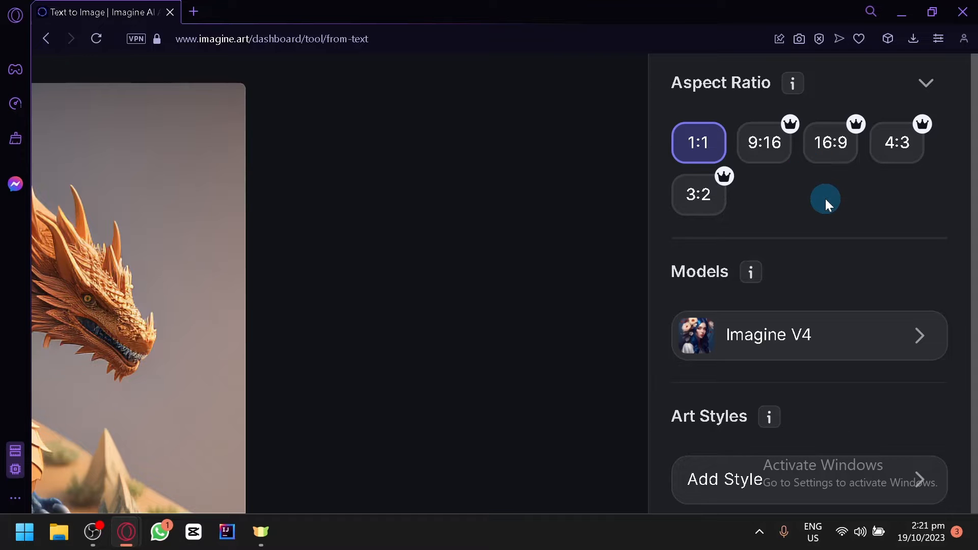
Keep the 1:1 aspect ratio and open the Models selector
left_click(808, 334)
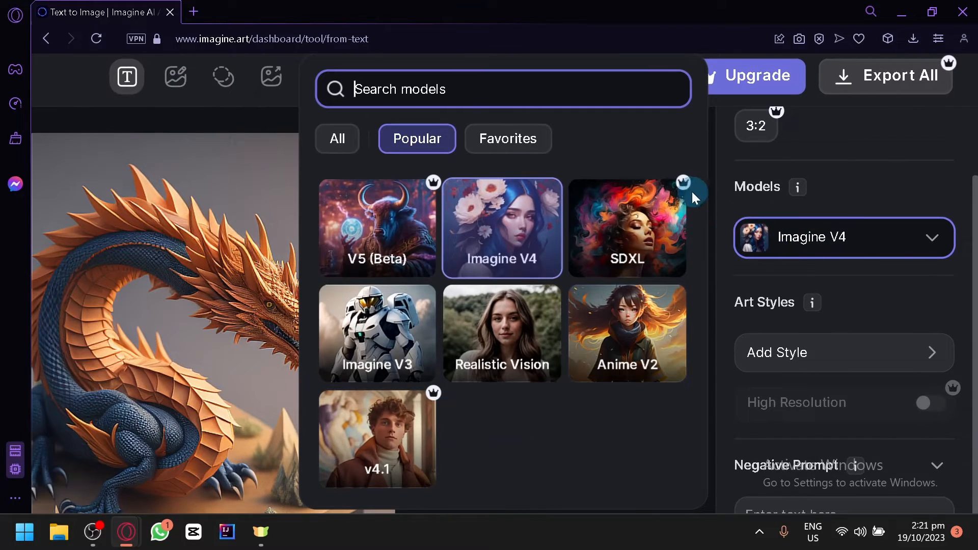
mouse_move(686, 190)
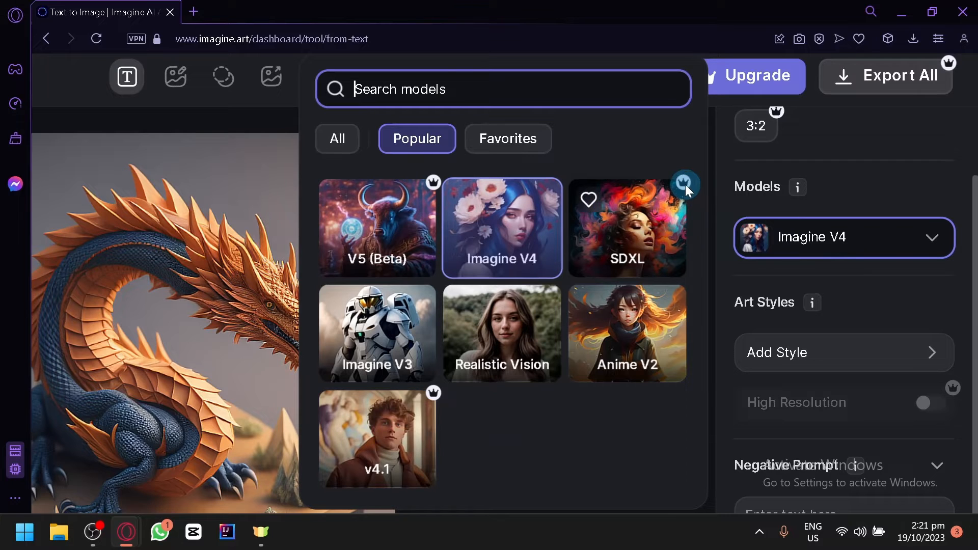
mouse_move(597, 281)
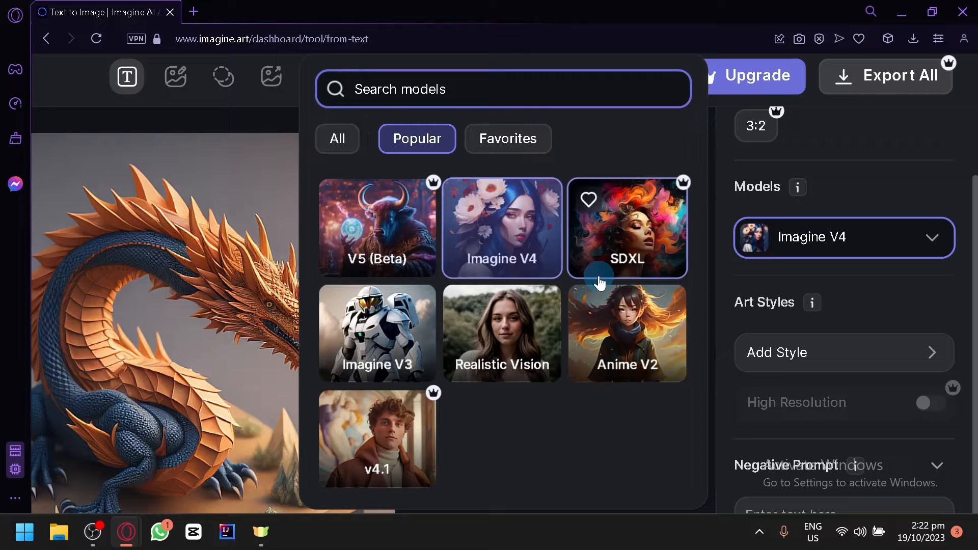
mouse_move(636, 309)
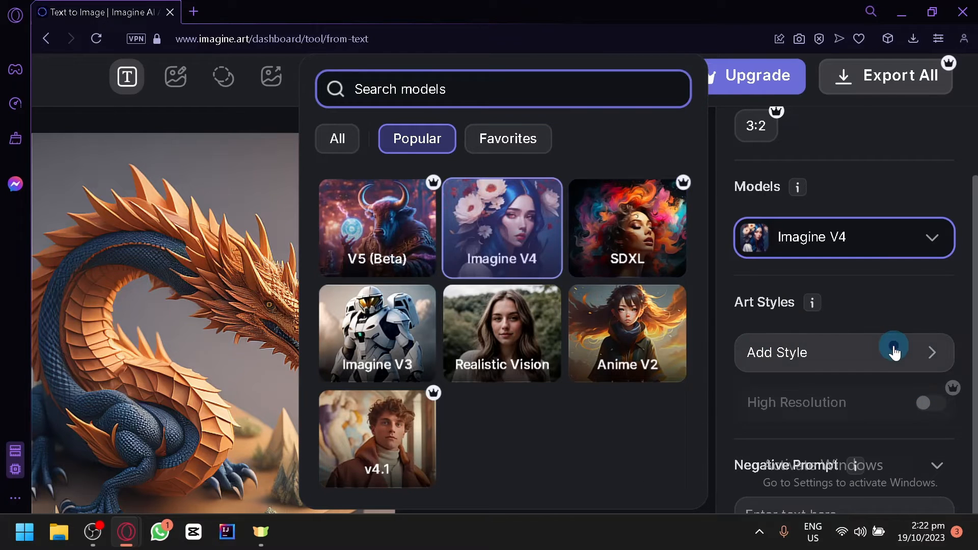
Leave Imagine V4 as the model and open Add Style under Art Styles
left_click(842, 352)
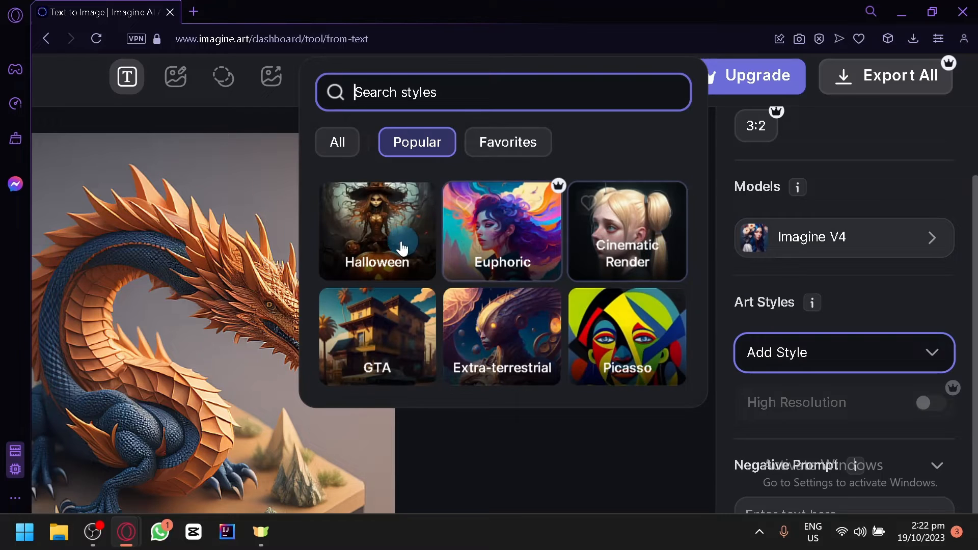
Choose the Cinematic Render style, close the style picker and try High Resolution
left_click(626, 231)
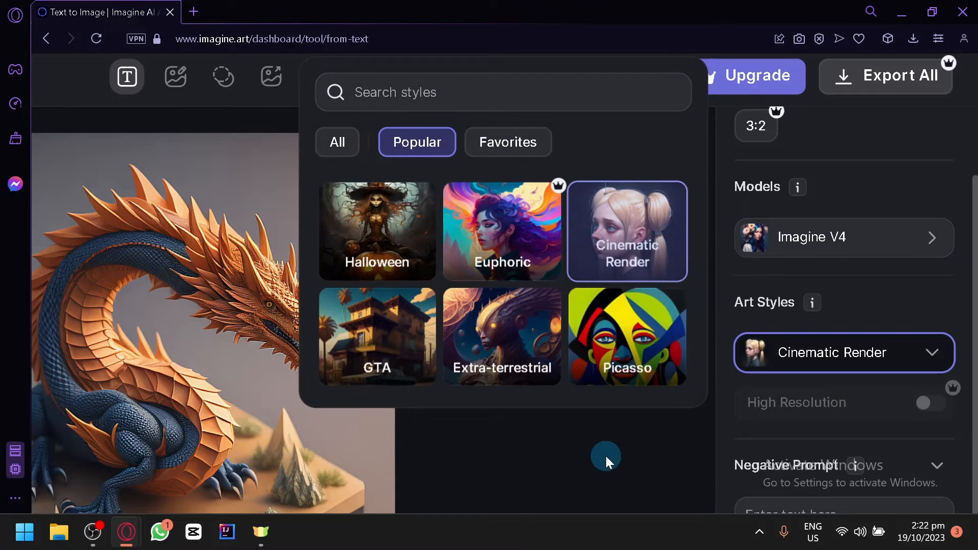
left_click(604, 456)
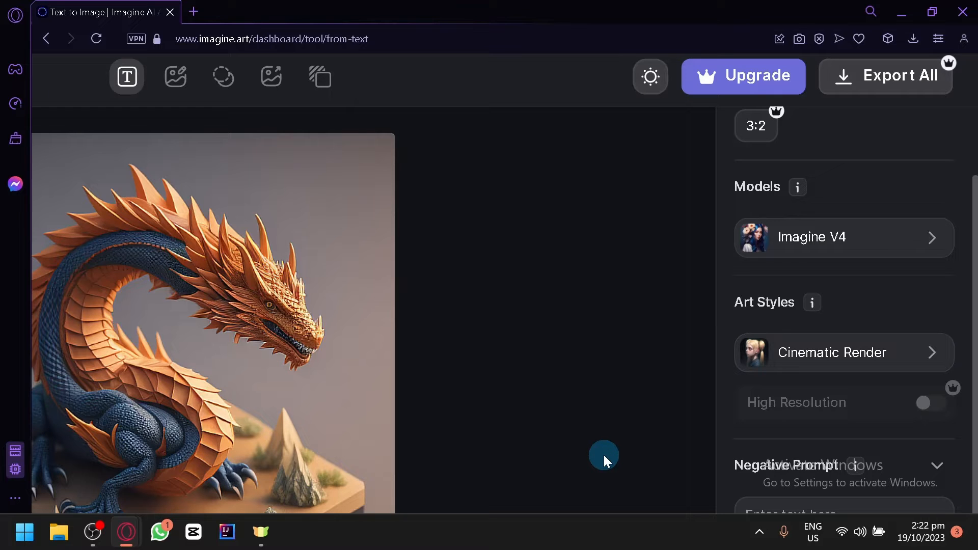
mouse_move(838, 384)
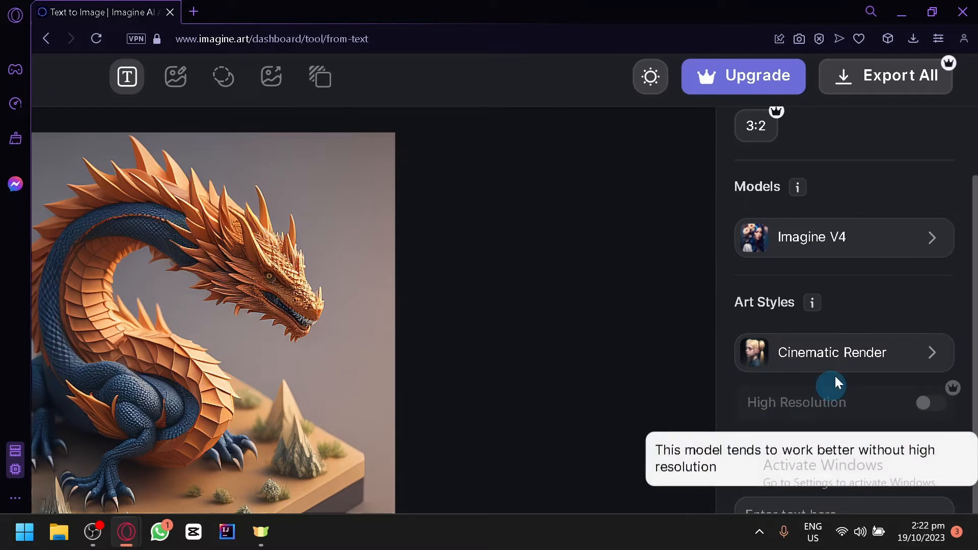
left_click(843, 352)
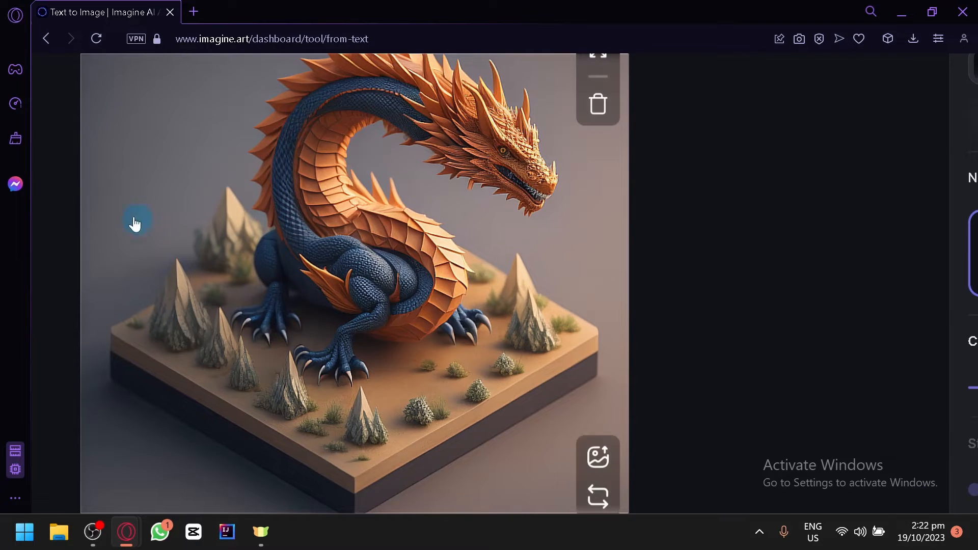
mouse_move(556, 330)
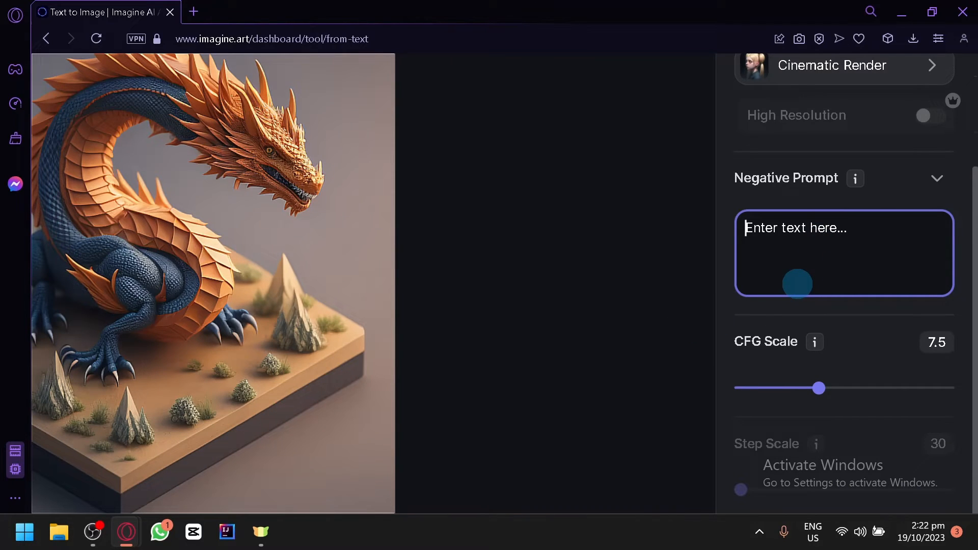
scroll("down", 3)
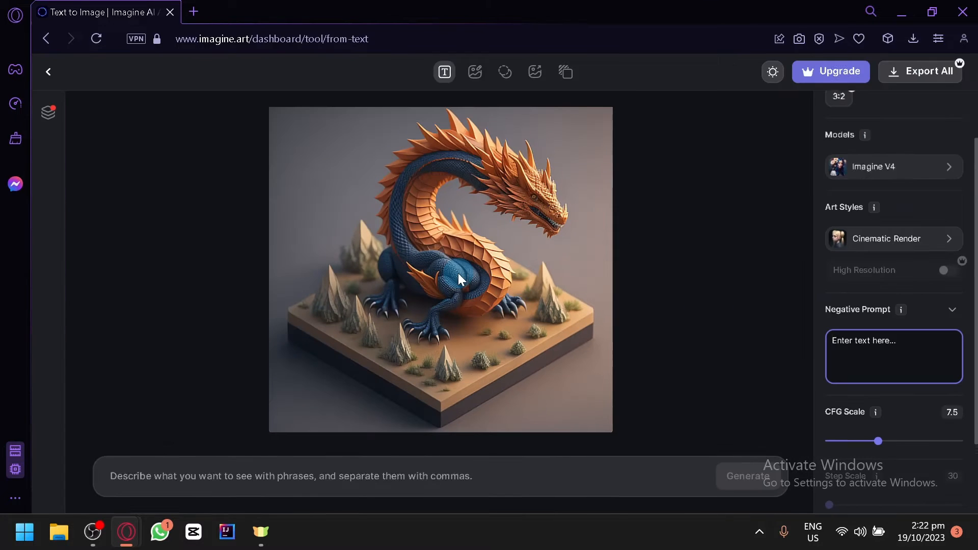
Generate an image from the prompt 'A house on the moon'
left_click(395, 476)
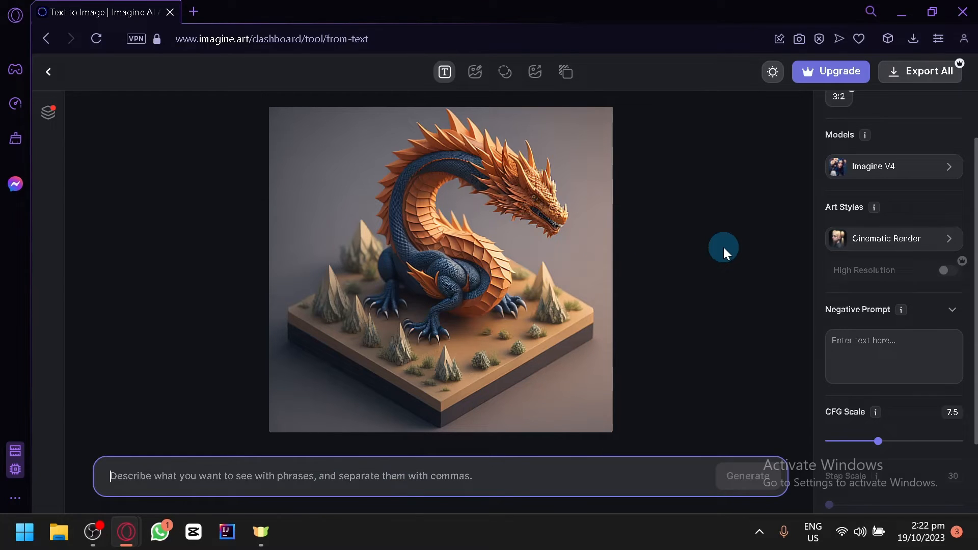
type("A house")
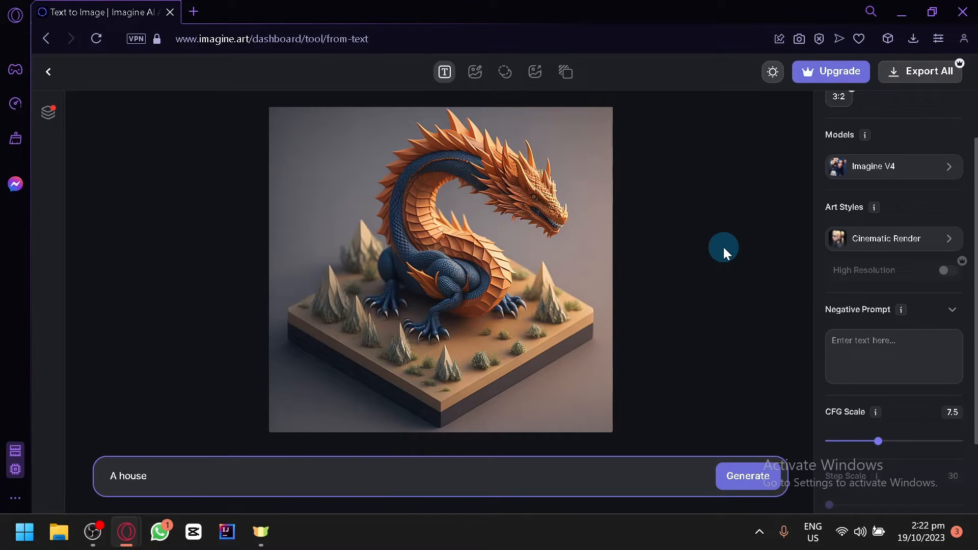
type("on the moon")
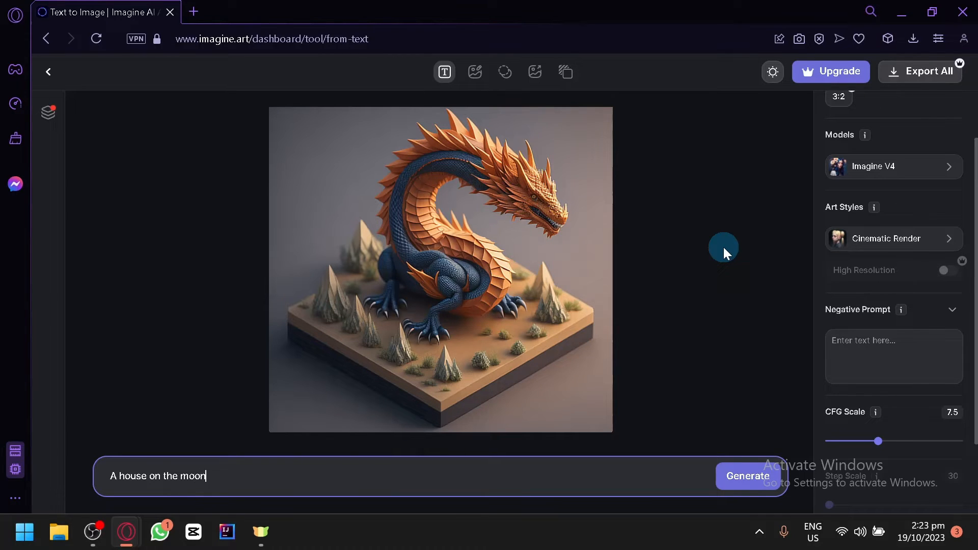
mouse_move(552, 316)
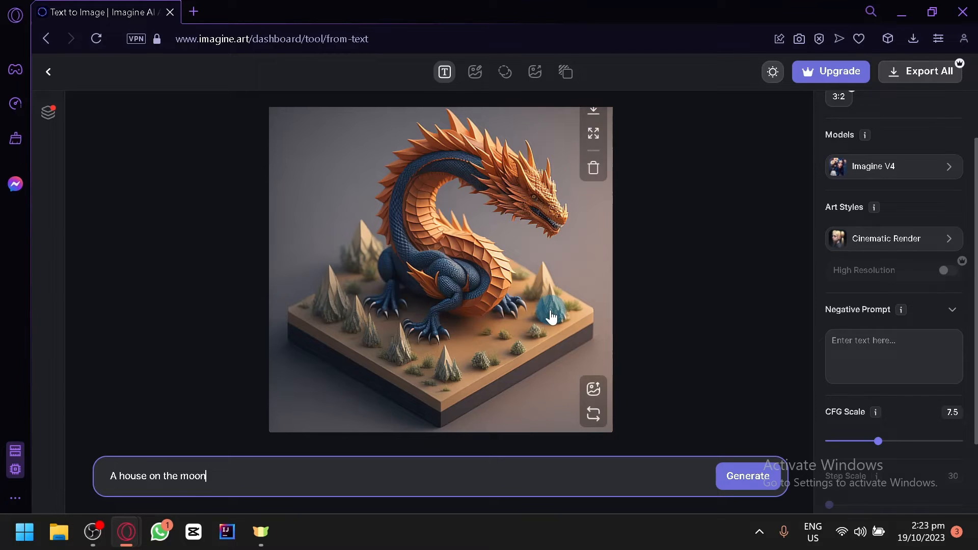
mouse_move(708, 399)
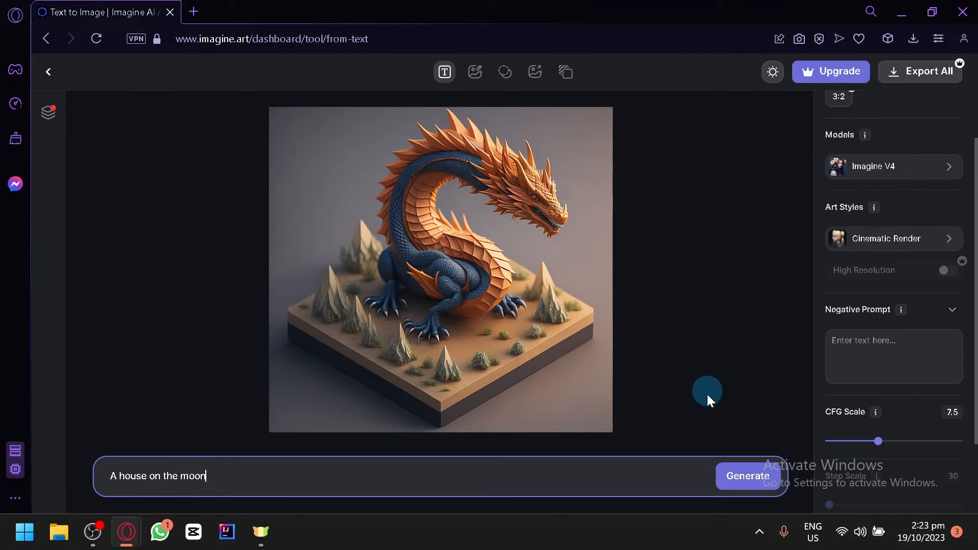
mouse_move(626, 460)
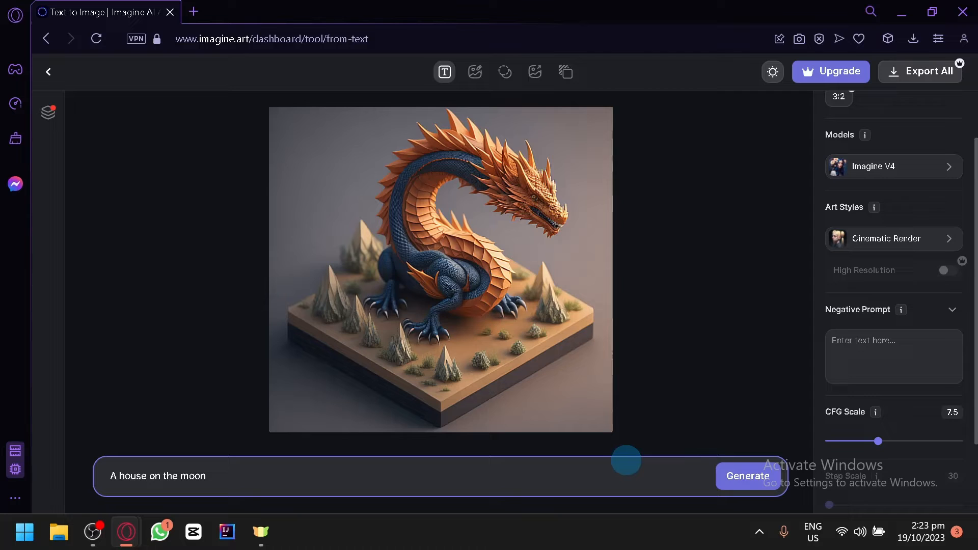
left_click(747, 476)
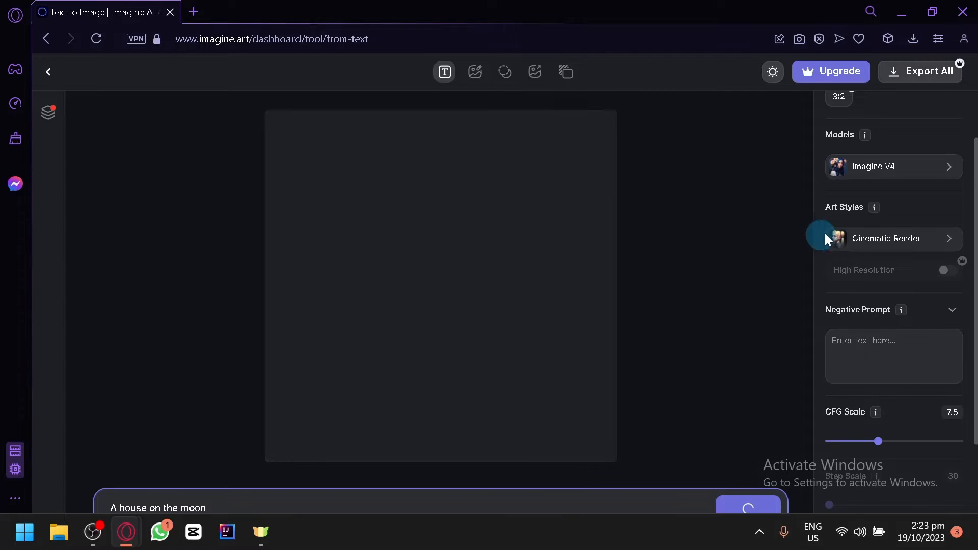
mouse_move(911, 175)
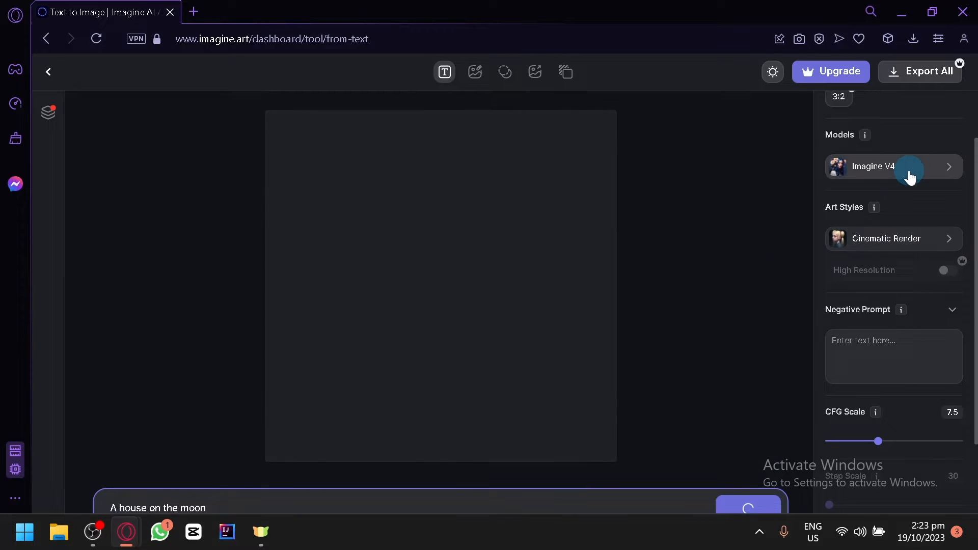
Inspect the finished image of a multi-storey house on a lunar landscape
scroll("up", 3)
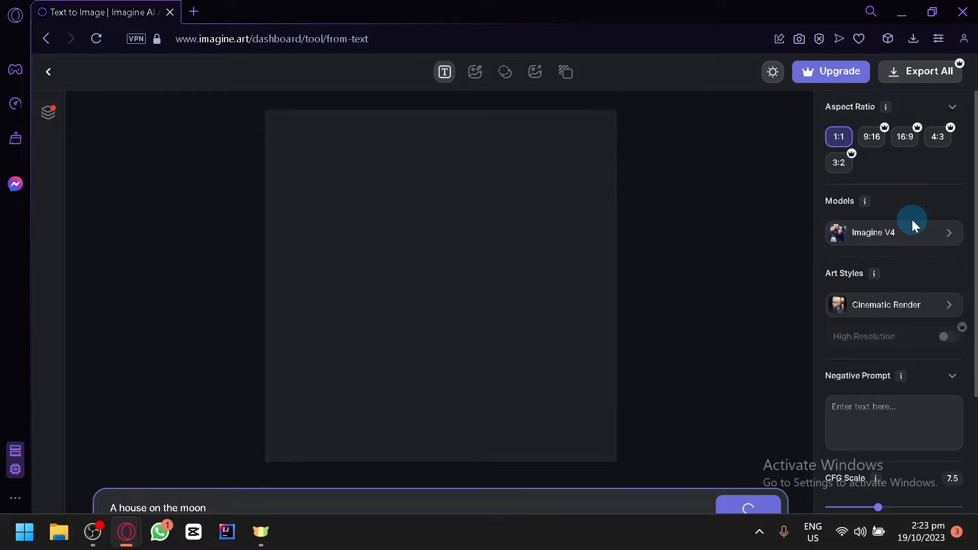
mouse_move(474, 71)
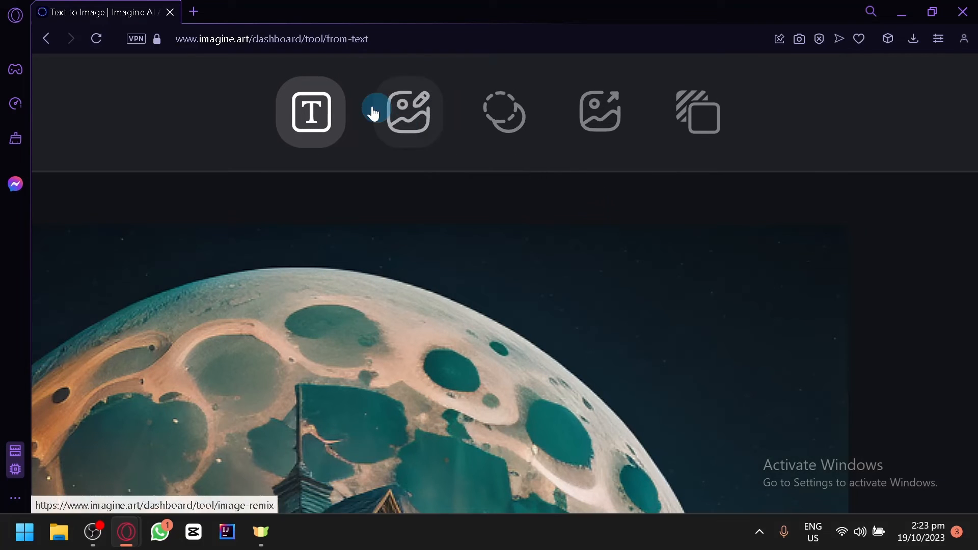
mouse_move(504, 125)
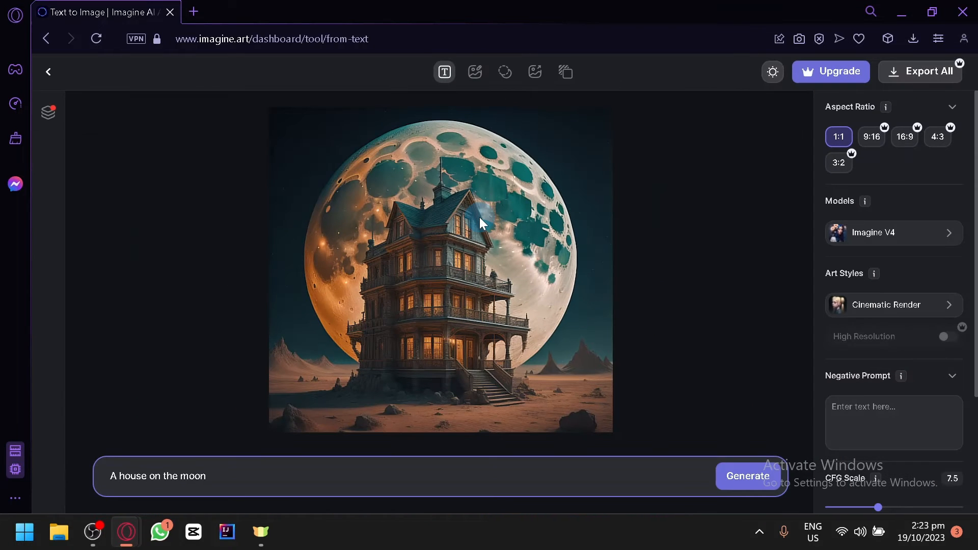
mouse_move(455, 309)
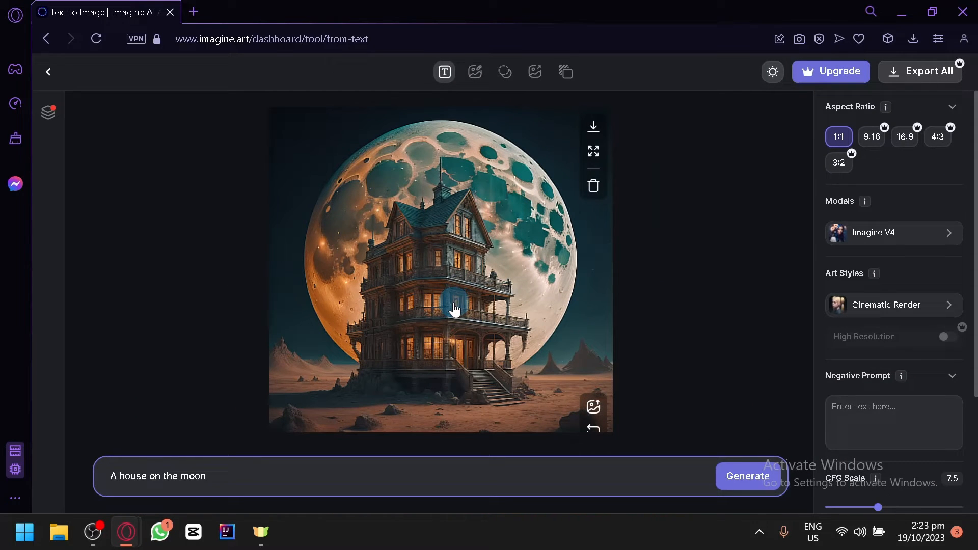
mouse_move(415, 319)
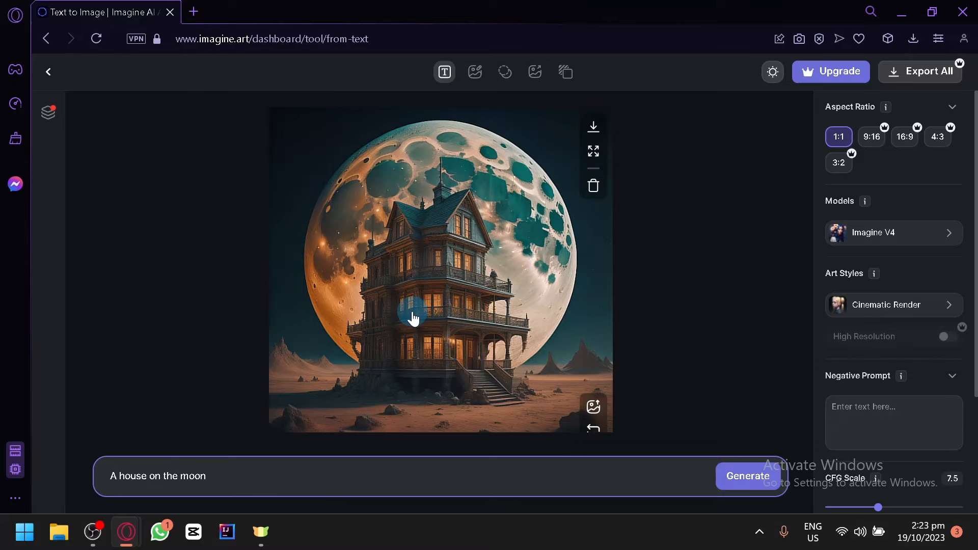
left_click(592, 150)
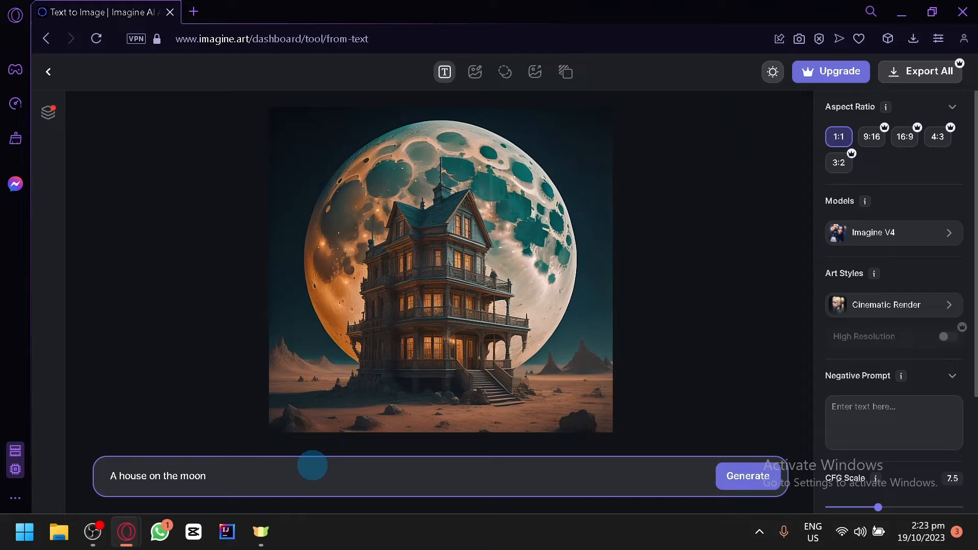
Generate from 'a huge dark cavern with a violet dragon inside sleeping on top of gold'
key("Backspace")
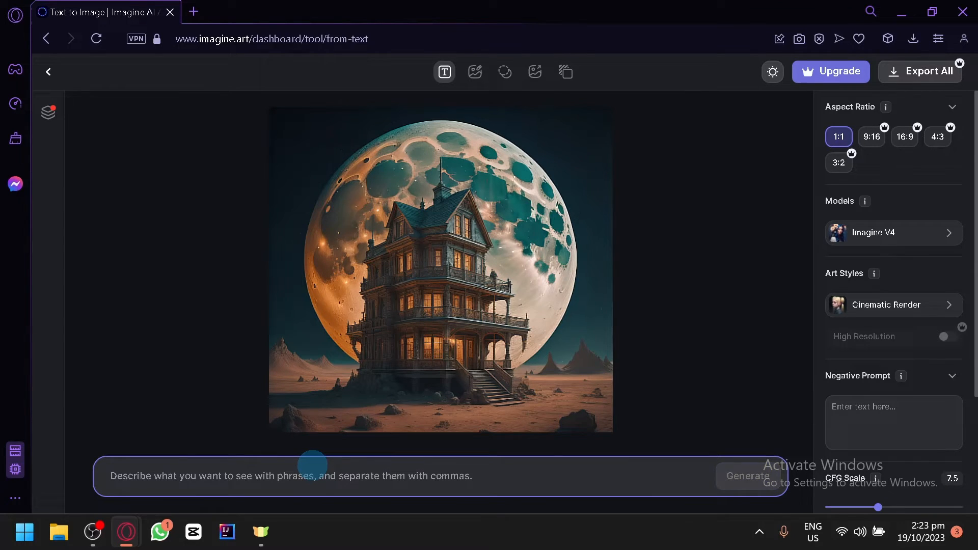
type("a huge cave")
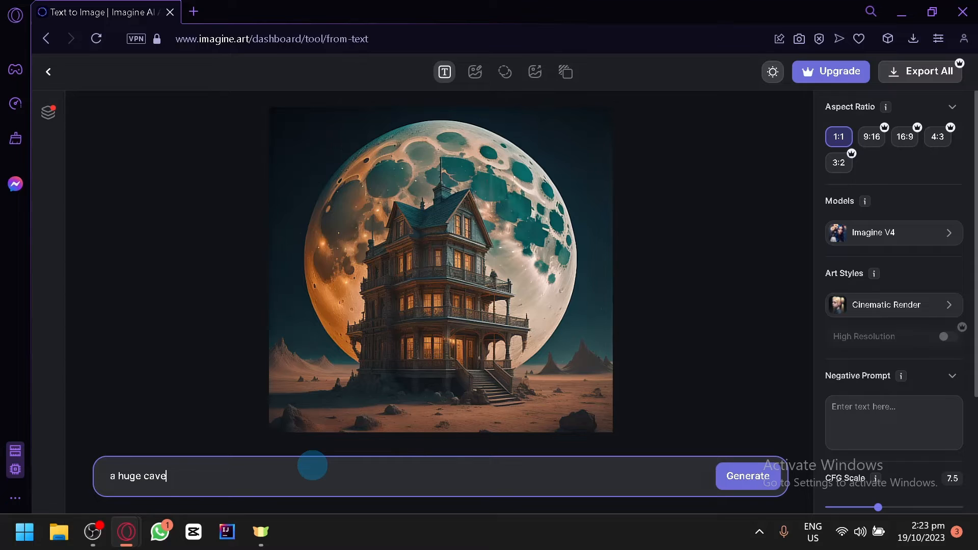
type("rn with a dragon in")
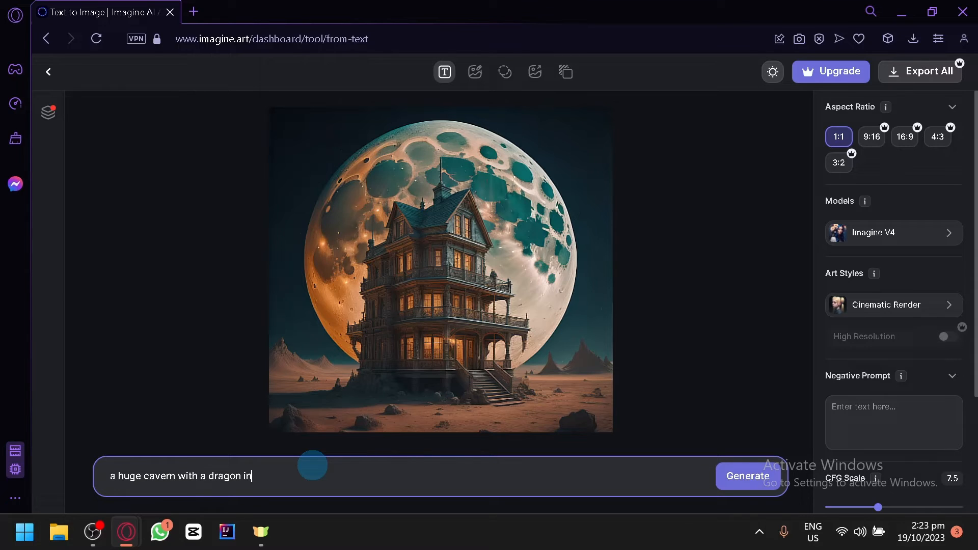
type("side")
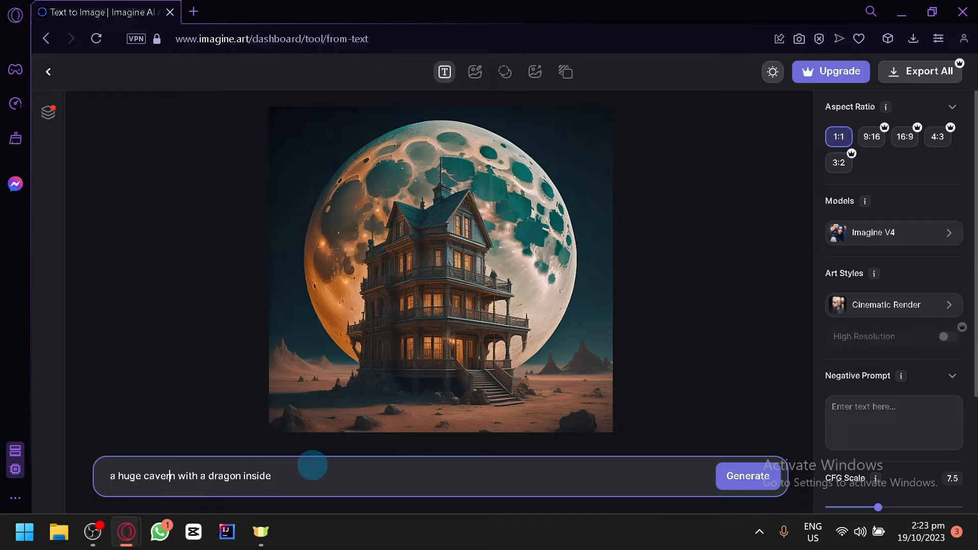
type("dark")
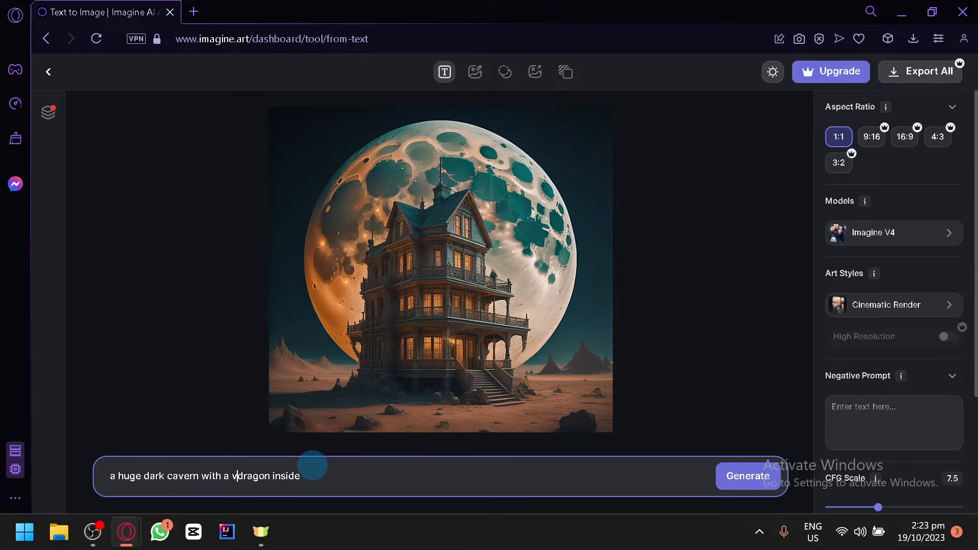
type("violet")
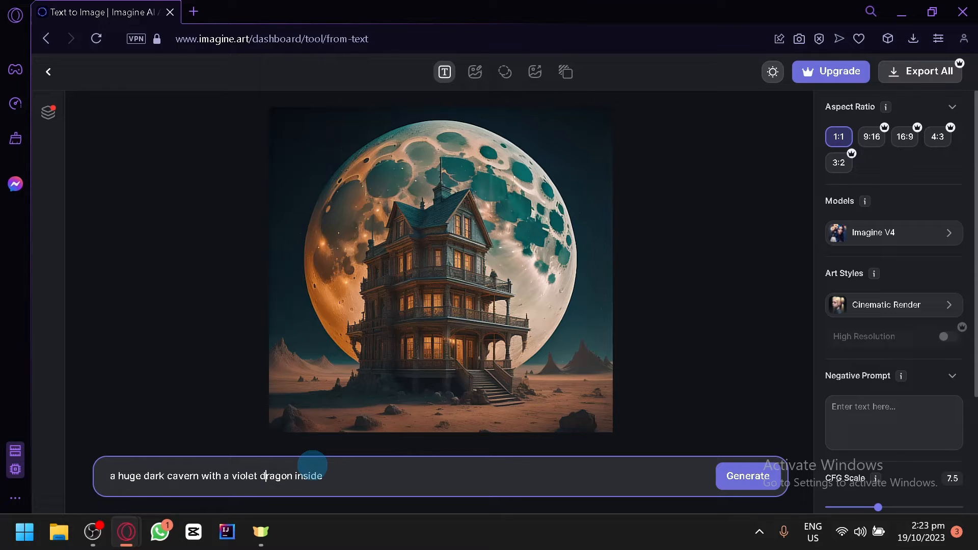
type("sle")
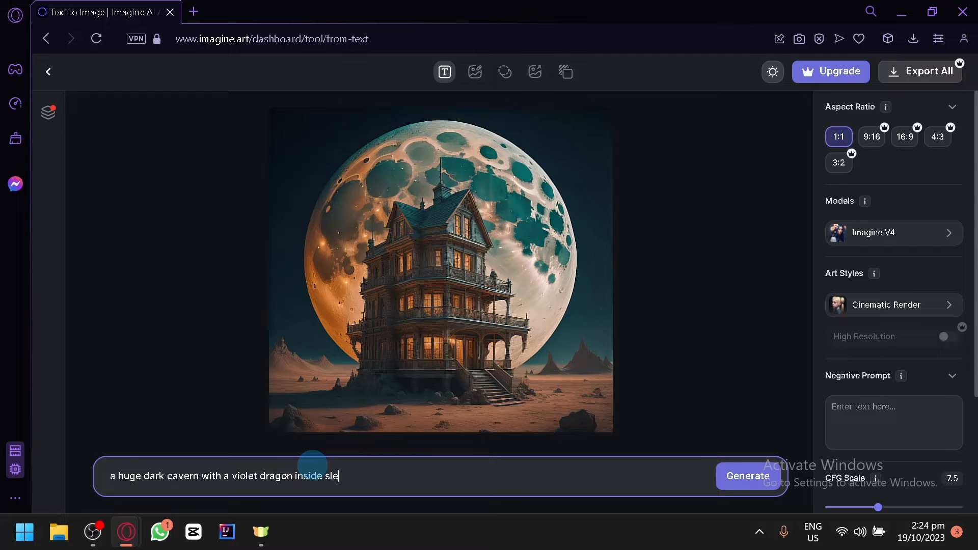
type("eping on top")
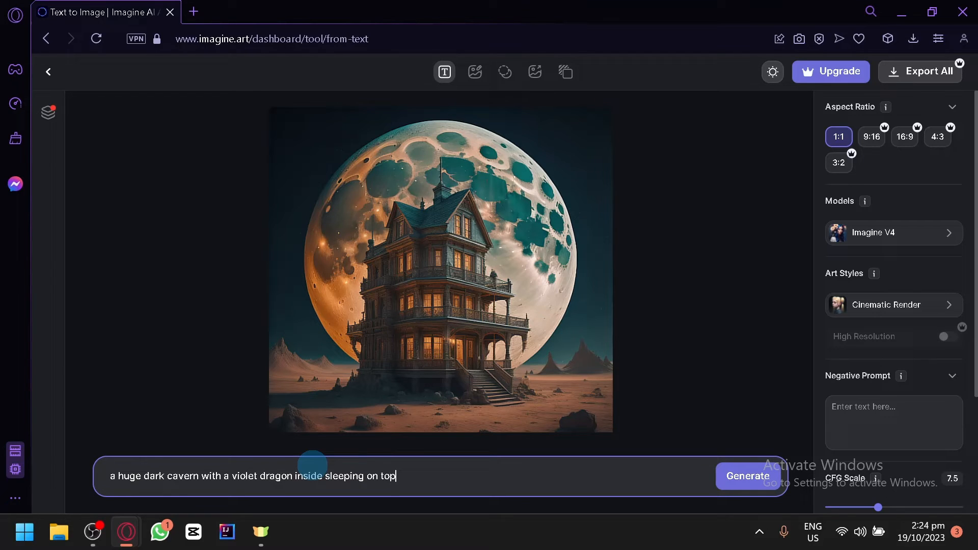
type("of gold")
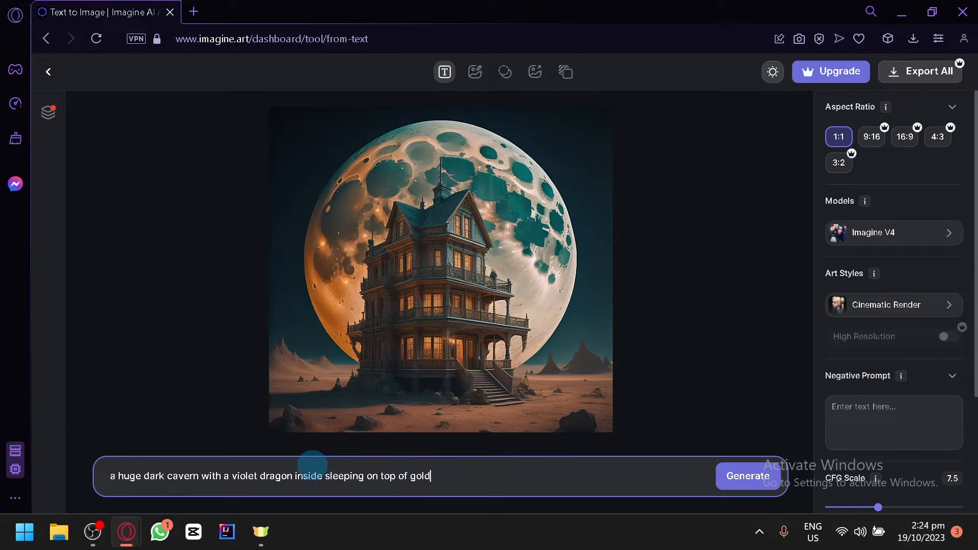
left_click(748, 476)
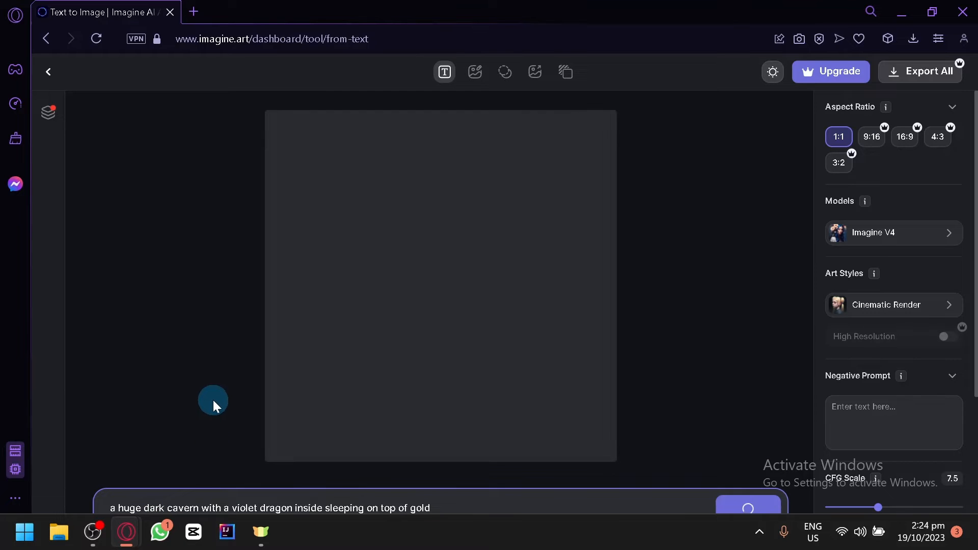
mouse_move(49, 112)
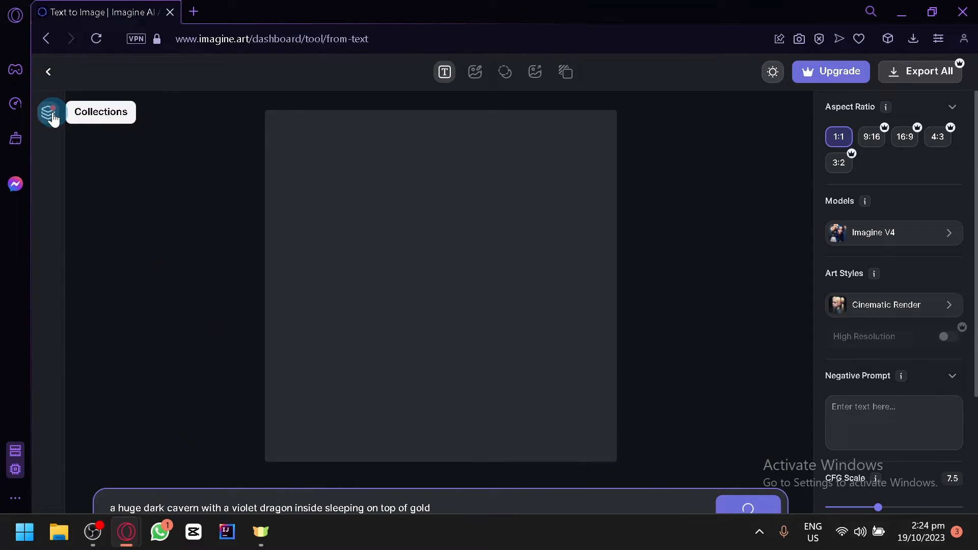
Review the finished image of a purple horned dragon in a rocky cavern
left_click(748, 508)
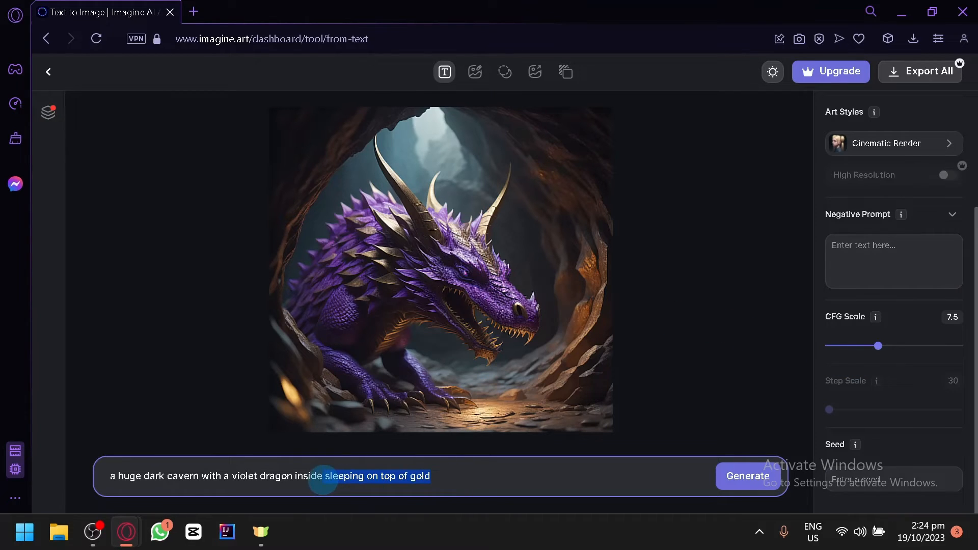
mouse_move(629, 268)
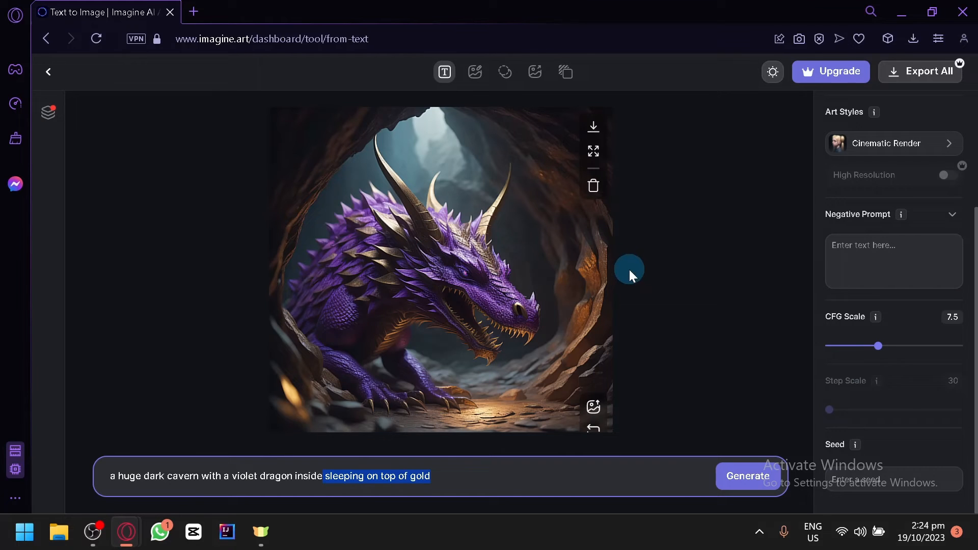
mouse_move(639, 252)
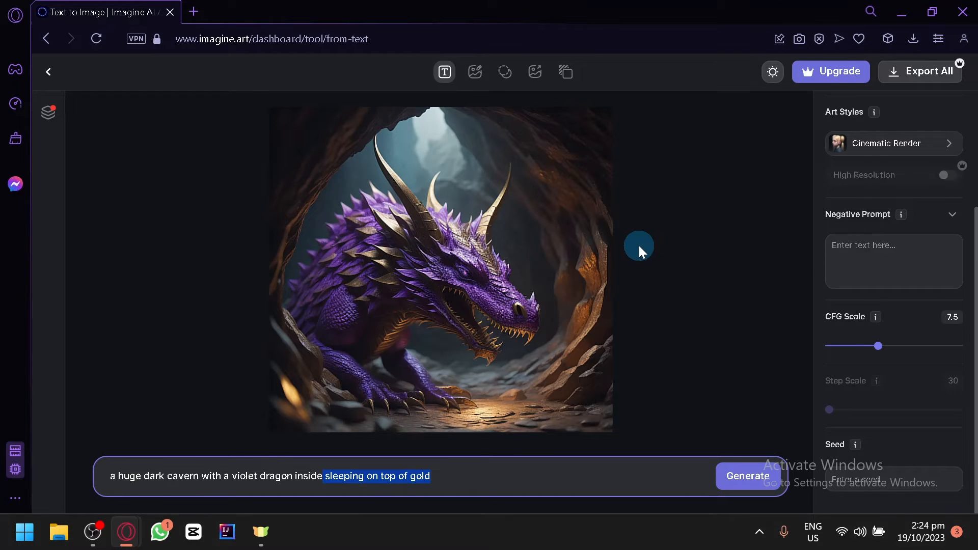
mouse_move(444, 72)
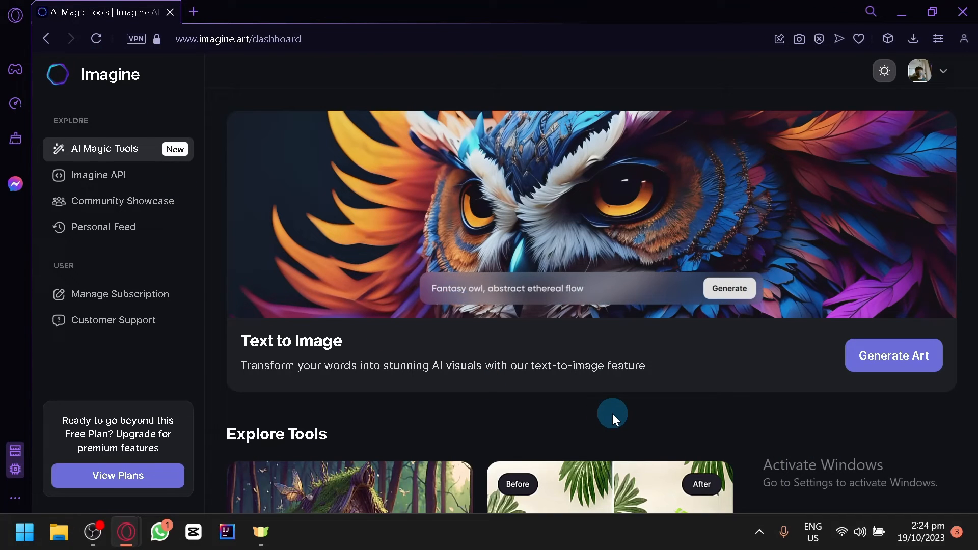
Browse the Explore Tools cards and Get Inspired gallery, then return to the dashboard
scroll("down", 3)
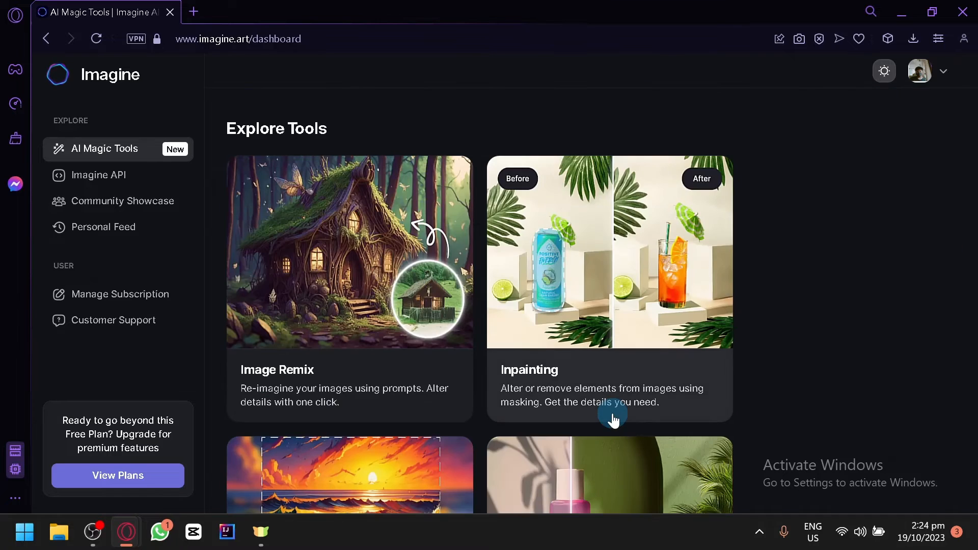
scroll("down", 3)
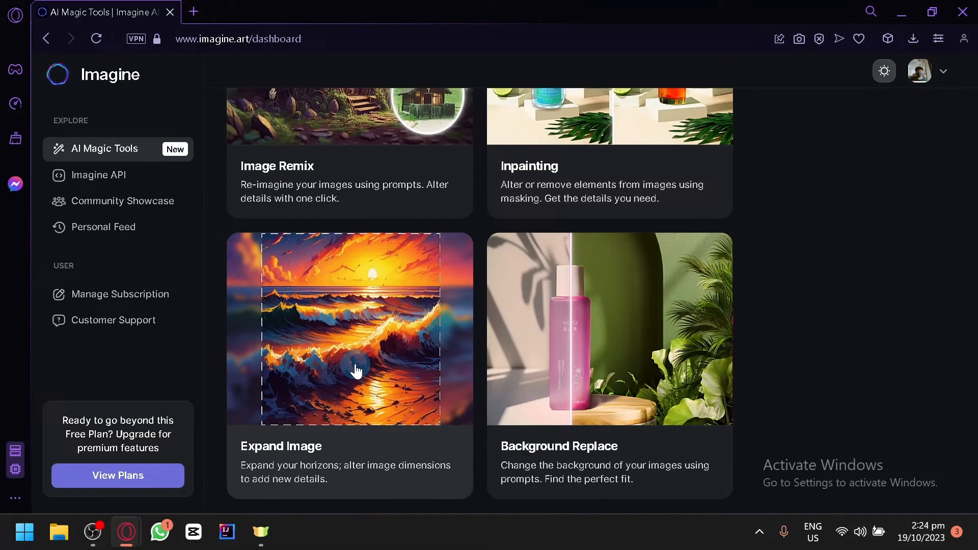
scroll("down", 3)
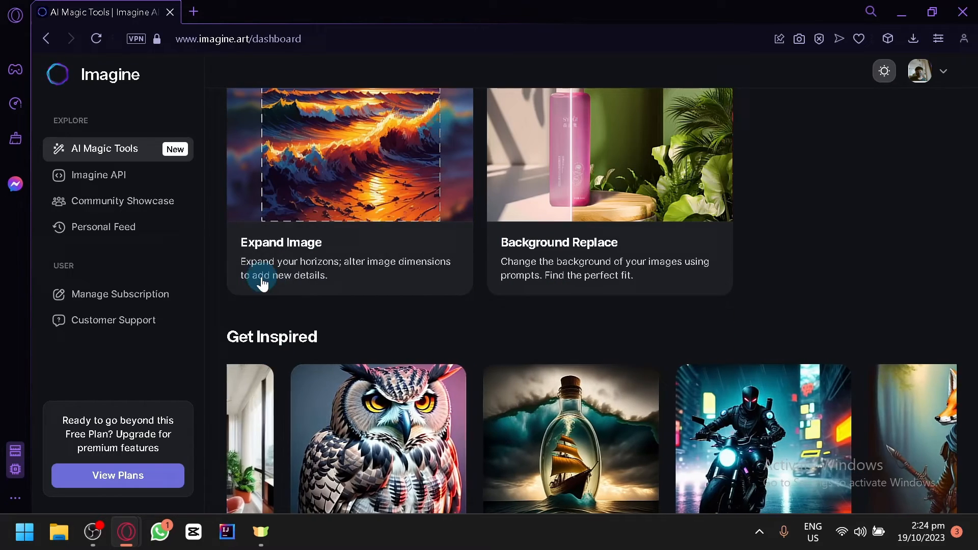
right_click(262, 172)
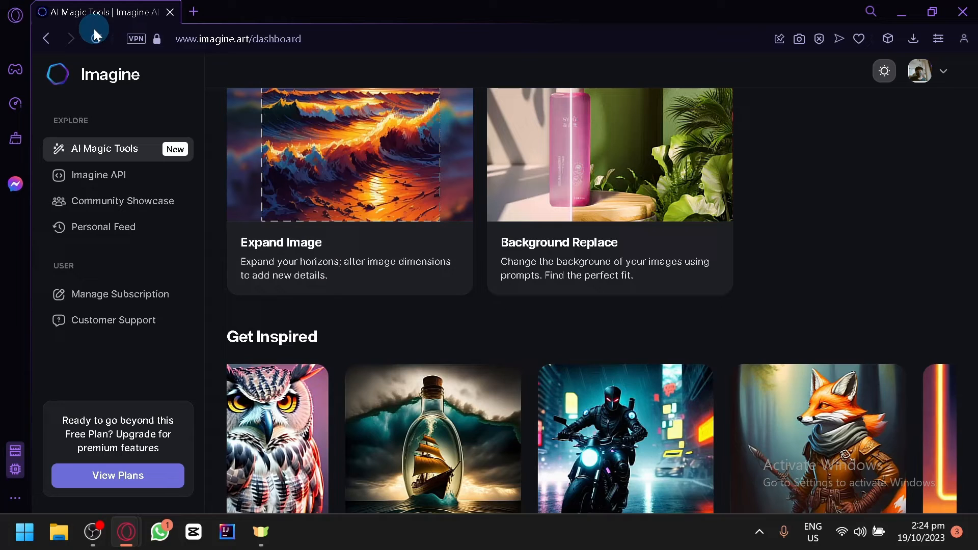
scroll("up", 3)
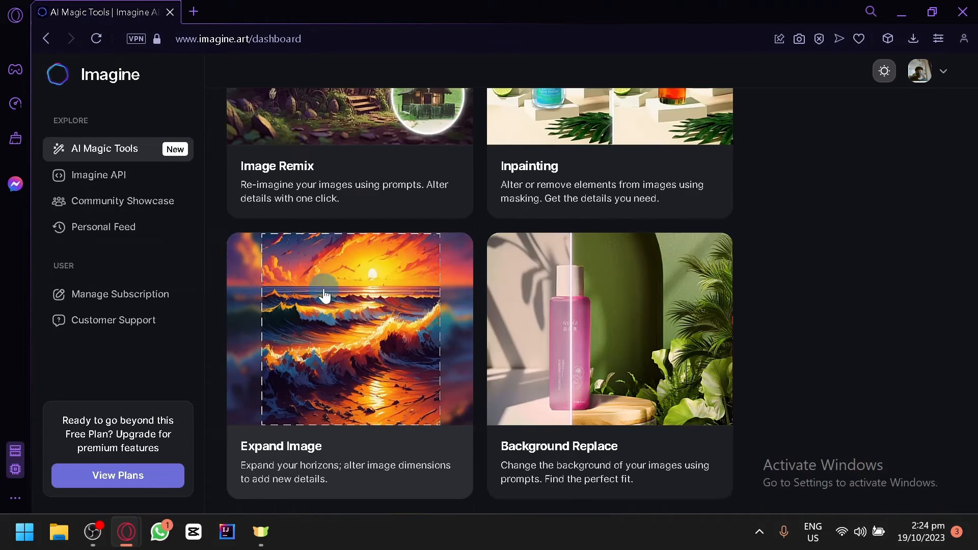
mouse_move(590, 305)
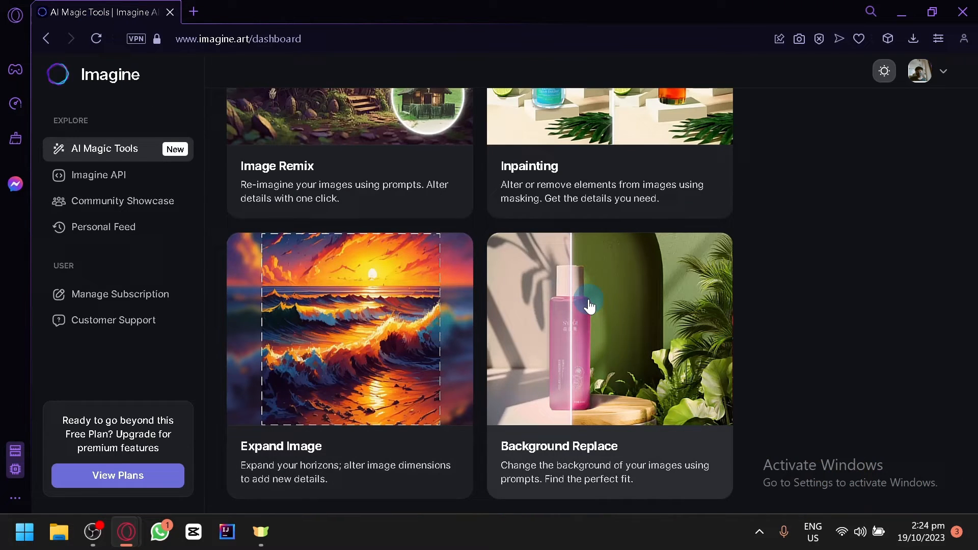
left_click(95, 39)
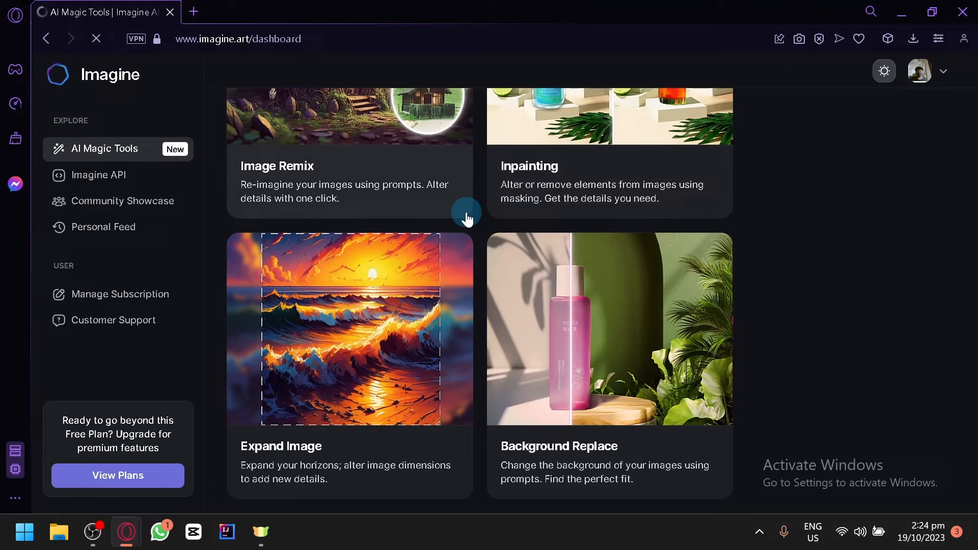
mouse_move(468, 204)
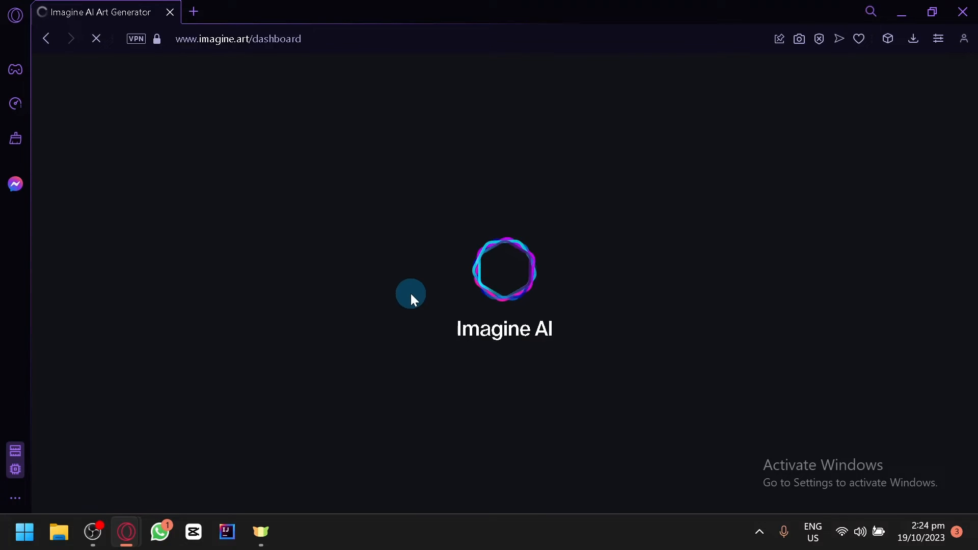
mouse_move(524, 303)
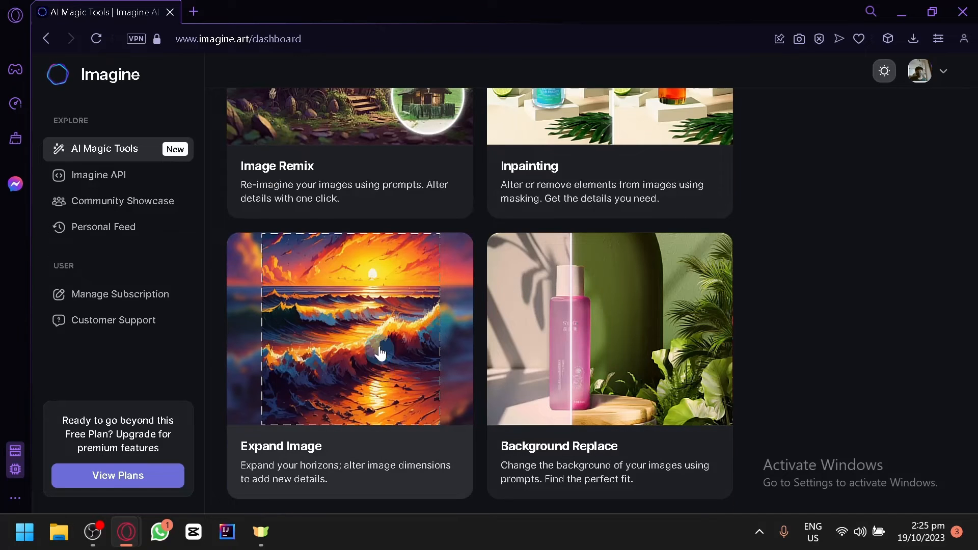
Find the Image Remix card under Explore Tools and open its Add Image dialog
left_click(349, 156)
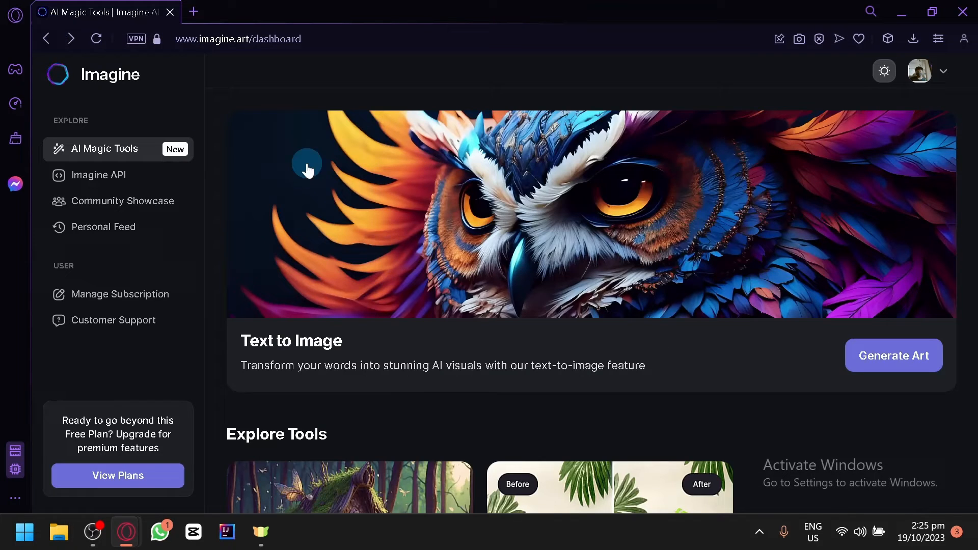
scroll("down", 3)
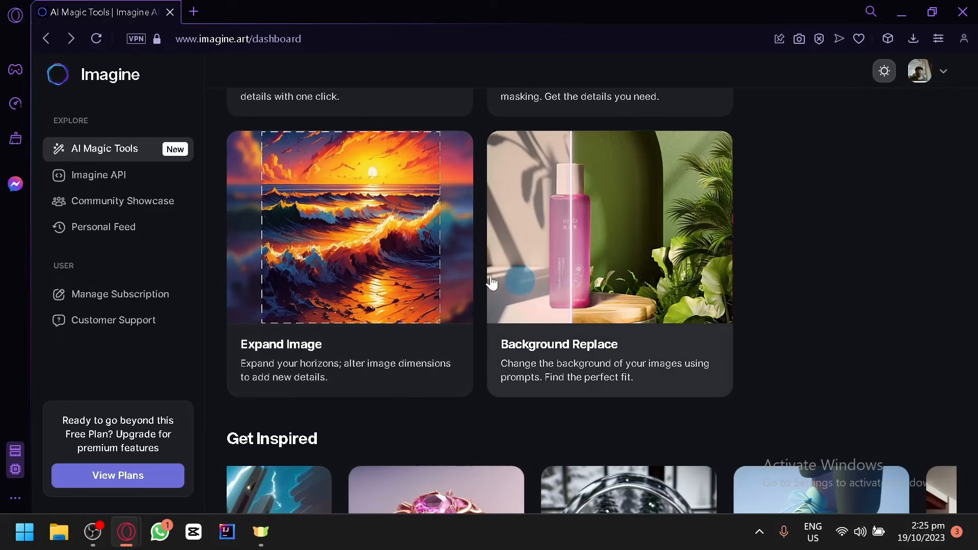
scroll("up", 3)
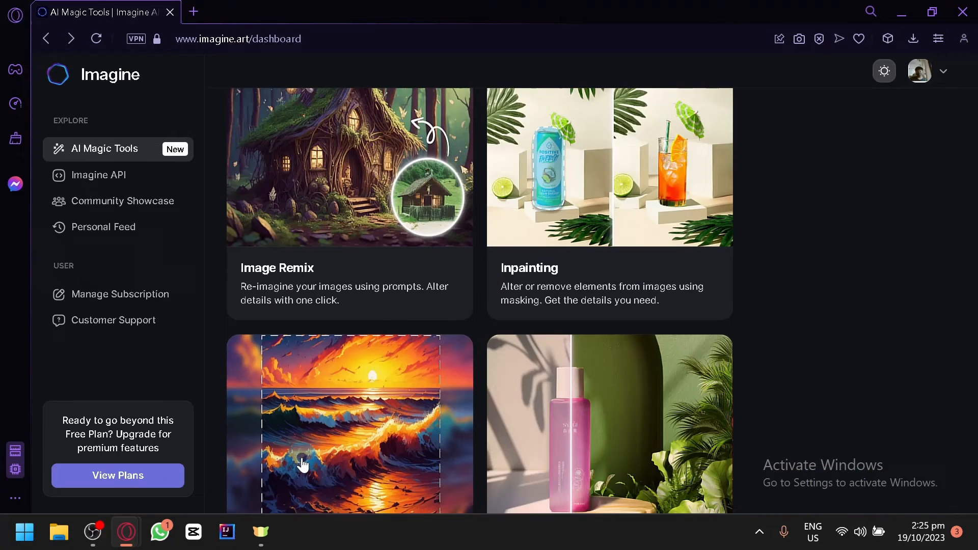
scroll("down", 3)
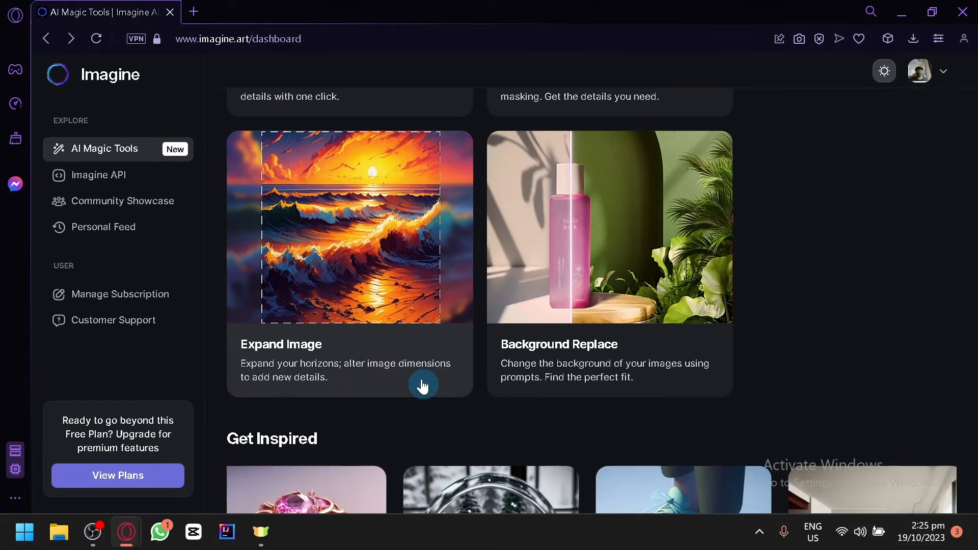
scroll("up", 3)
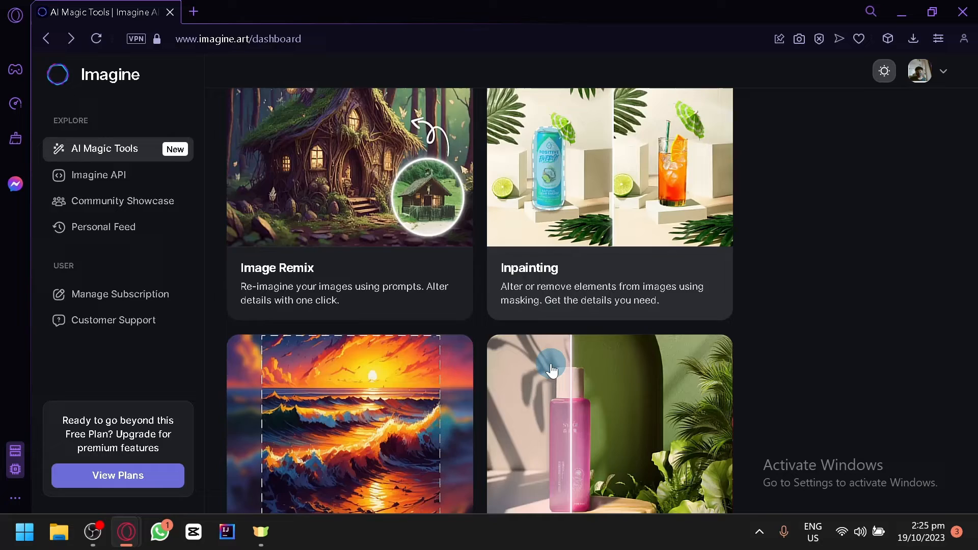
scroll("up", 3)
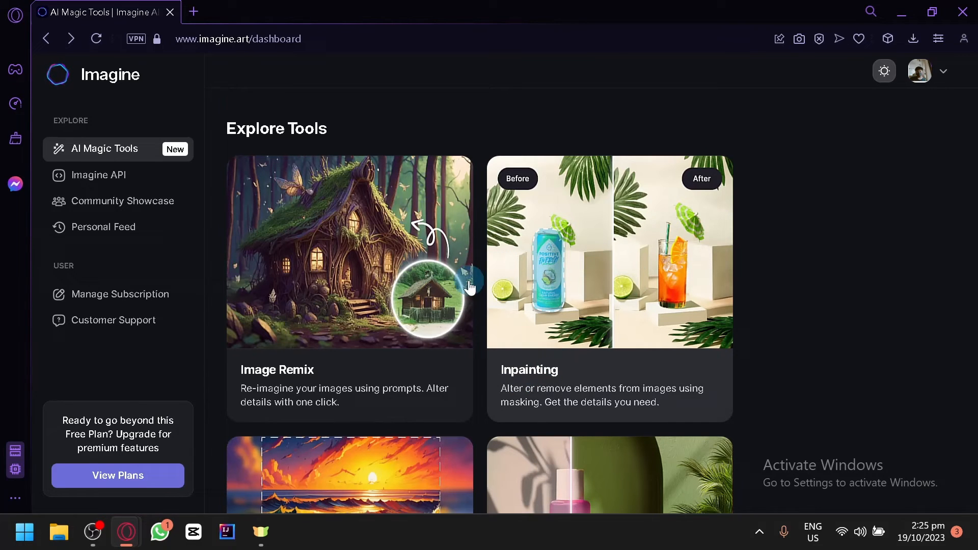
mouse_move(684, 290)
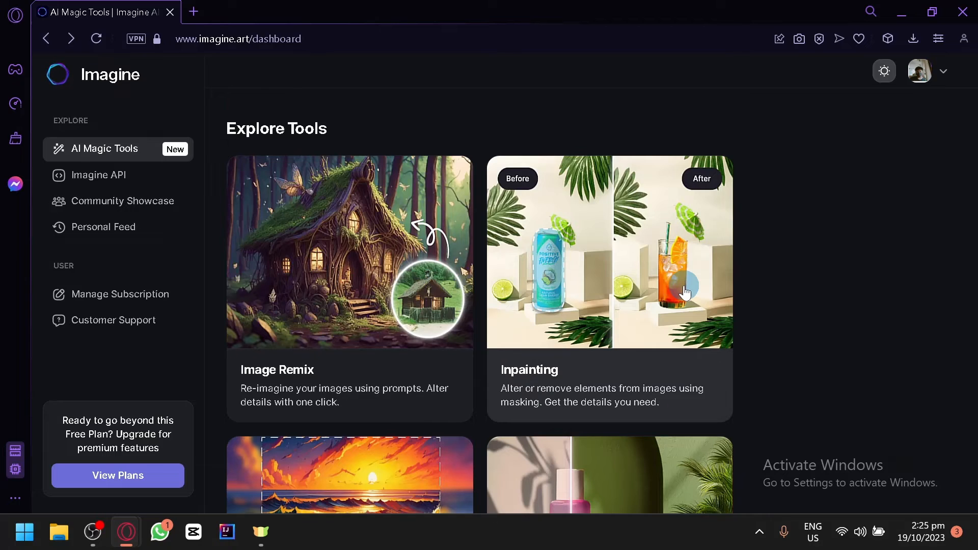
left_click(350, 287)
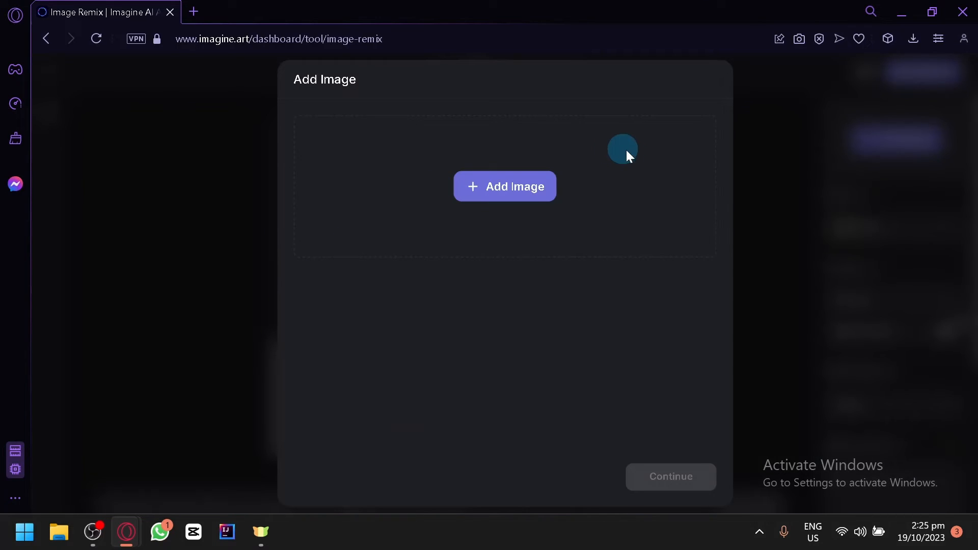
mouse_move(523, 165)
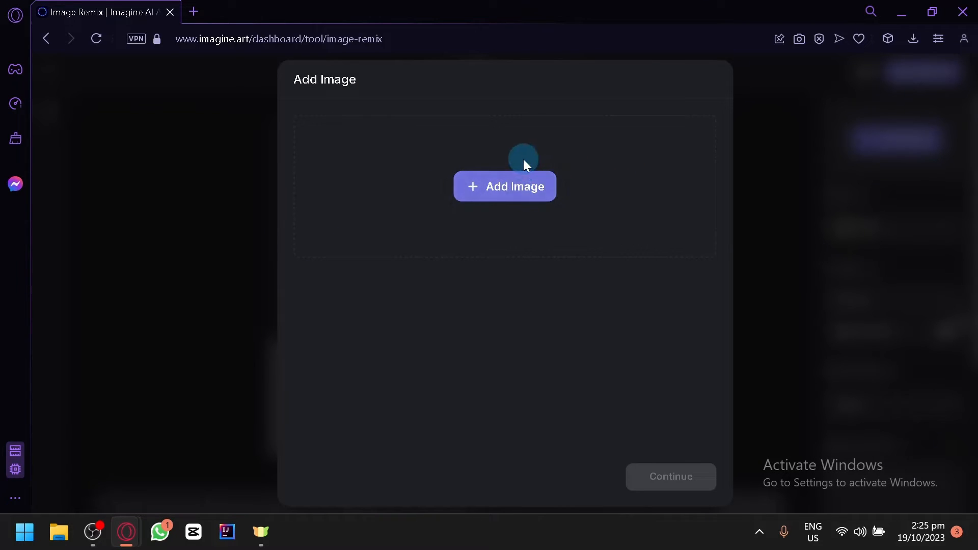
Upload the rocky mountain photo from Downloads as the remix source and continue to cropping
left_click(505, 186)
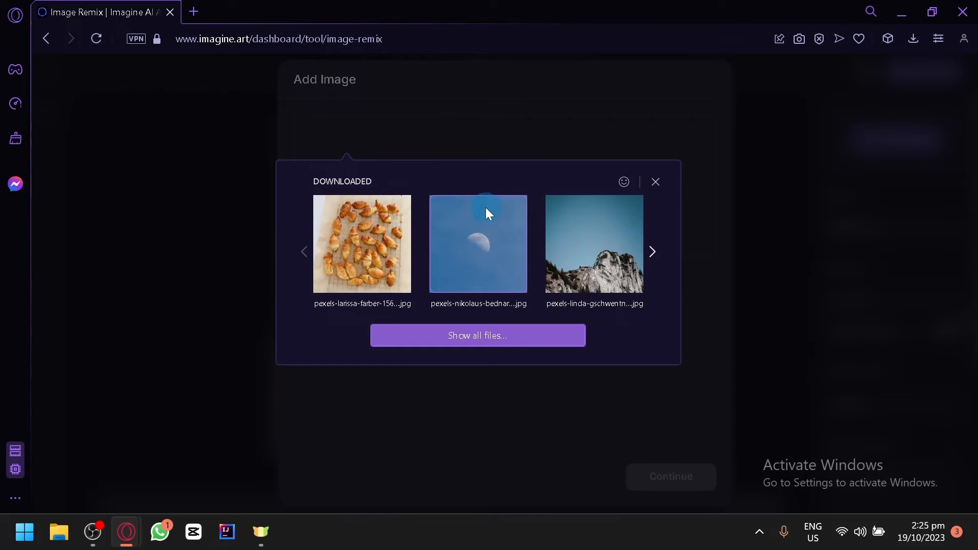
mouse_move(469, 284)
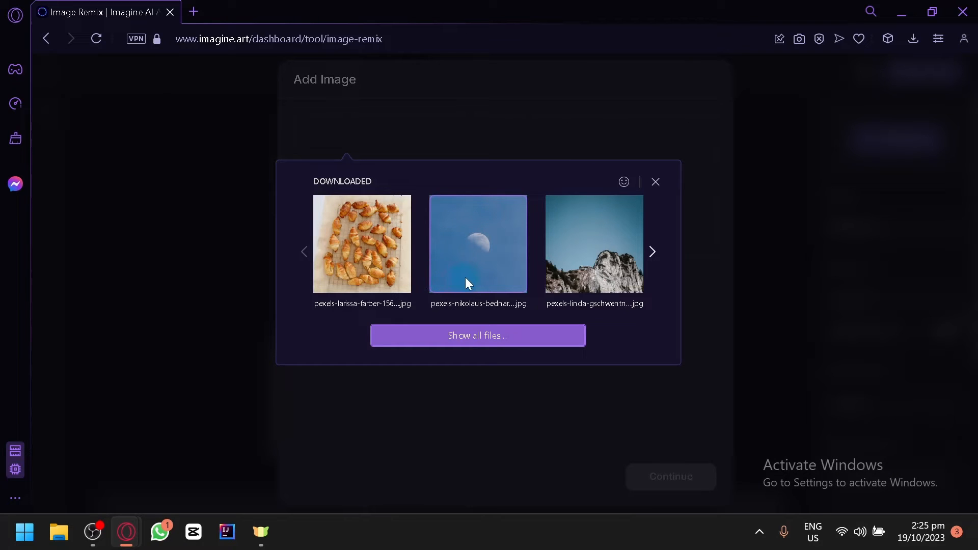
left_click(653, 253)
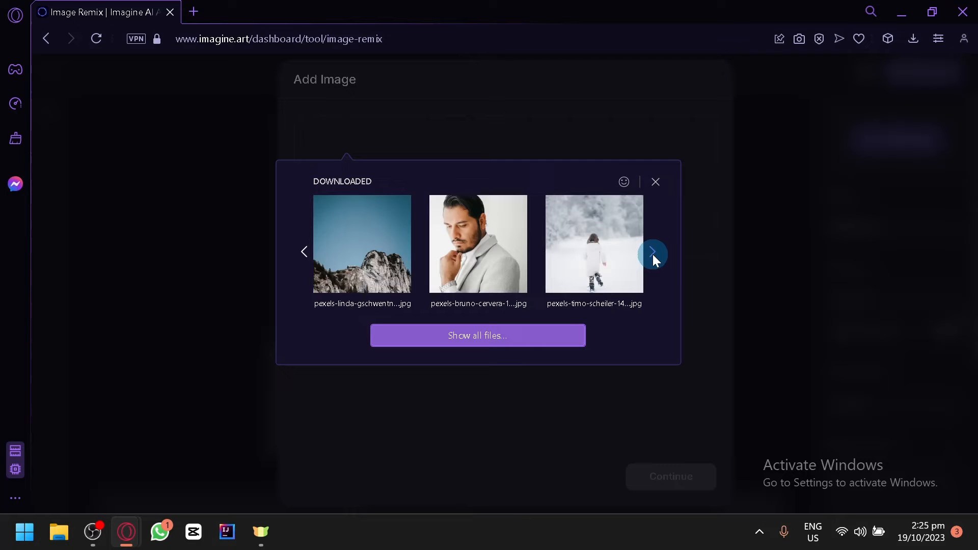
mouse_move(366, 258)
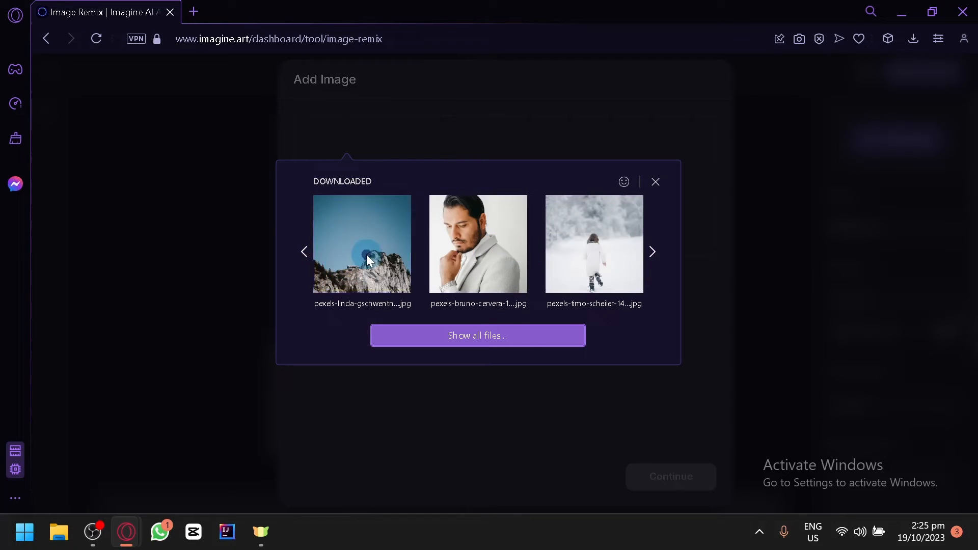
left_click(362, 244)
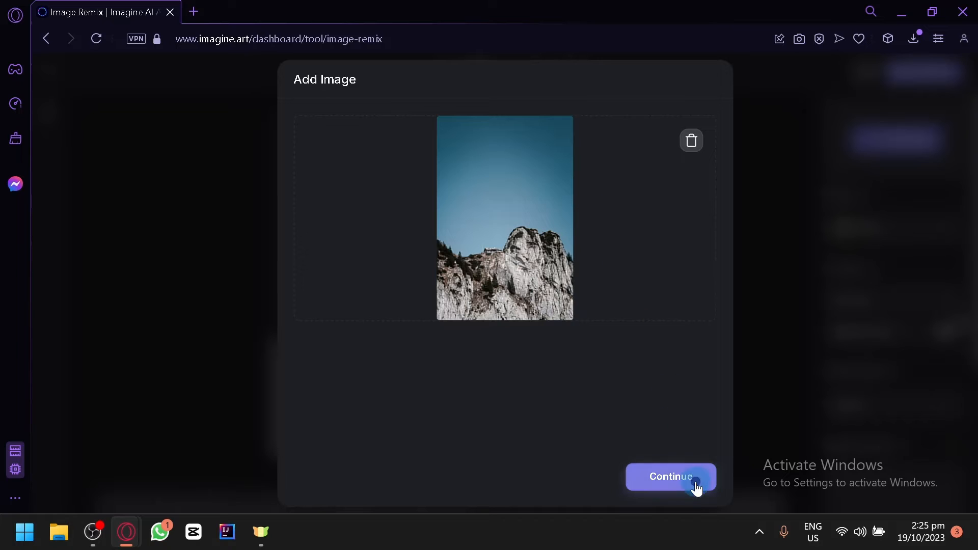
left_click(671, 477)
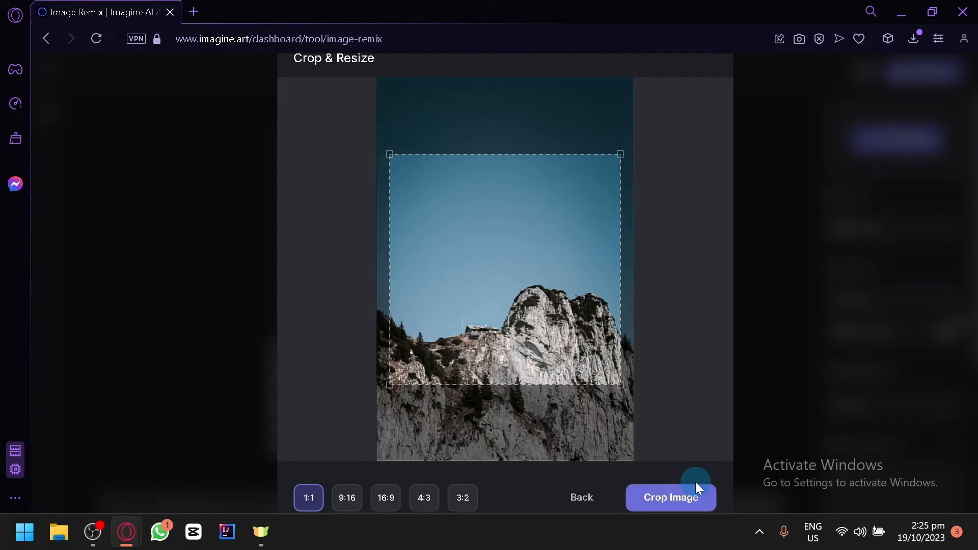
mouse_move(497, 333)
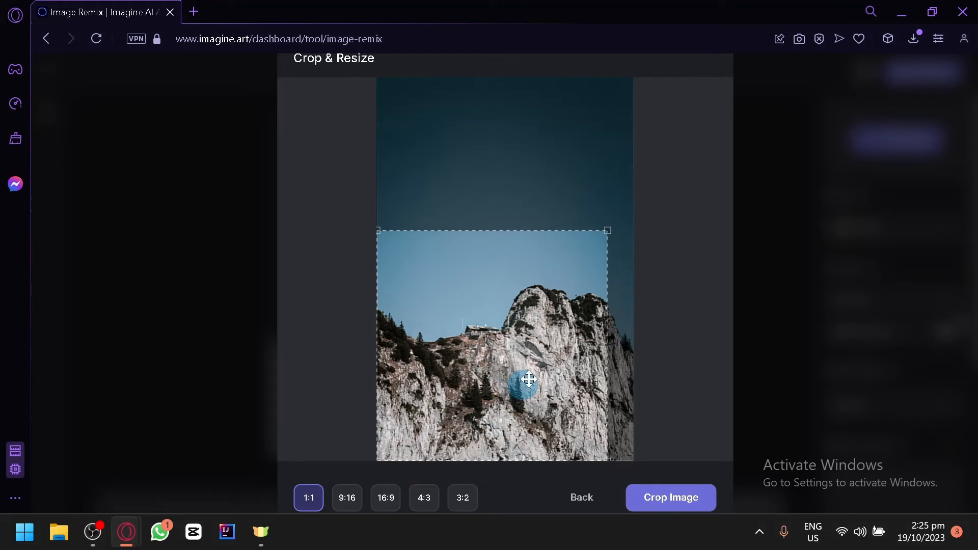
mouse_move(660, 245)
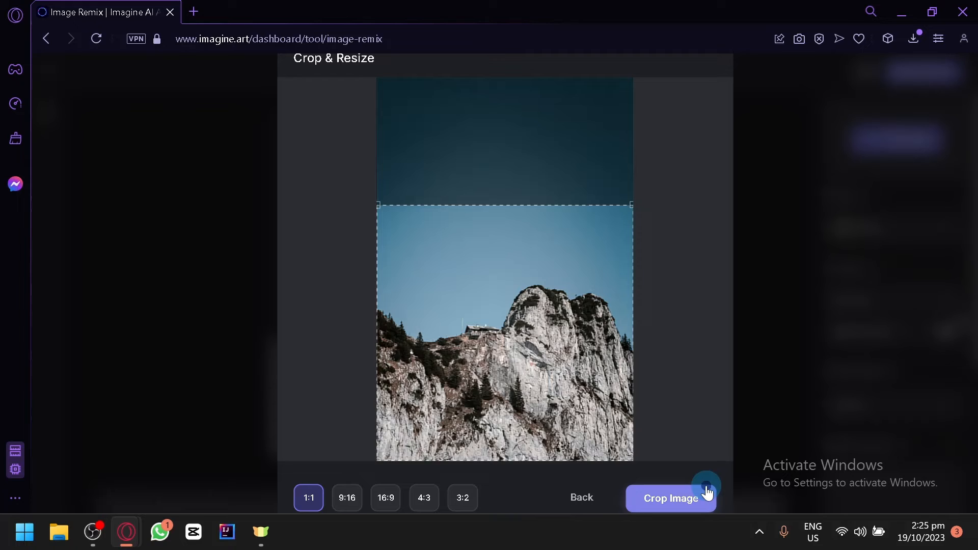
Crop the mountain photo to a 1:1 square over the rocky peak
left_click(670, 498)
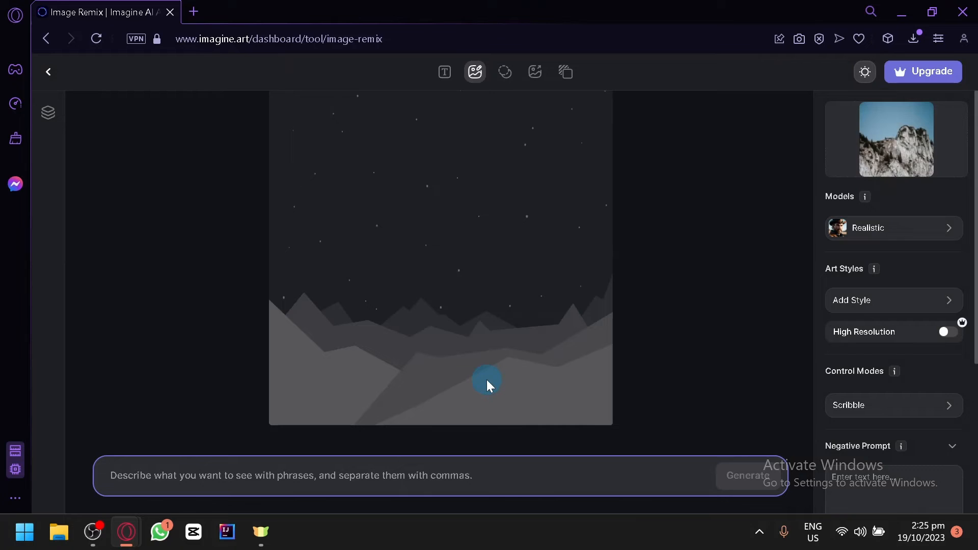
Generate a remix of the mountain photo with the prompt 'a waterfall'
type("a waterf")
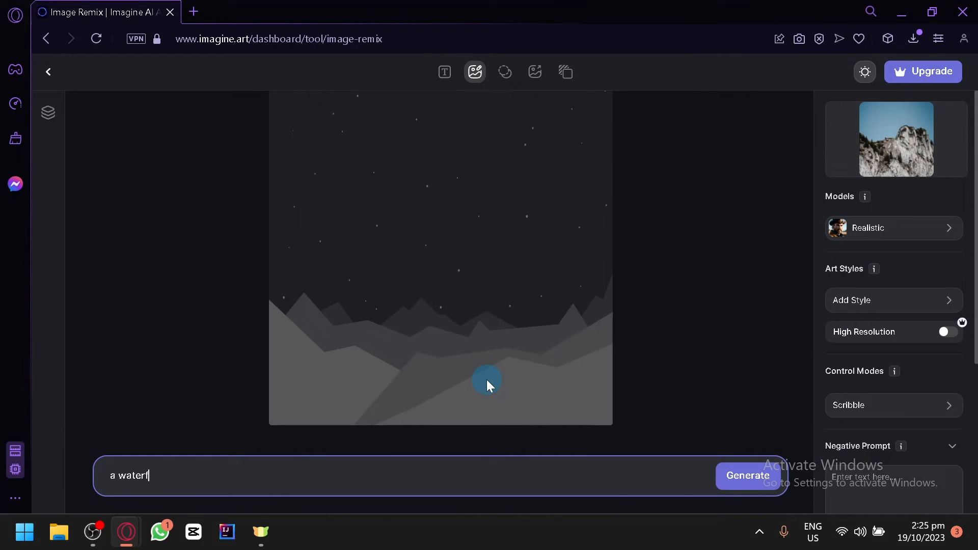
type("all")
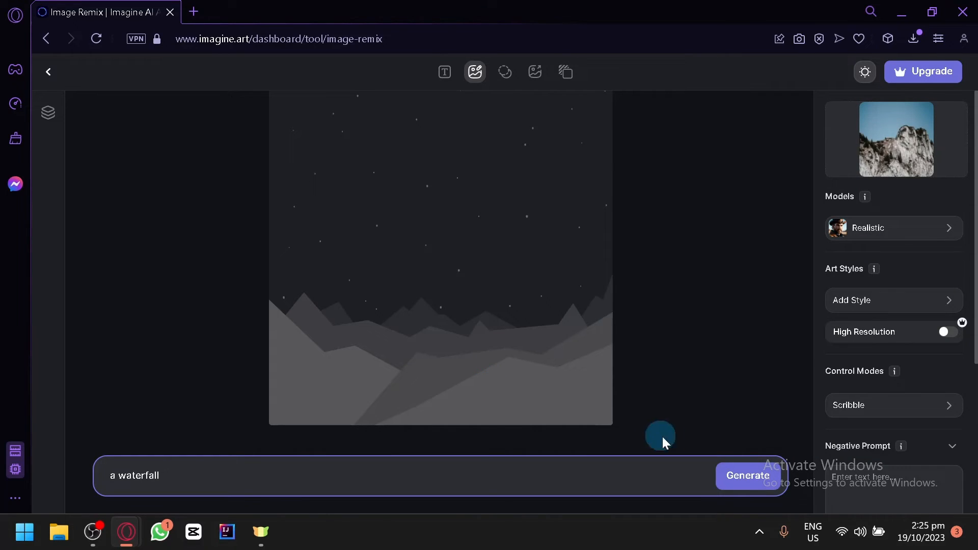
left_click(748, 475)
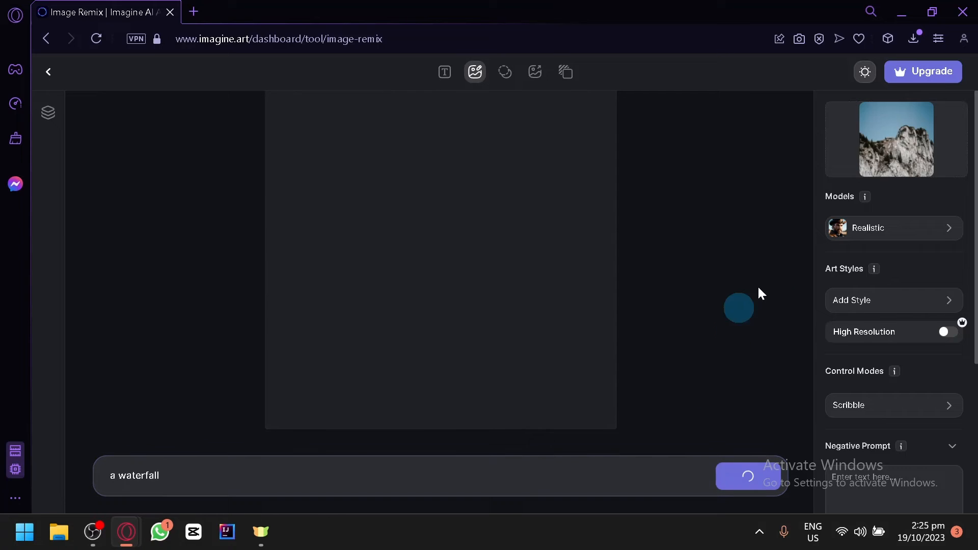
mouse_move(739, 285)
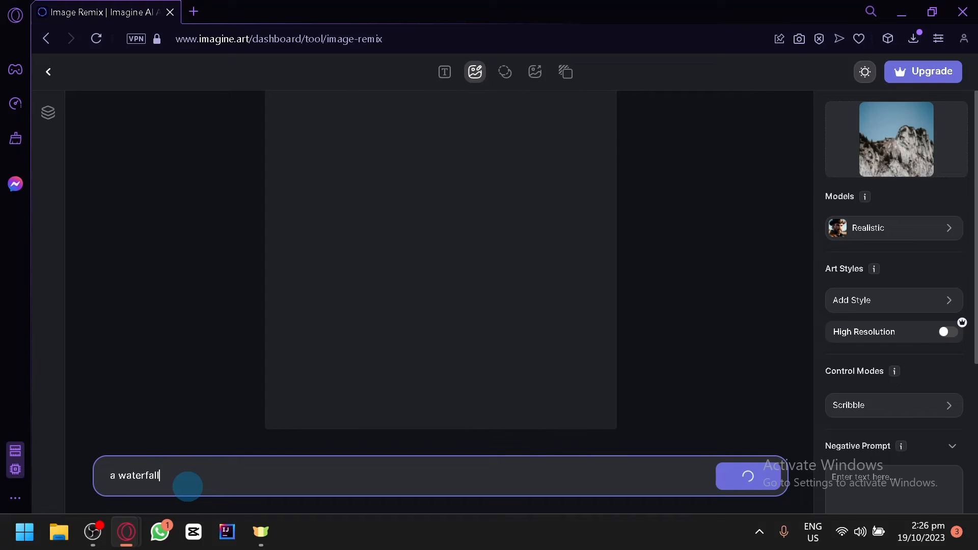
left_click(748, 476)
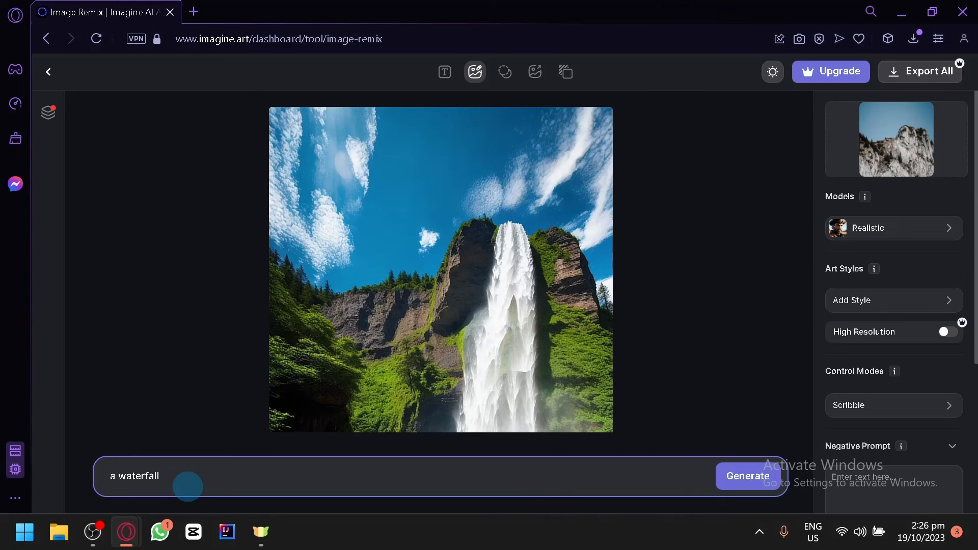
scroll("down", 3)
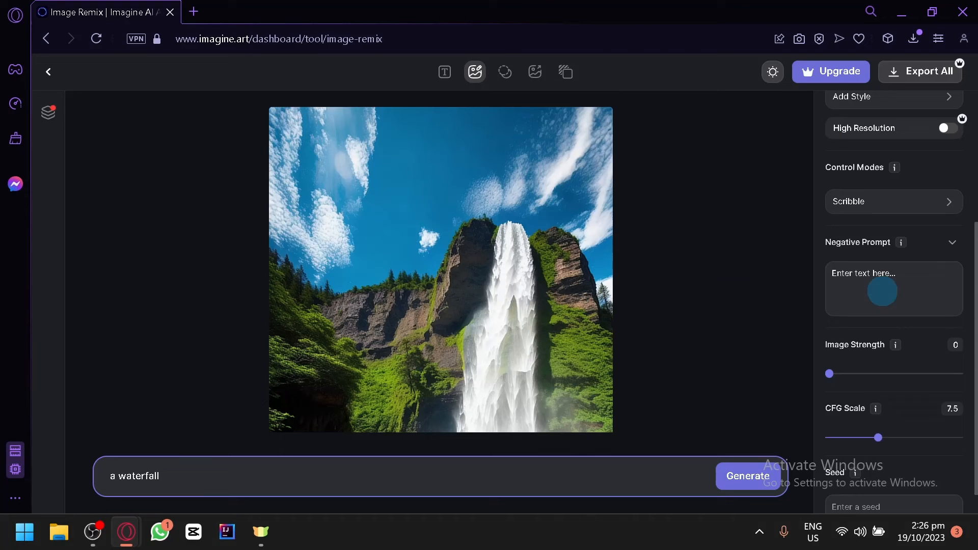
scroll("up", 3)
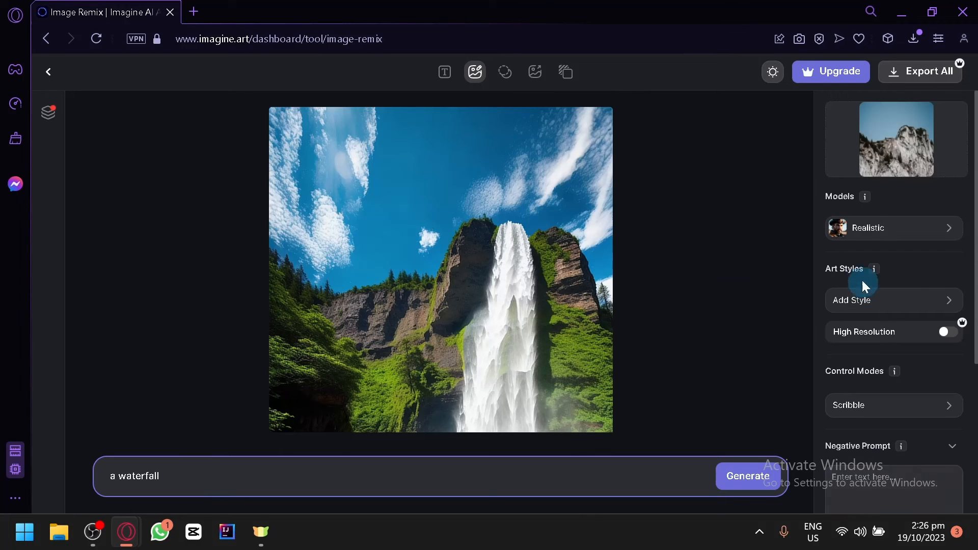
mouse_move(715, 244)
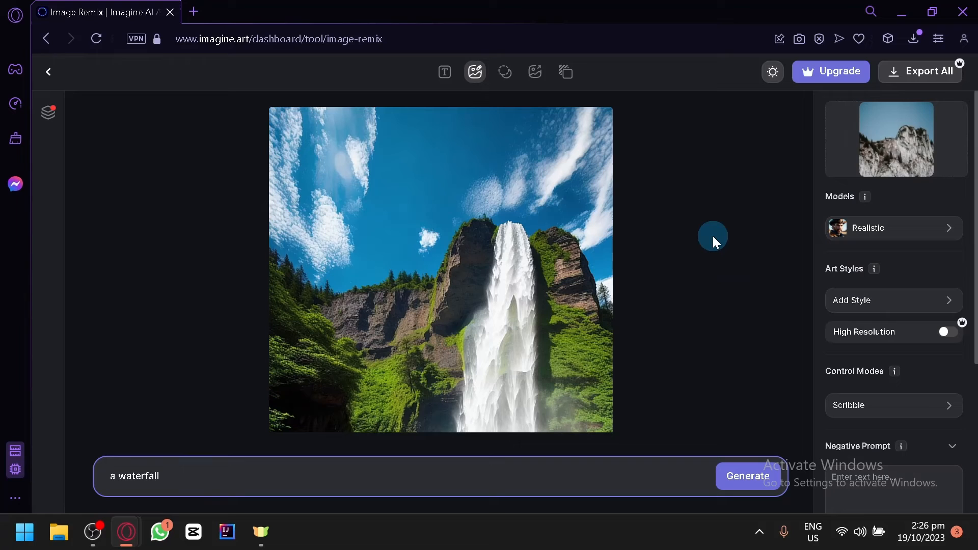
mouse_move(341, 423)
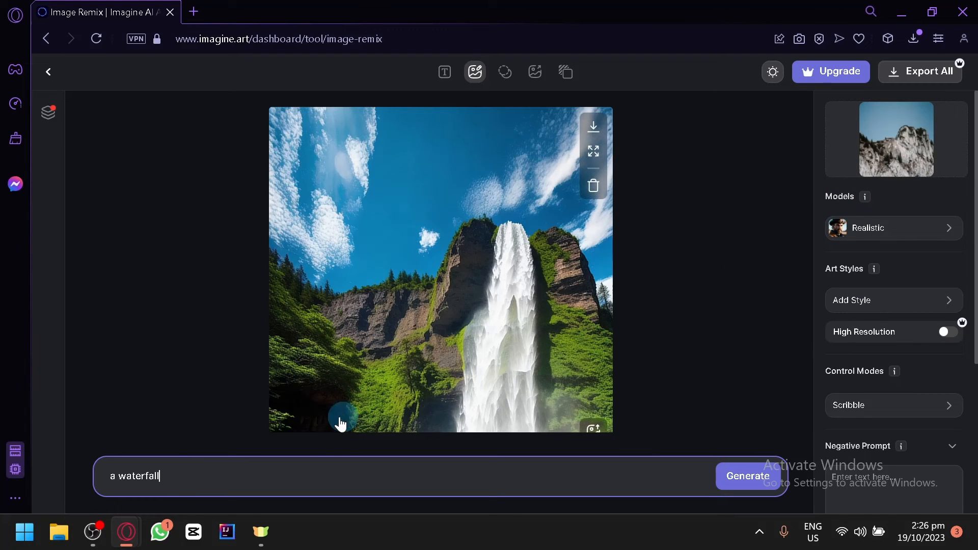
mouse_move(557, 315)
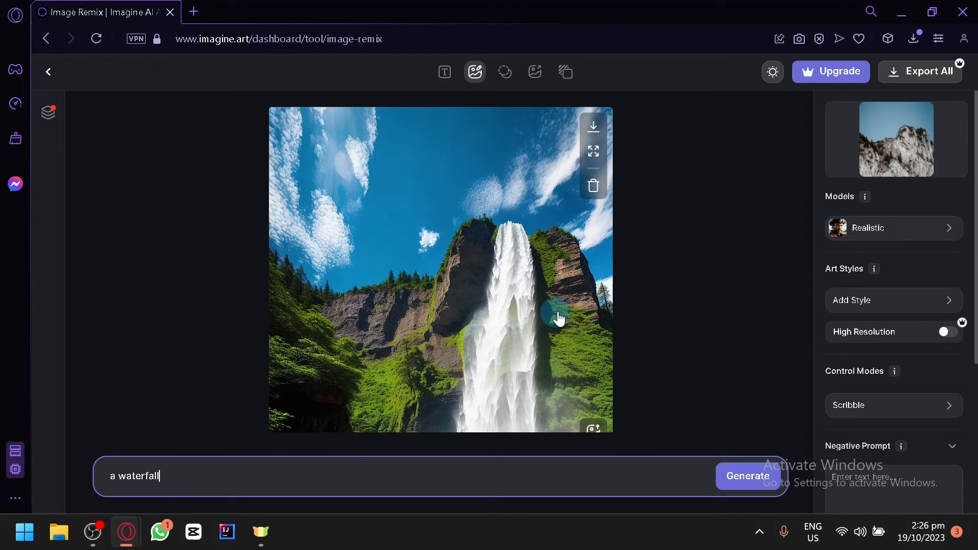
mouse_move(839, 250)
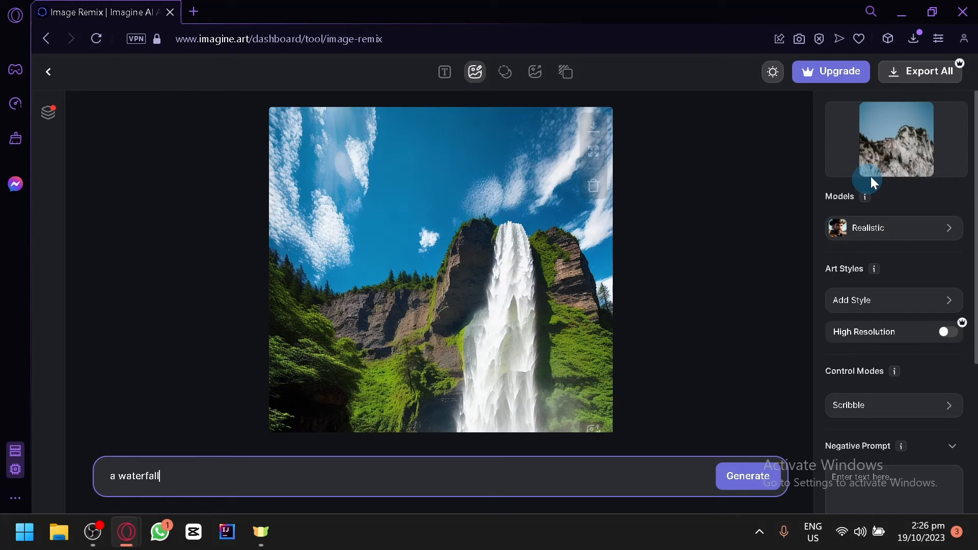
scroll("down", 3)
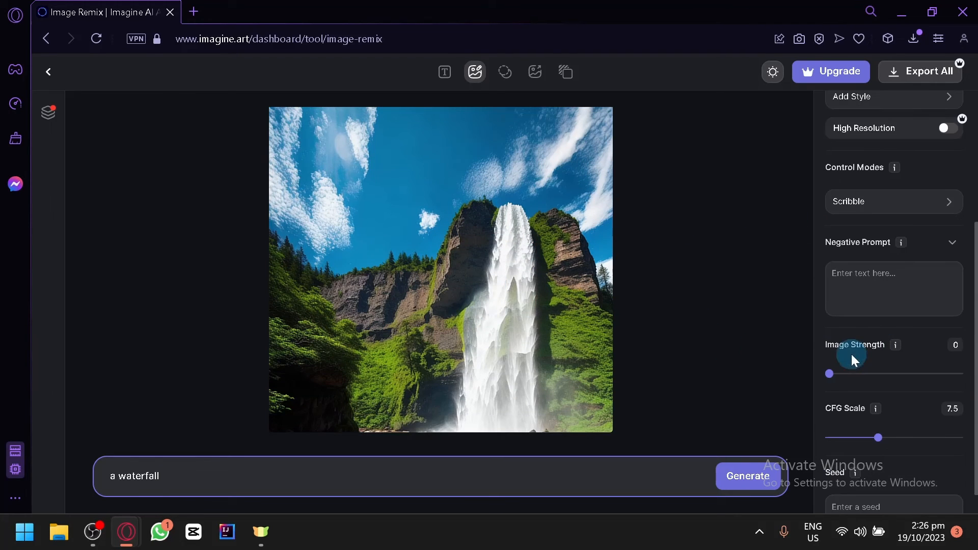
mouse_move(402, 270)
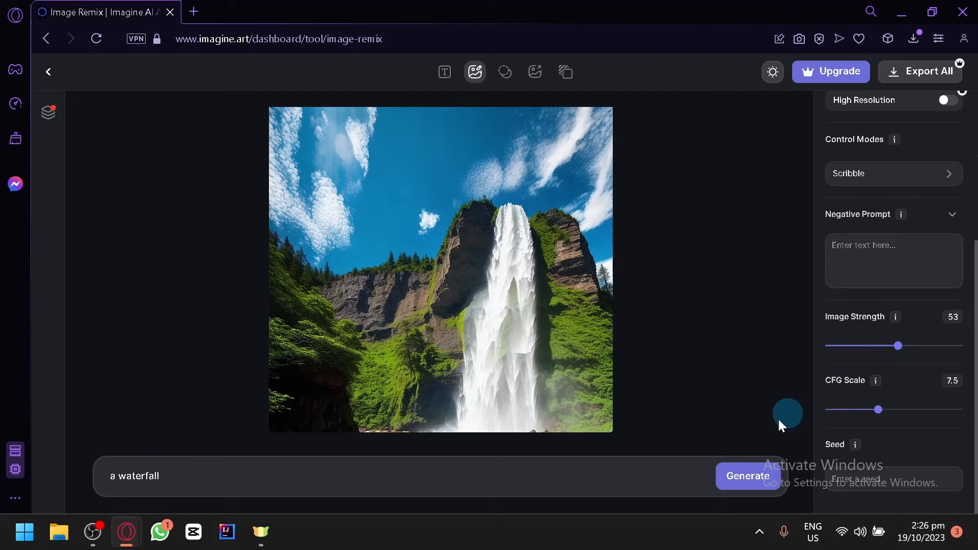
Regenerate the waterfall remix with image strength set to 53
left_click(747, 476)
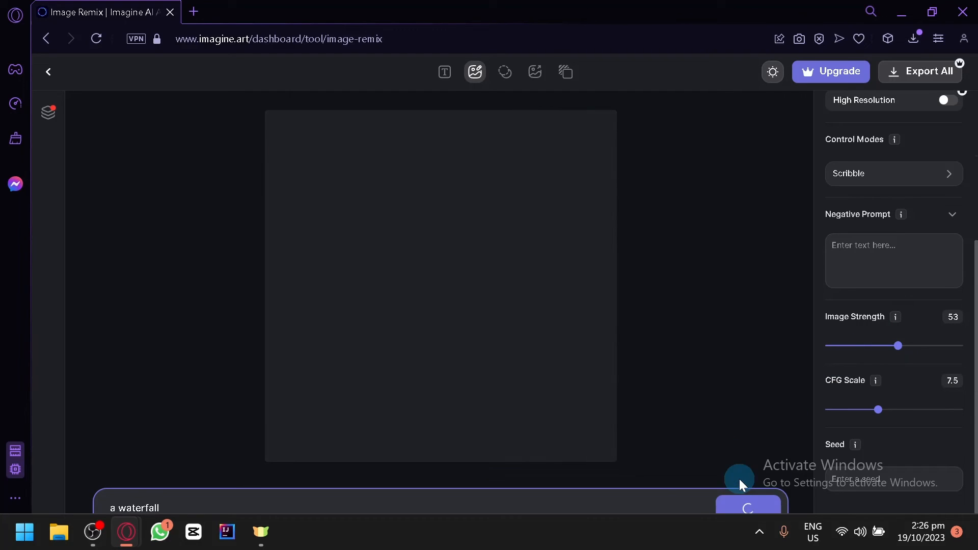
mouse_move(569, 347)
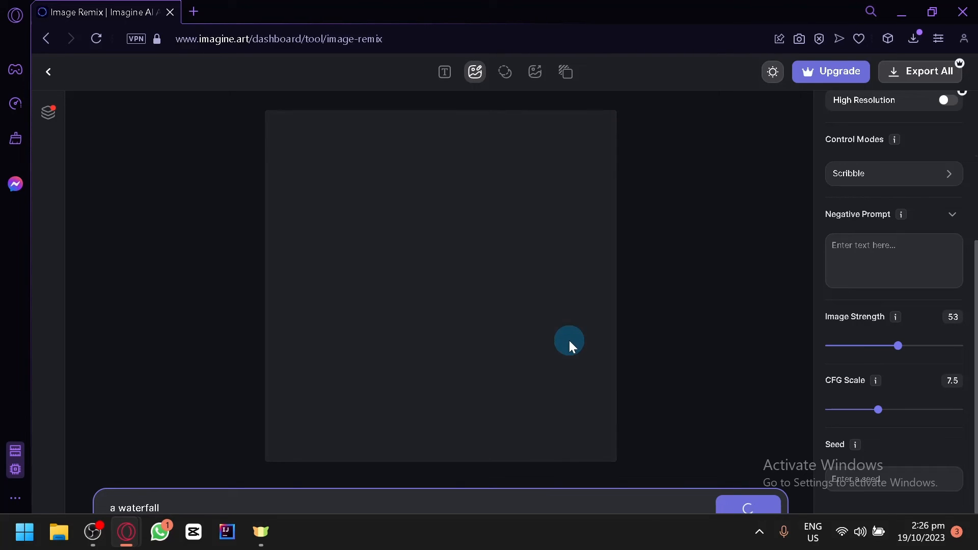
mouse_move(559, 312)
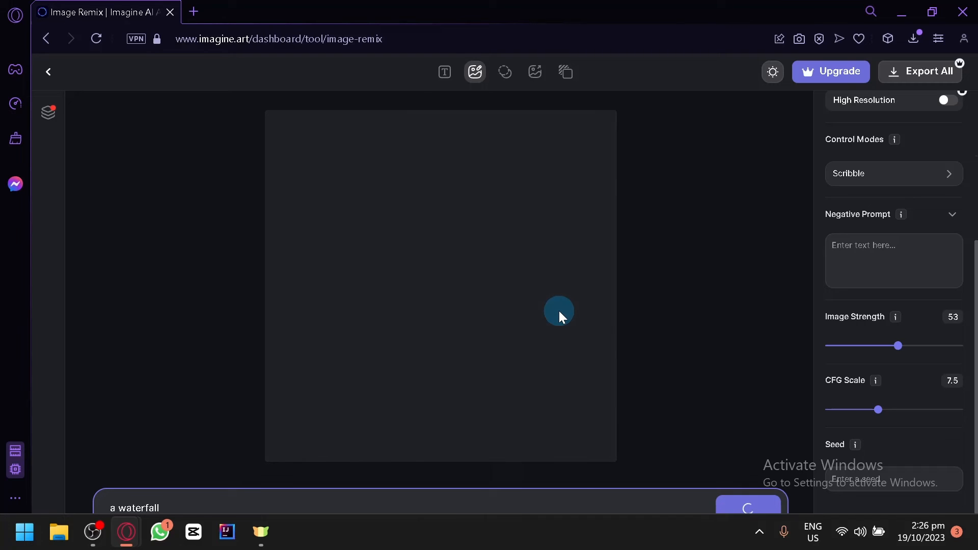
mouse_move(570, 173)
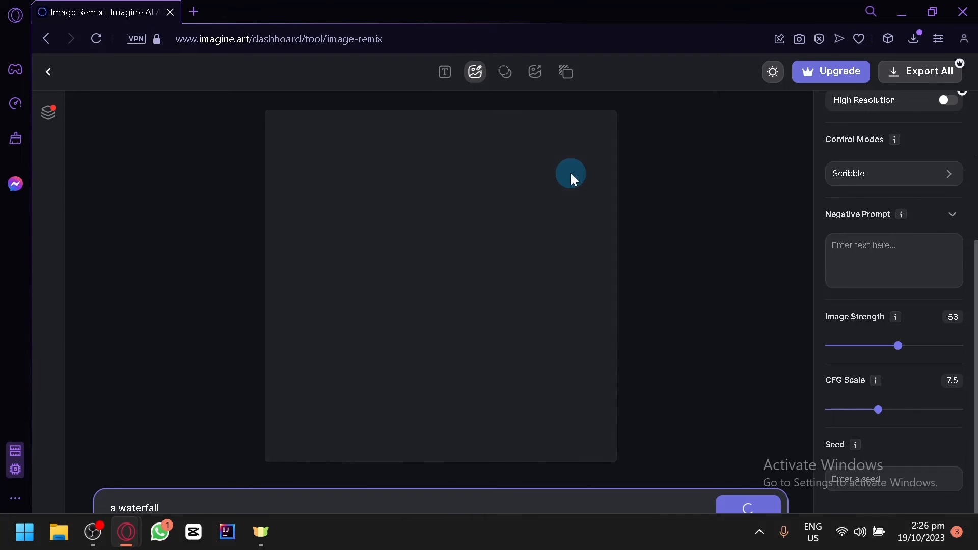
mouse_move(561, 169)
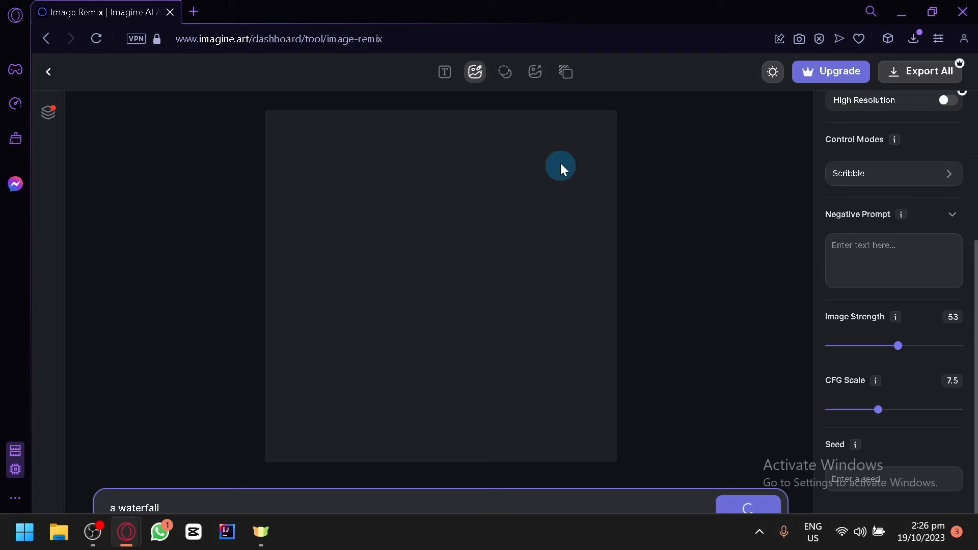
mouse_move(576, 206)
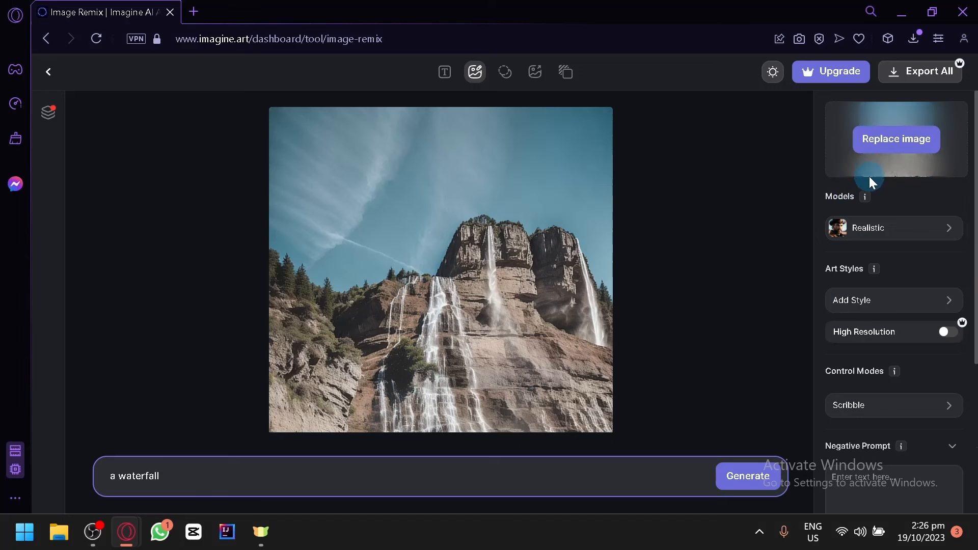
Change the prompt to 'a waterfall of lava' and generate the remix
left_click(895, 139)
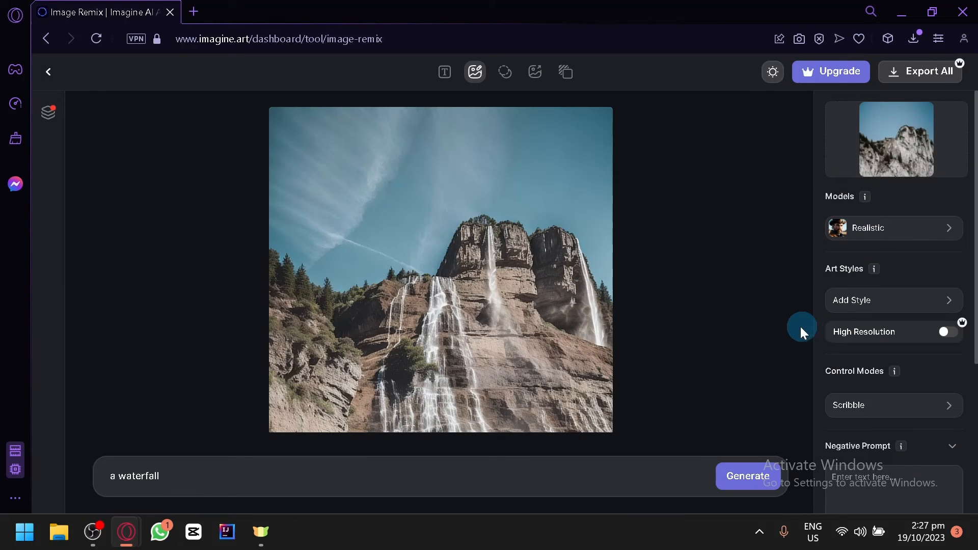
mouse_move(424, 288)
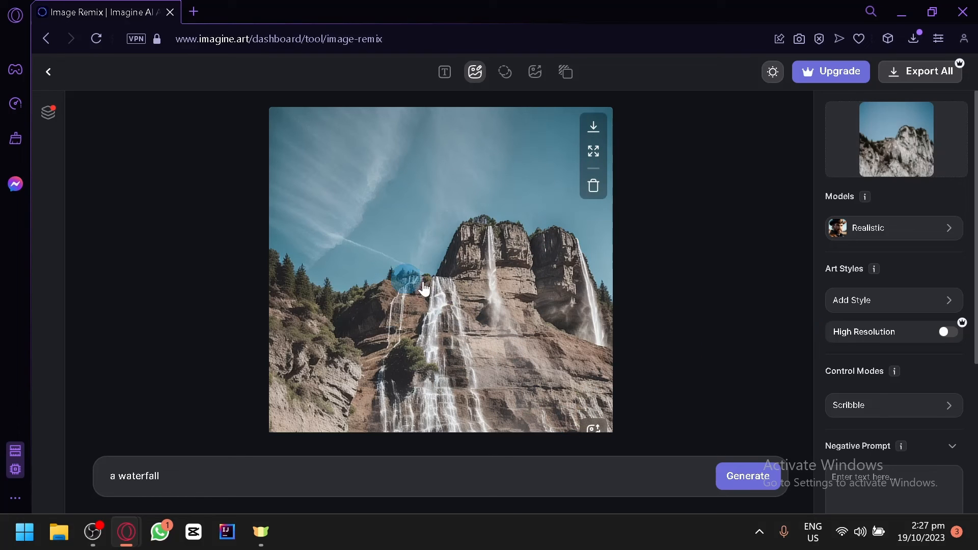
left_click(436, 476)
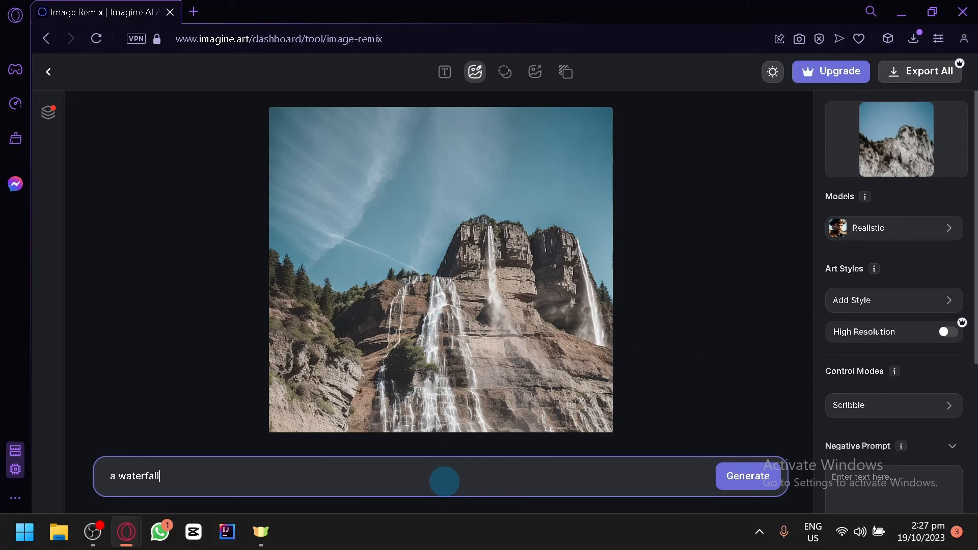
type("of")
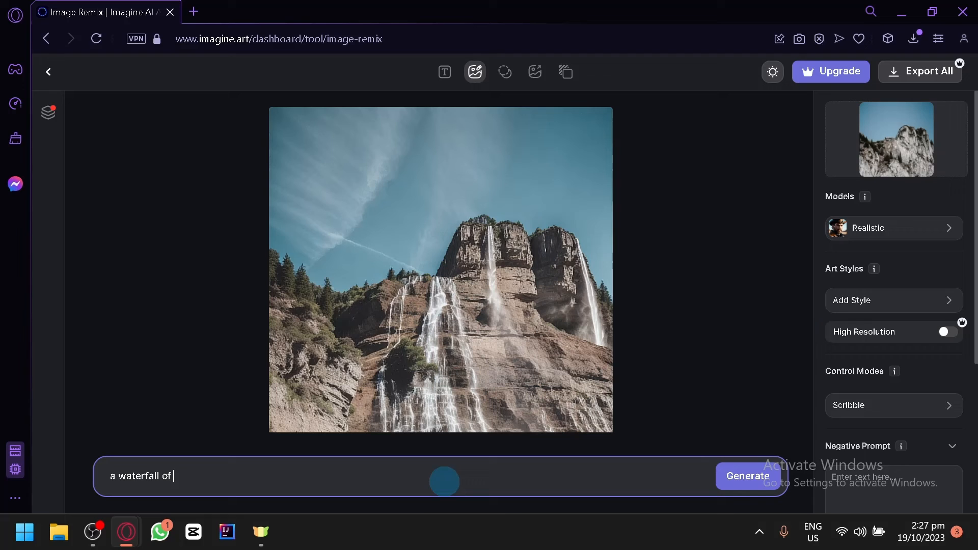
type("lava")
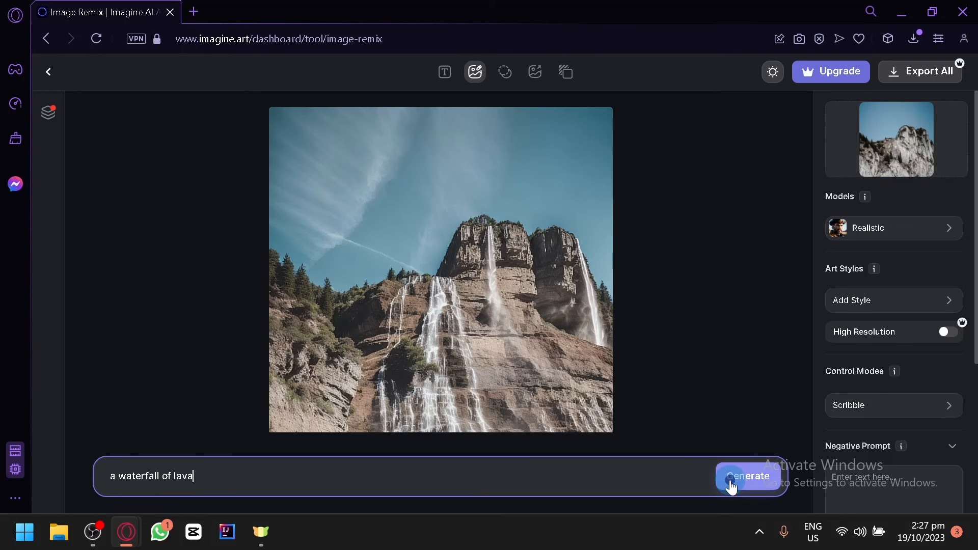
left_click(748, 476)
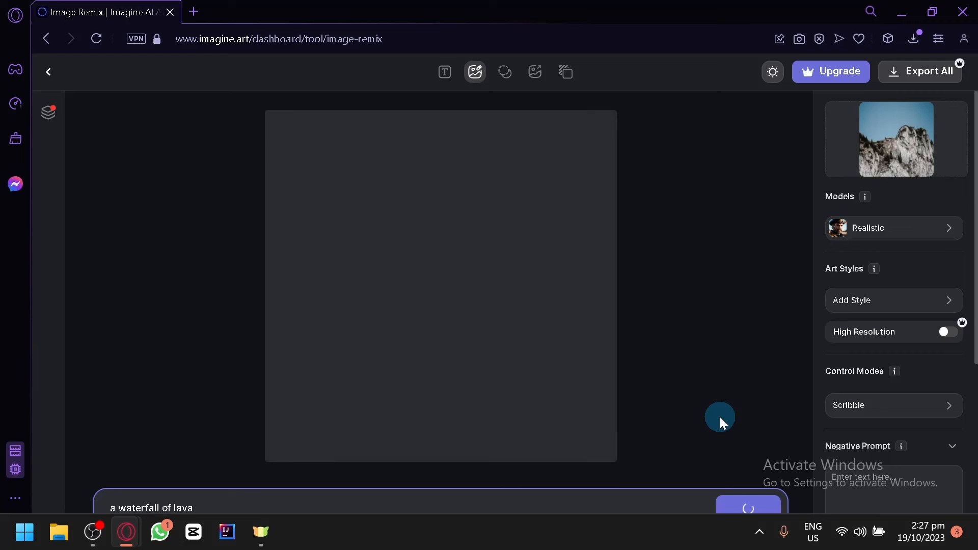
mouse_move(698, 164)
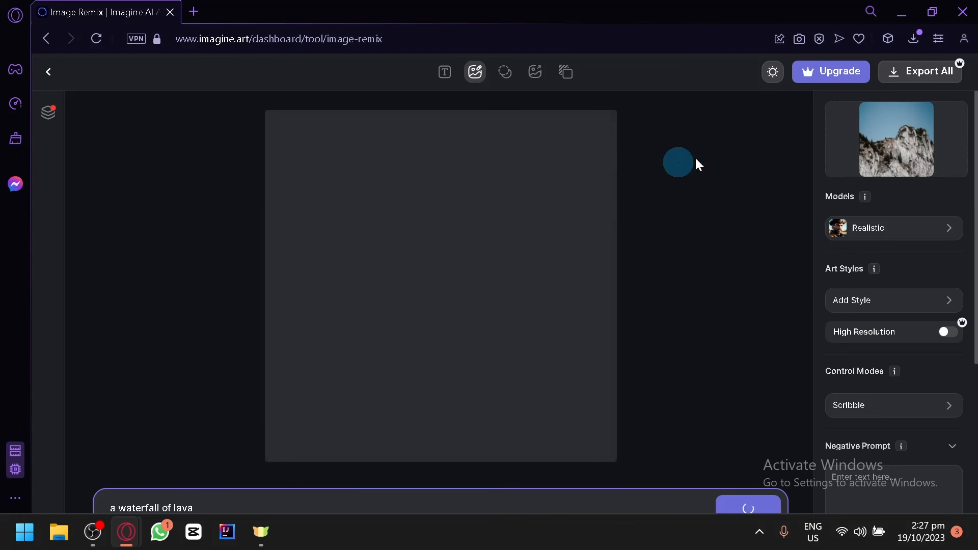
mouse_move(861, 211)
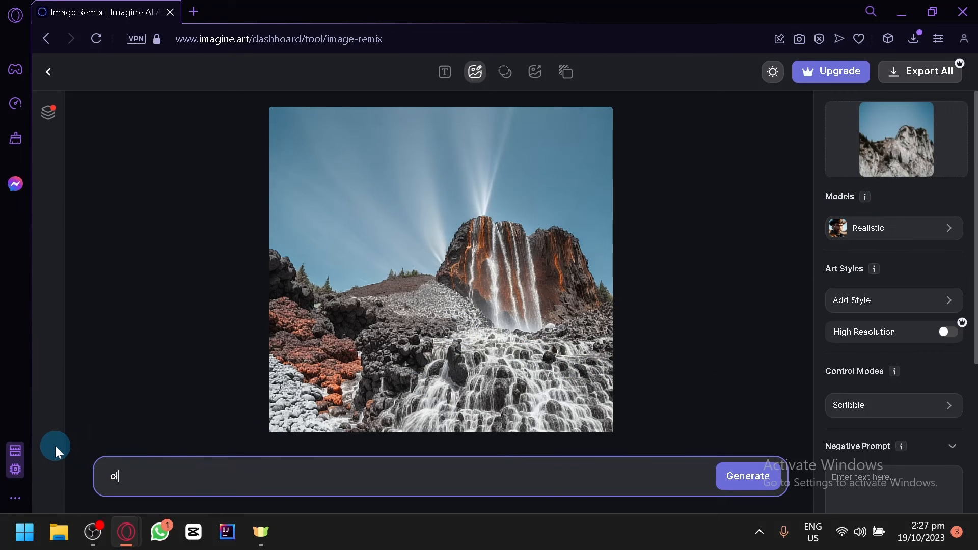
Replace the prompt with 'volcano' and start generating the remix
type("volcano")
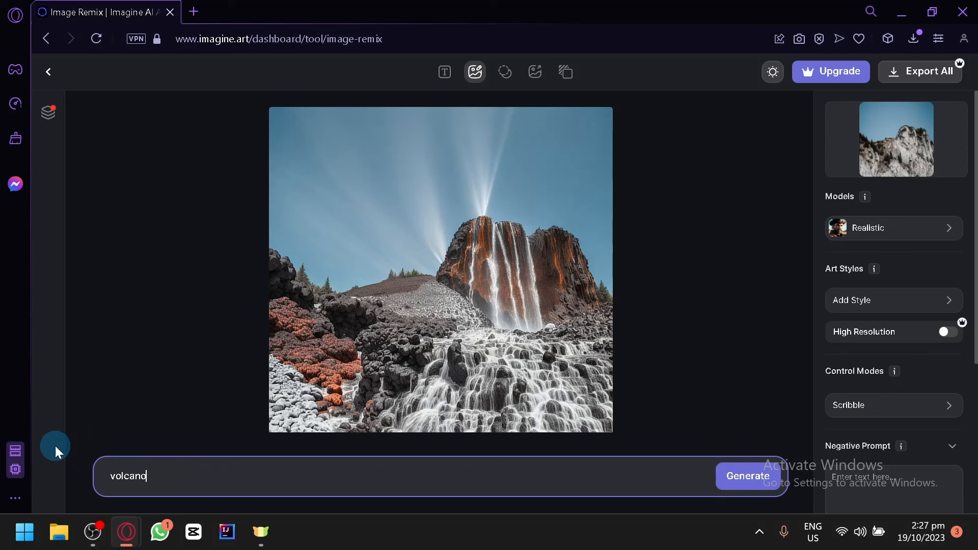
left_click(748, 476)
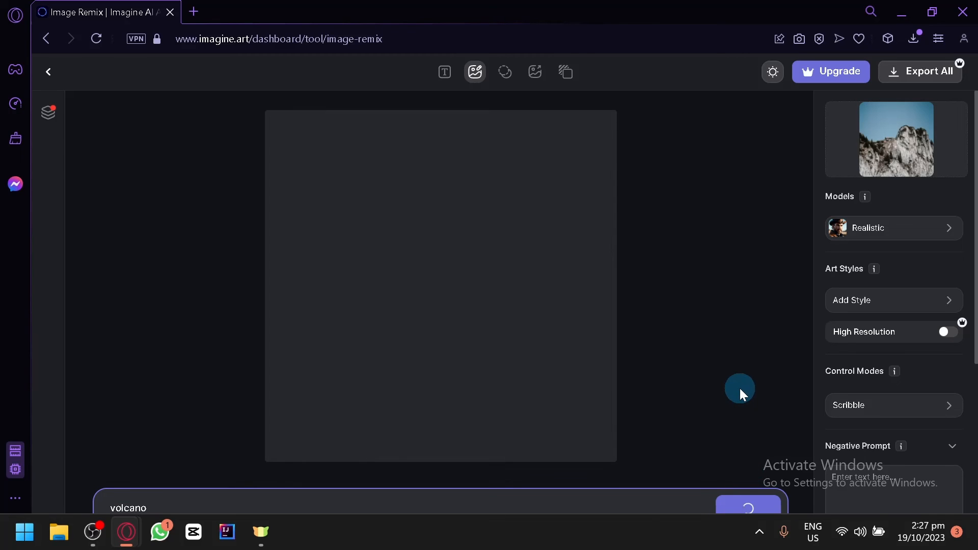
mouse_move(700, 343)
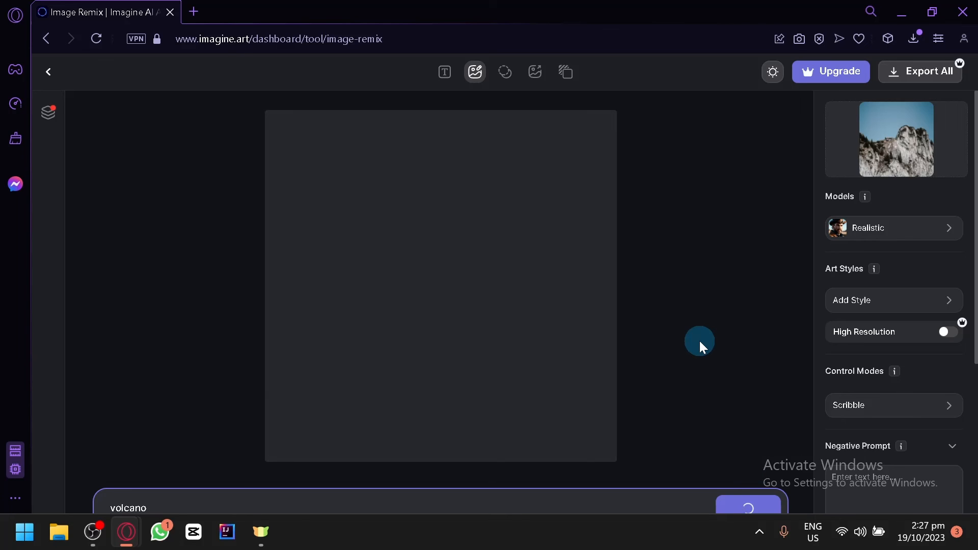
scroll("down", 3)
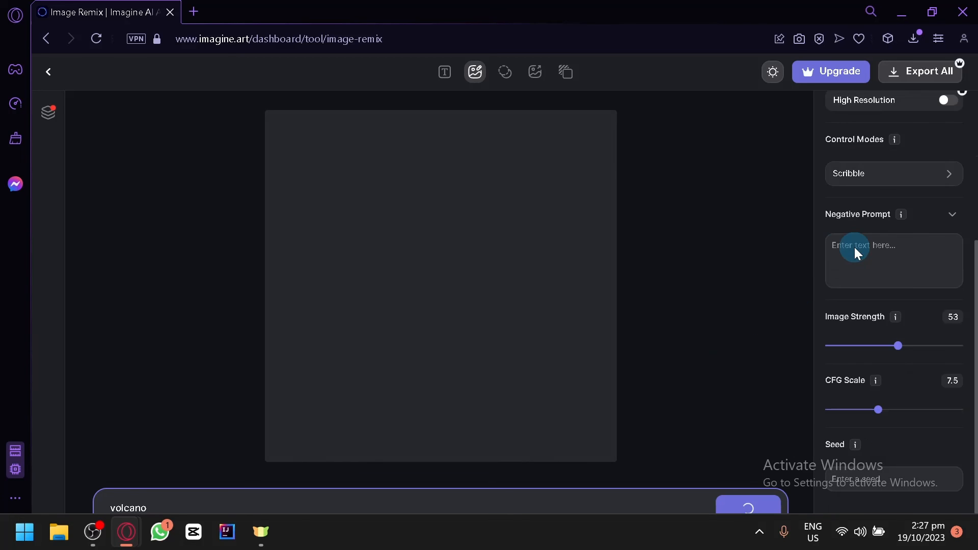
Scroll the remix settings panel while the volcano remix finishes generating
scroll("up", 3)
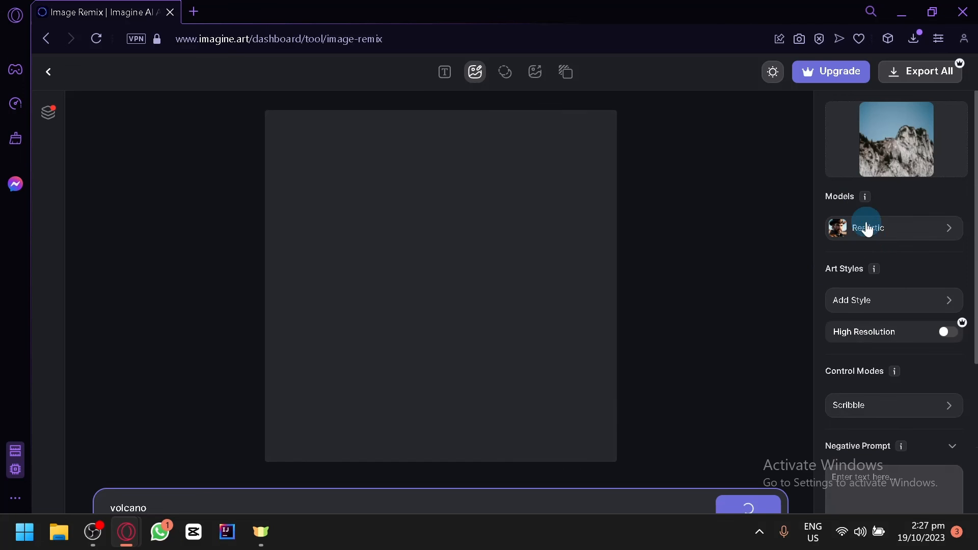
scroll("down", 3)
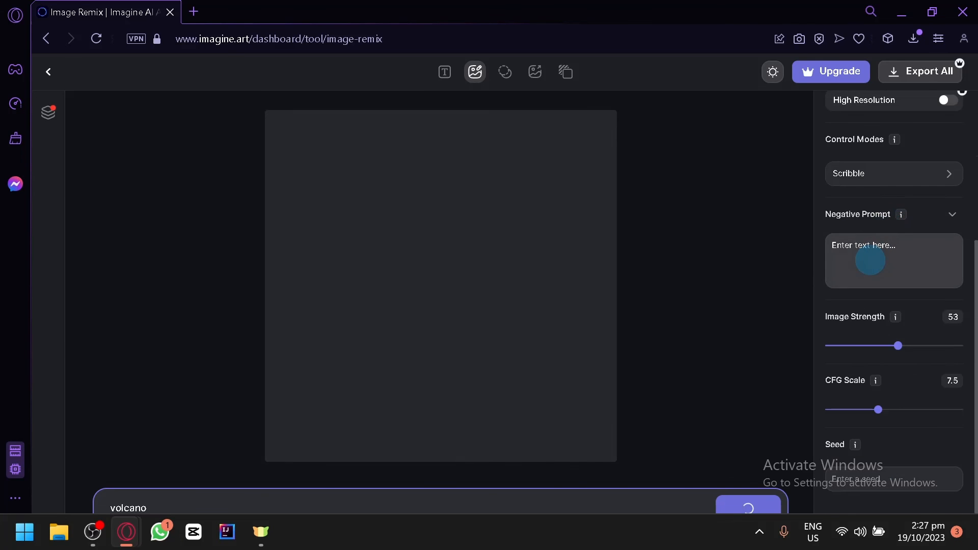
scroll("up", 3)
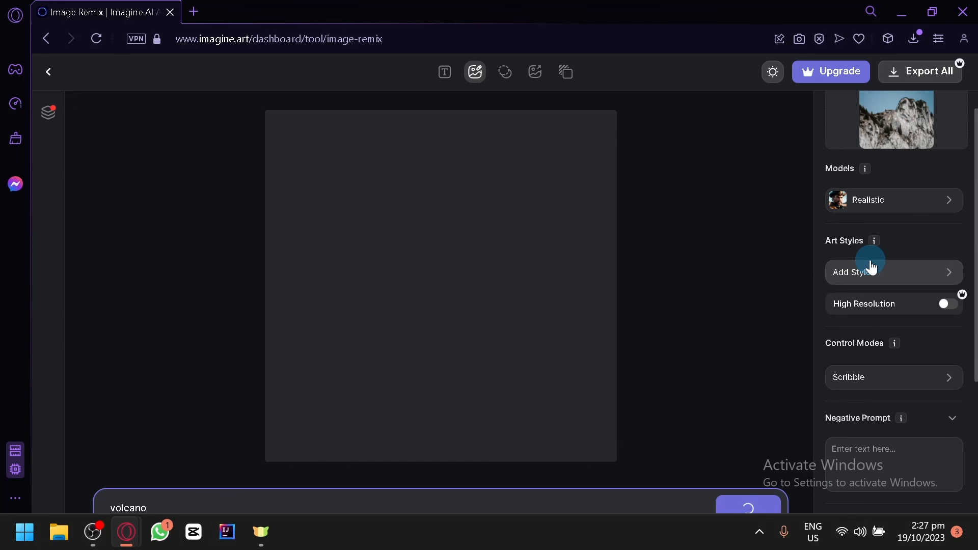
scroll("down", 3)
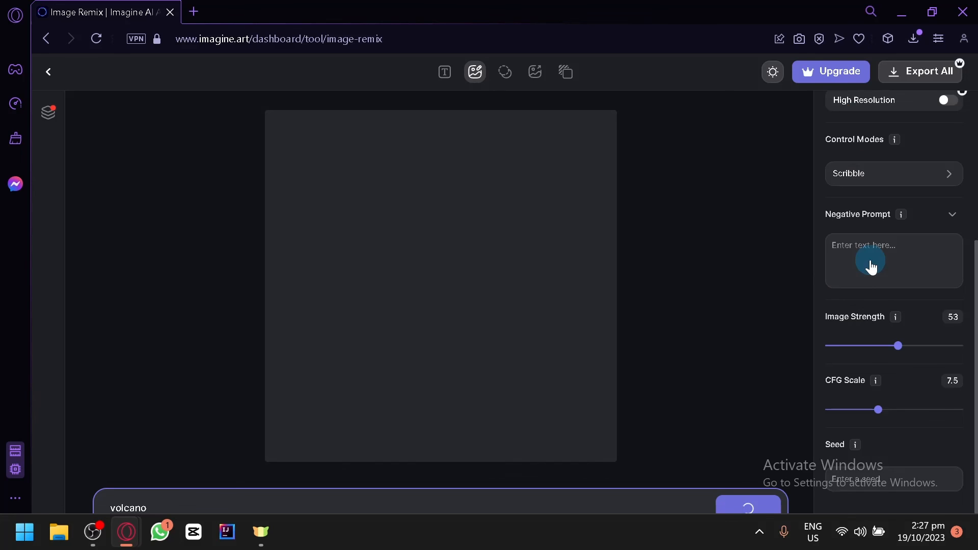
mouse_move(854, 448)
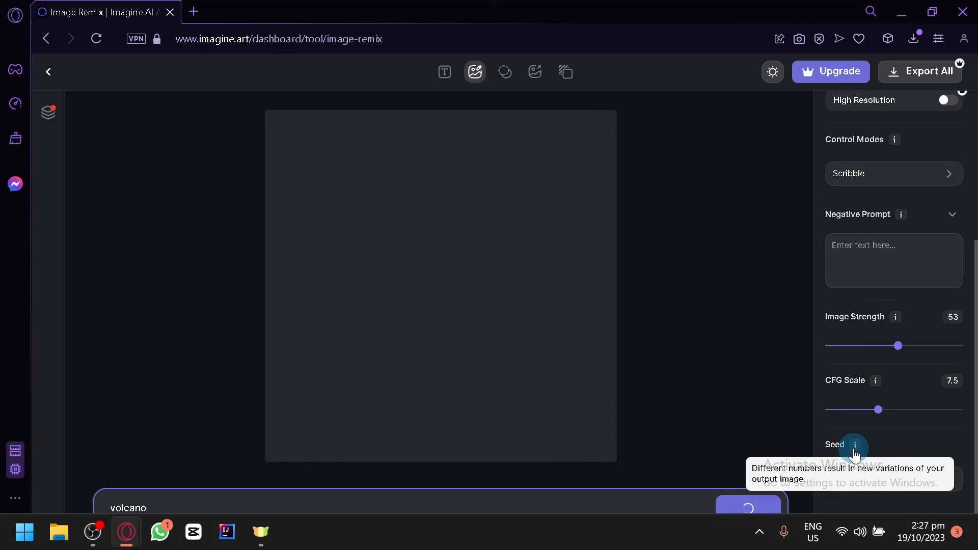
mouse_move(906, 398)
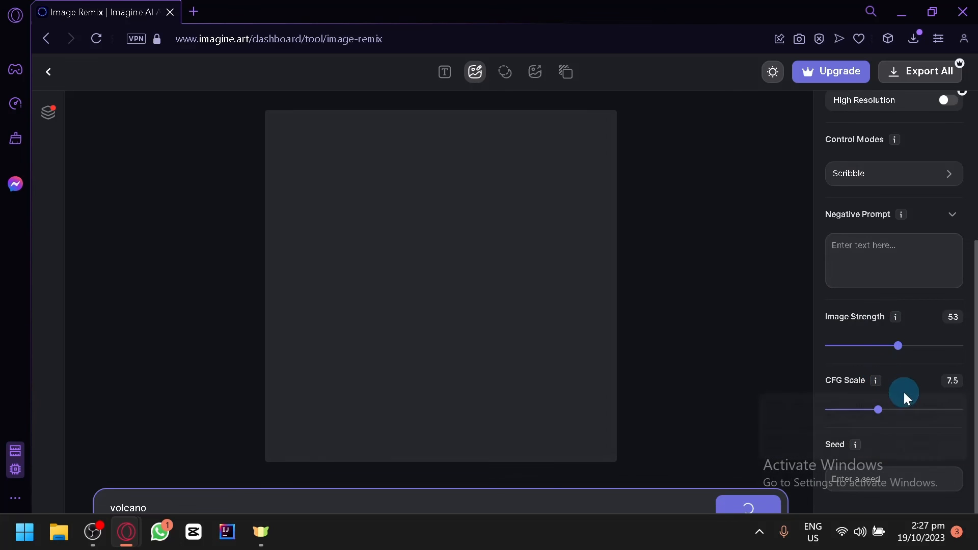
mouse_move(877, 394)
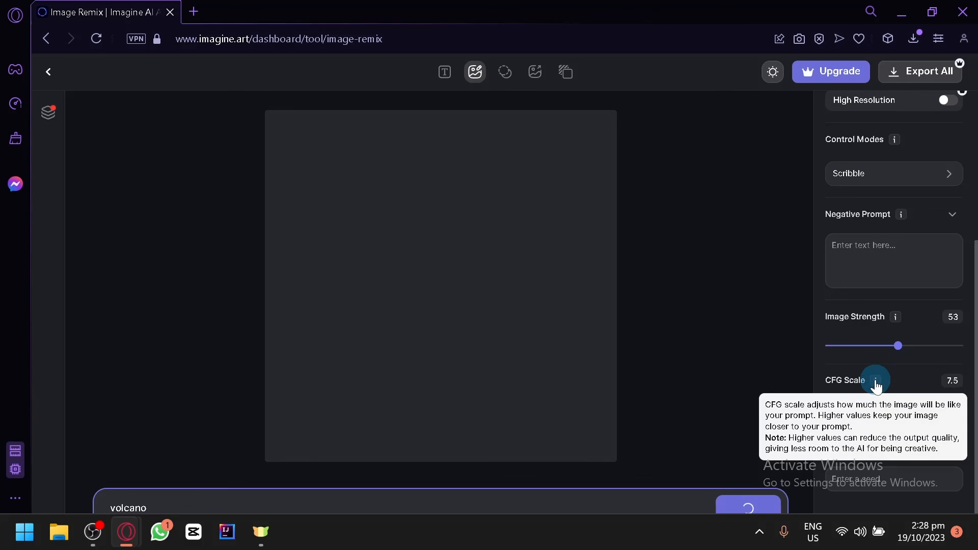
mouse_move(855, 447)
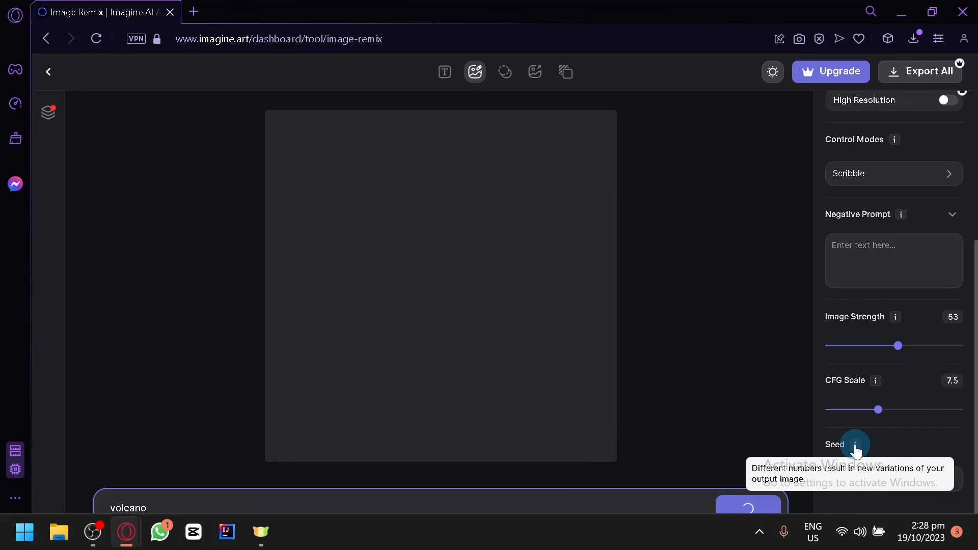
mouse_move(388, 300)
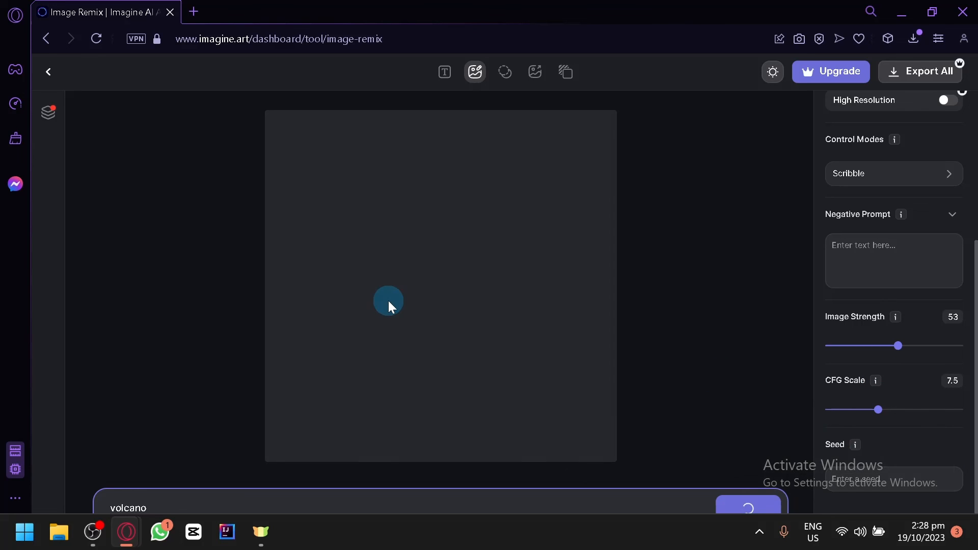
mouse_move(391, 299)
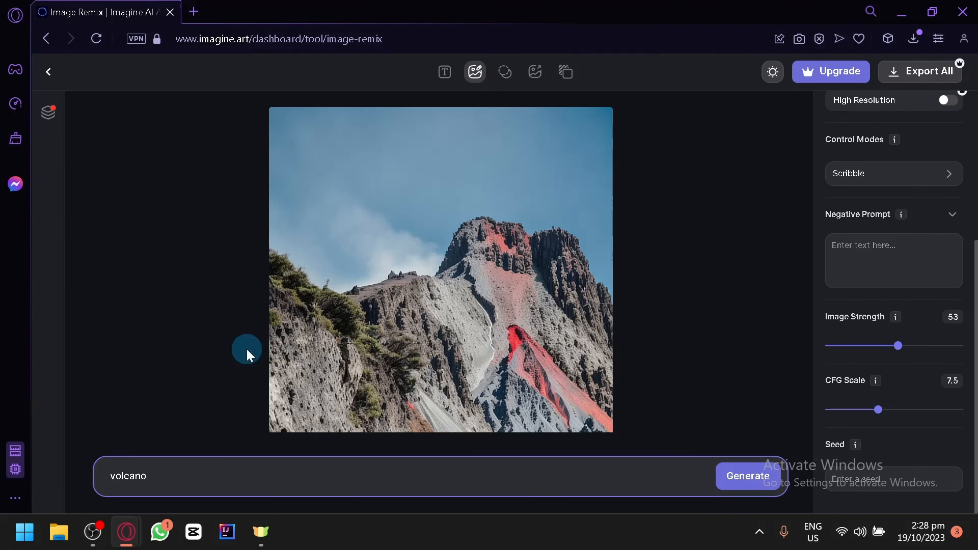
mouse_move(602, 347)
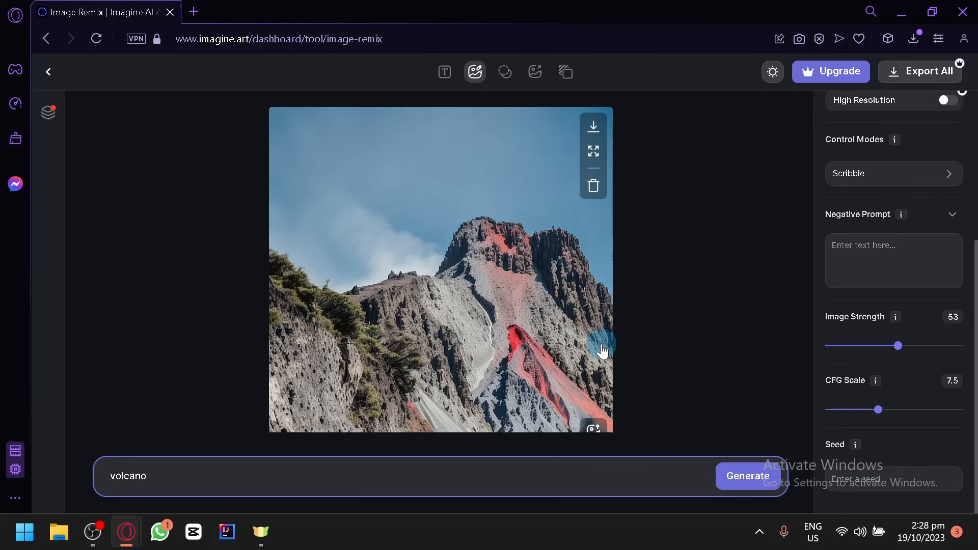
scroll("up", 3)
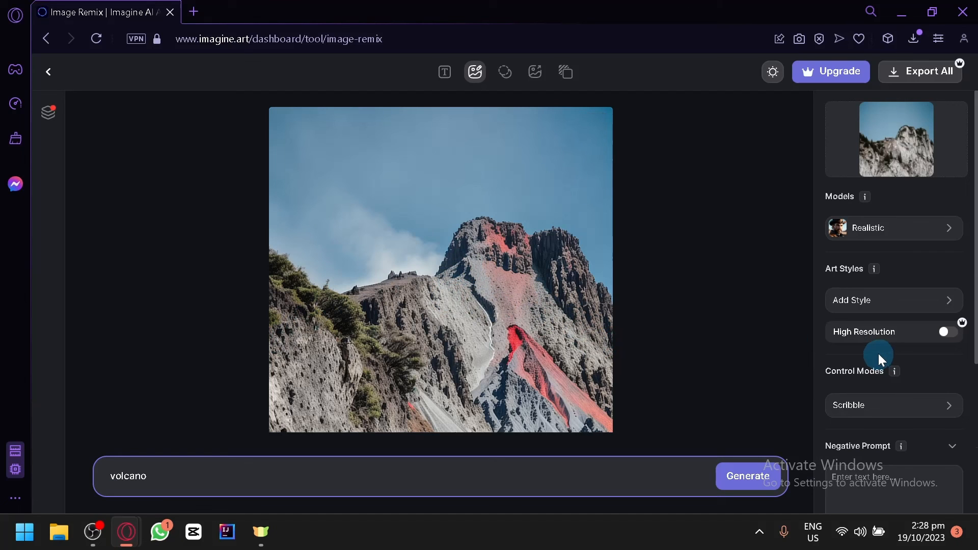
mouse_move(720, 330)
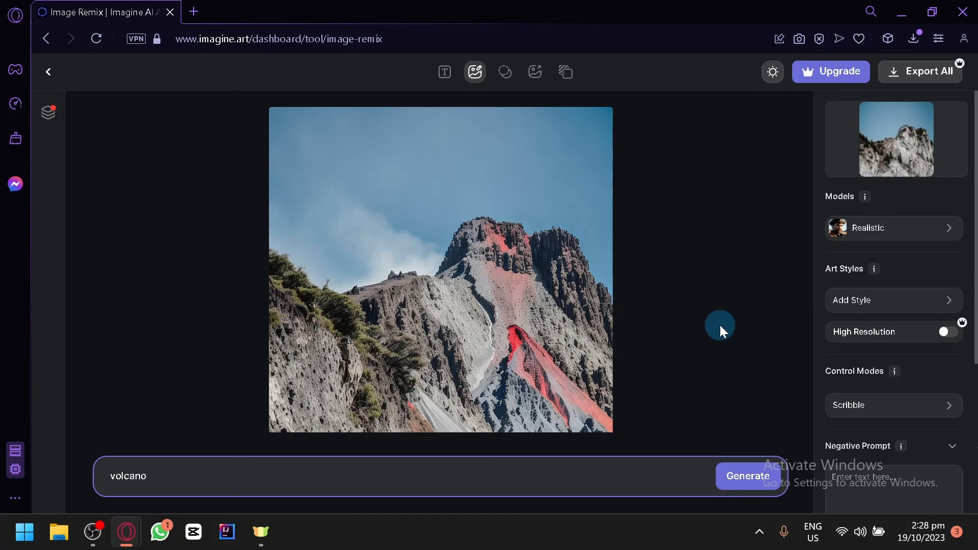
mouse_move(163, 343)
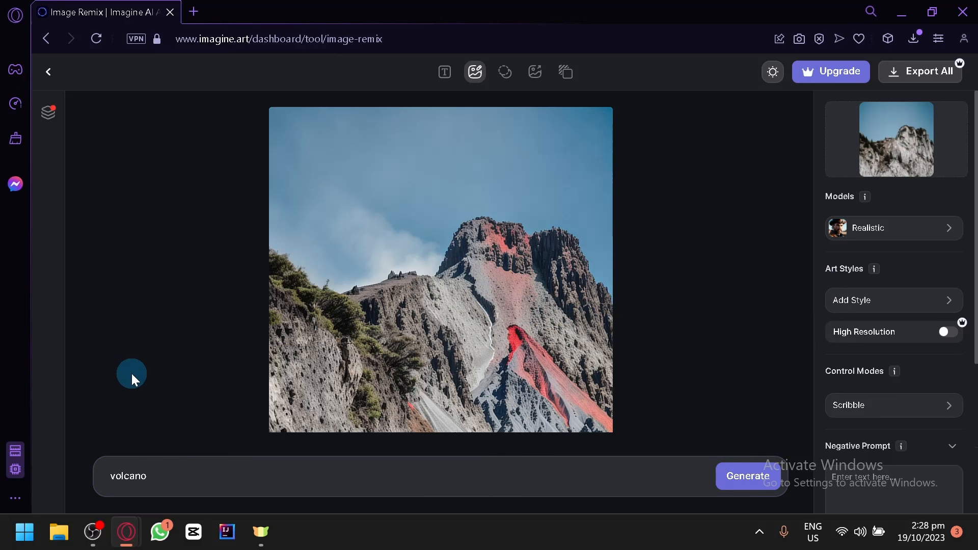
mouse_move(95, 441)
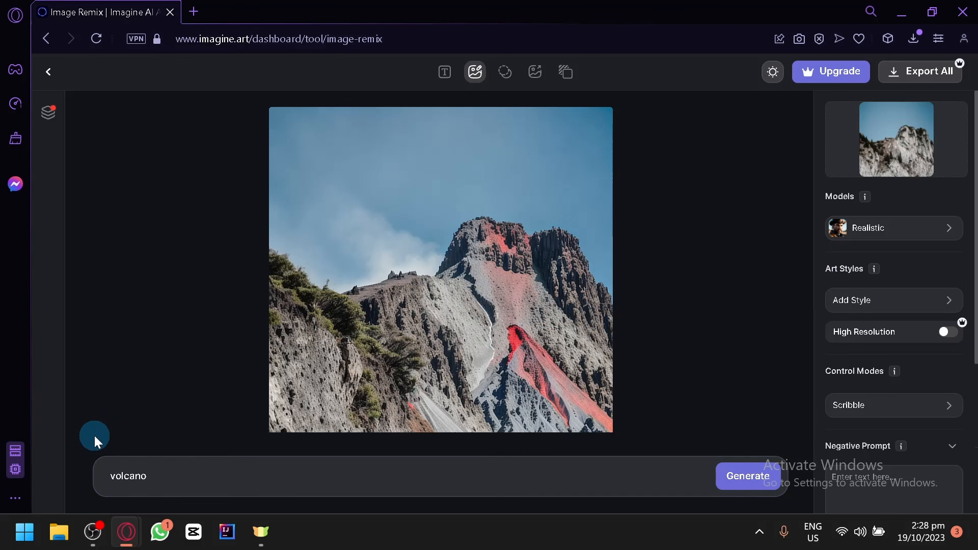